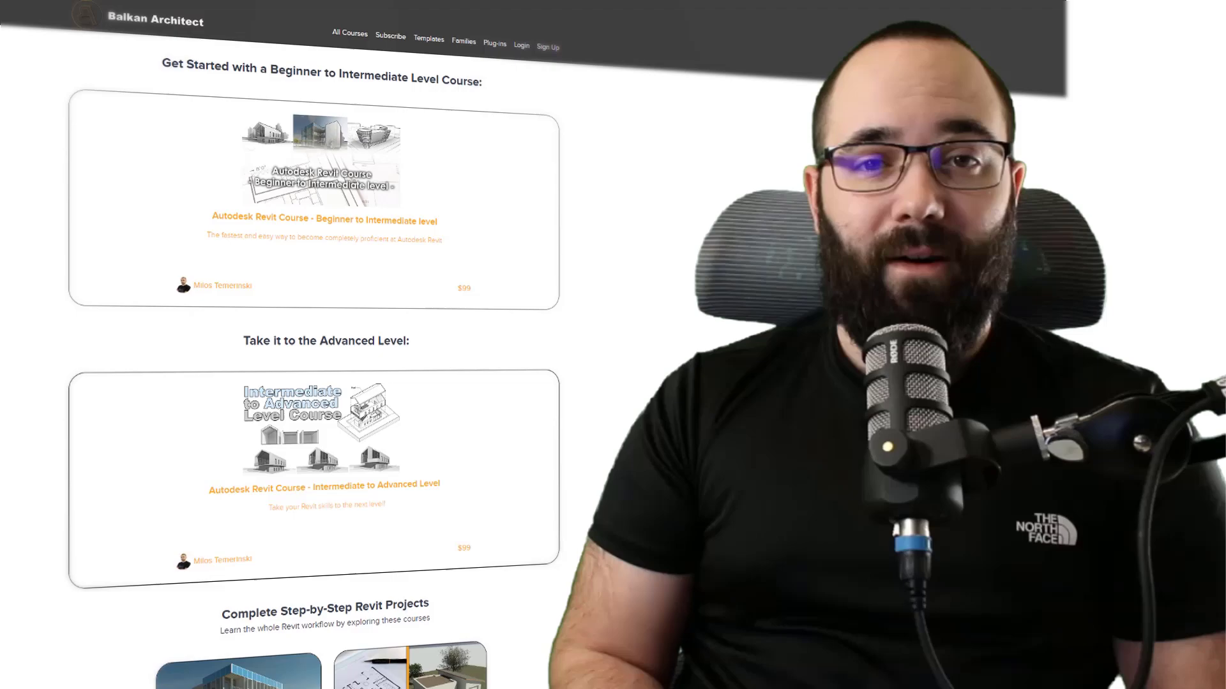
Create a new family from the Metric Generic Model.rft template
scroll("down", 3)
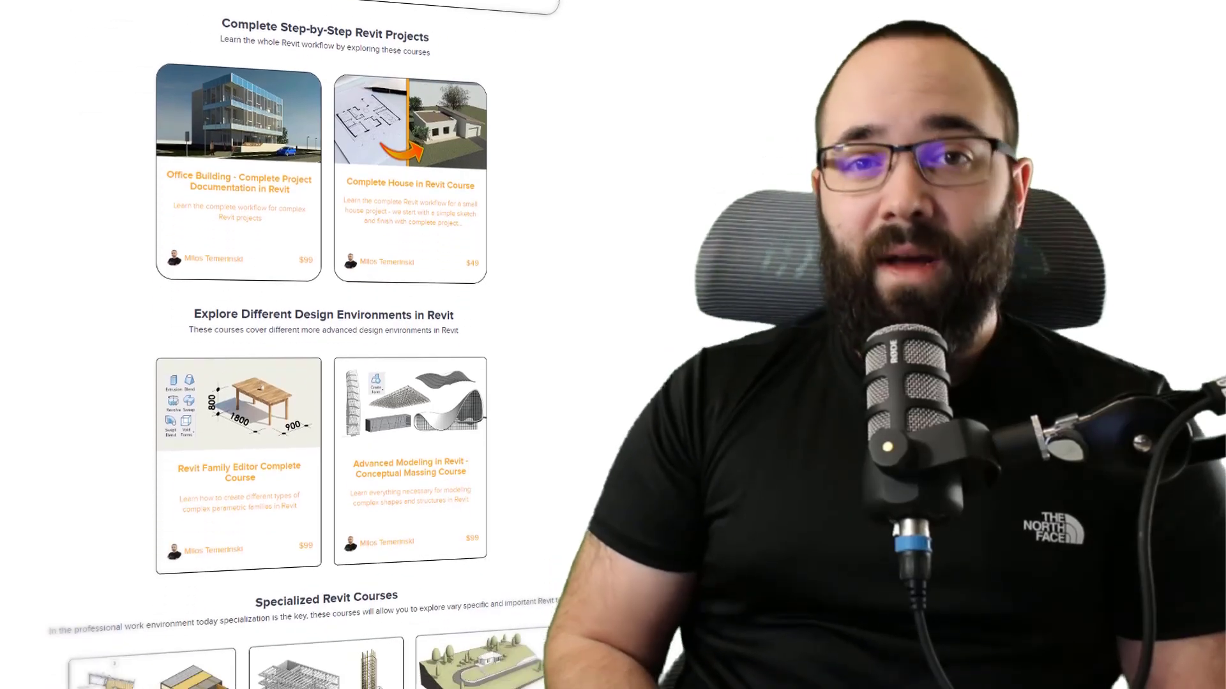
scroll("down", 3)
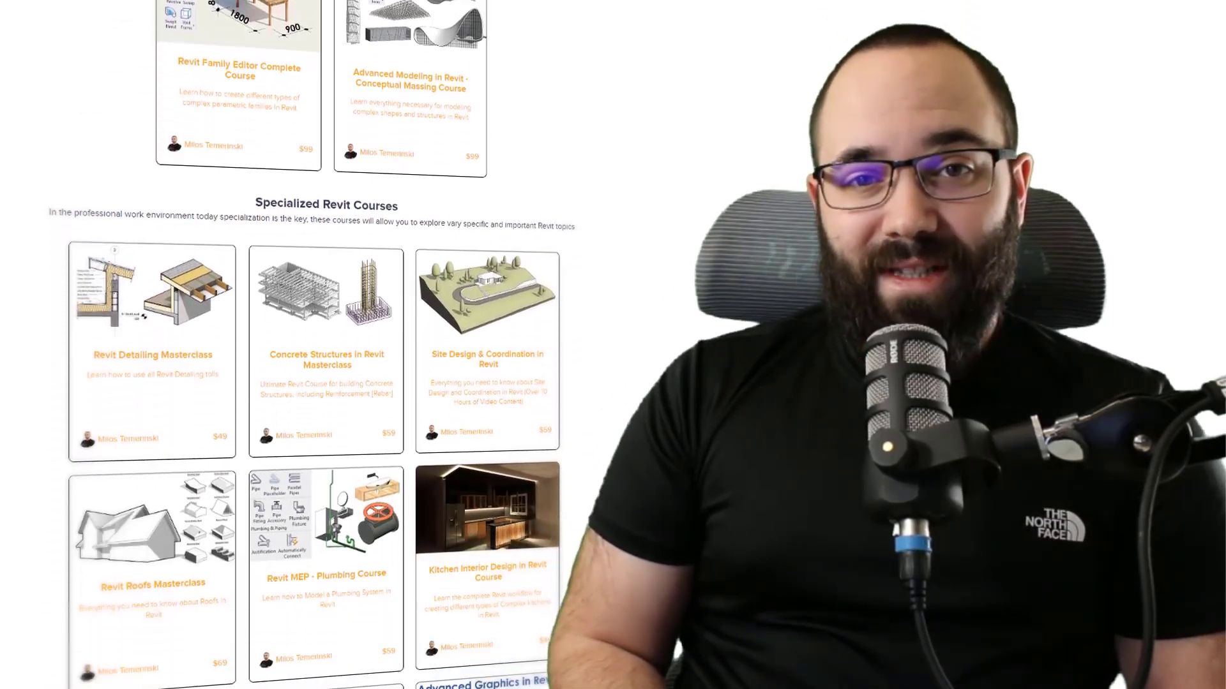
scroll("down", 3)
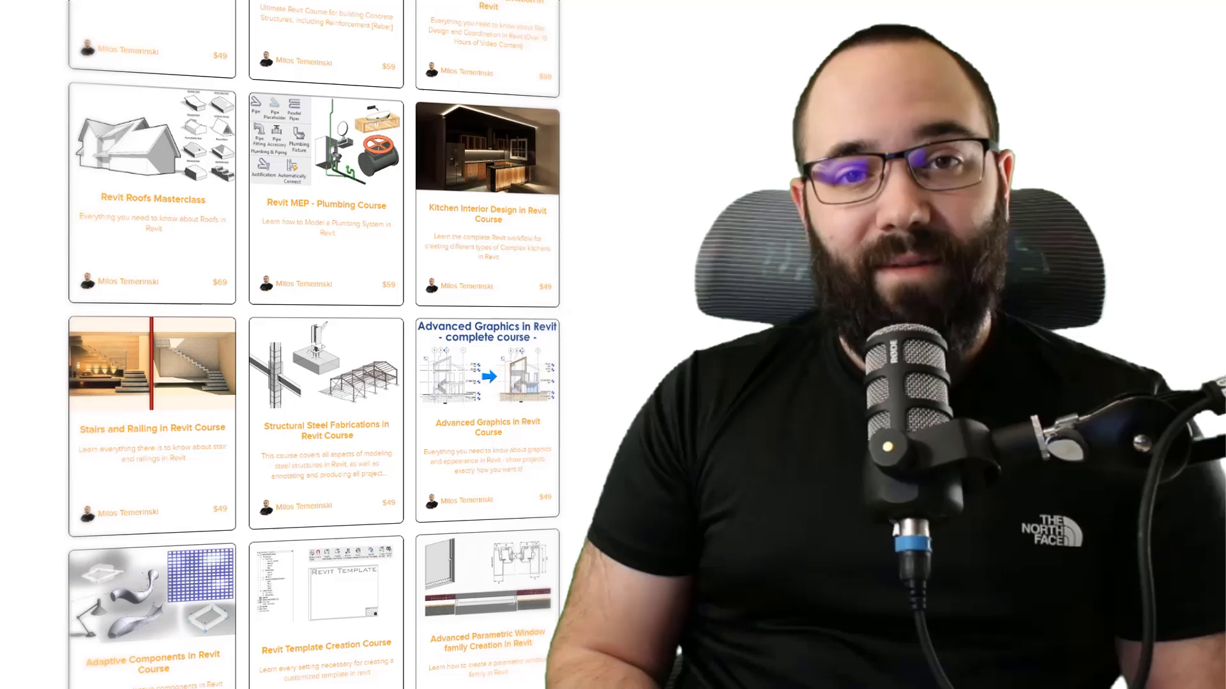
scroll("down", 3)
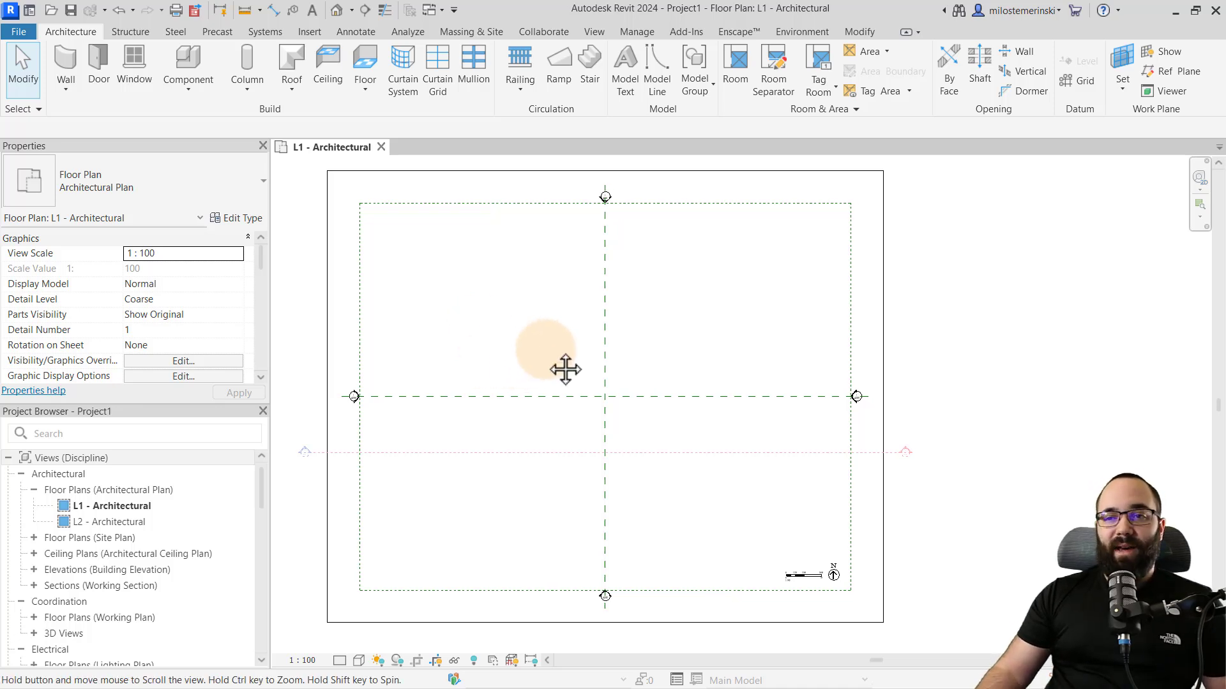
mouse_move(436, 303)
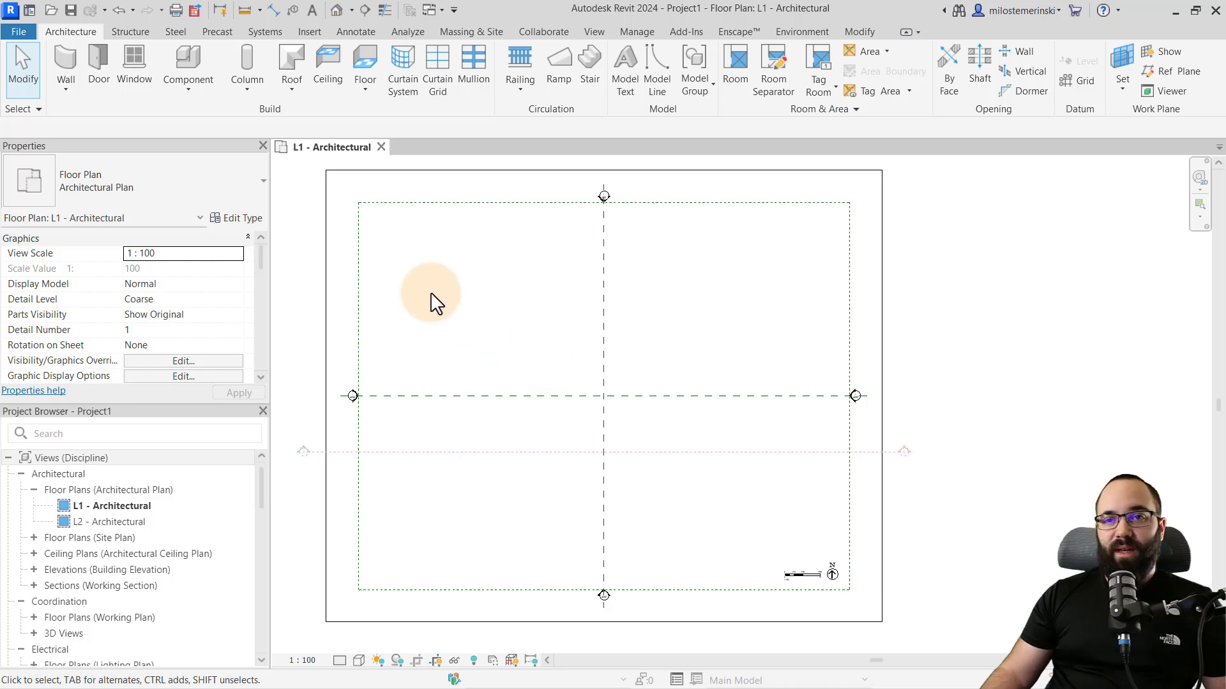
left_click(17, 31)
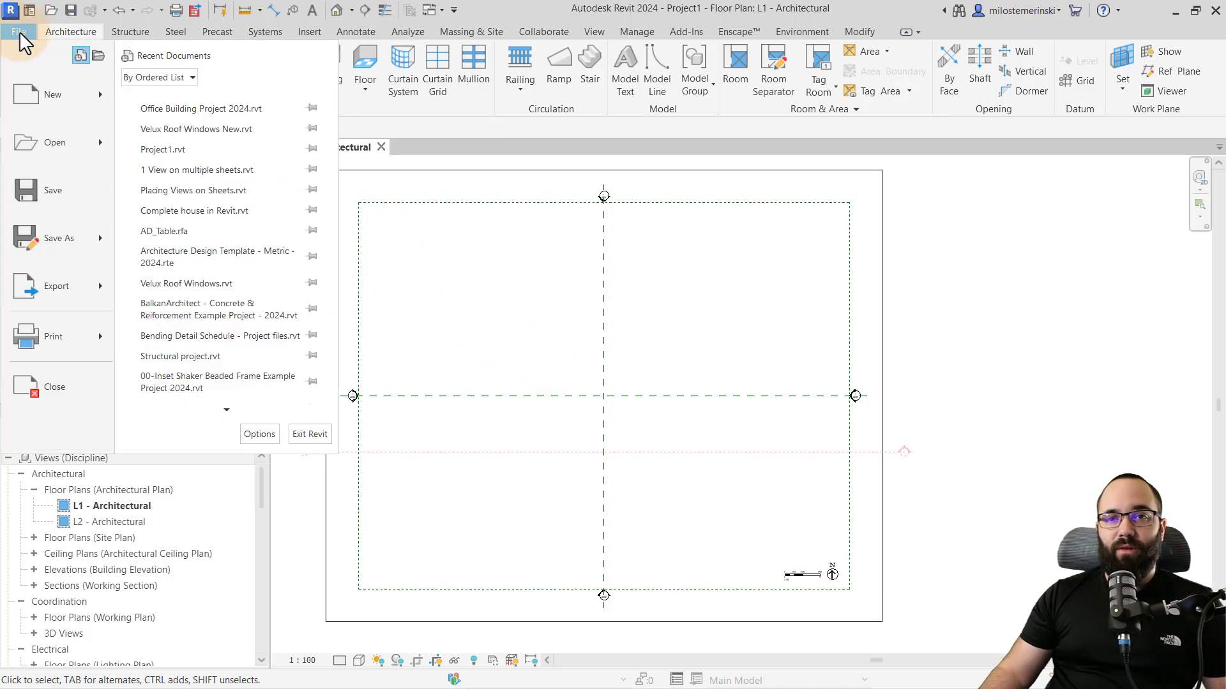
left_click(52, 94)
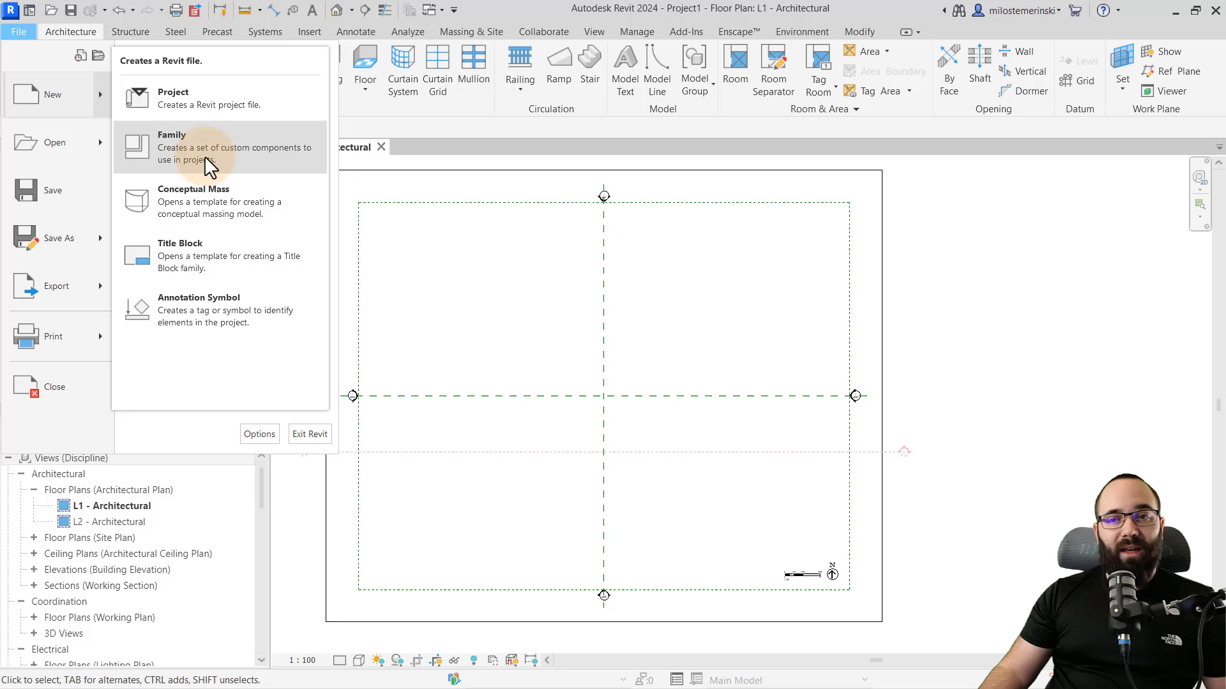
left_click(171, 147)
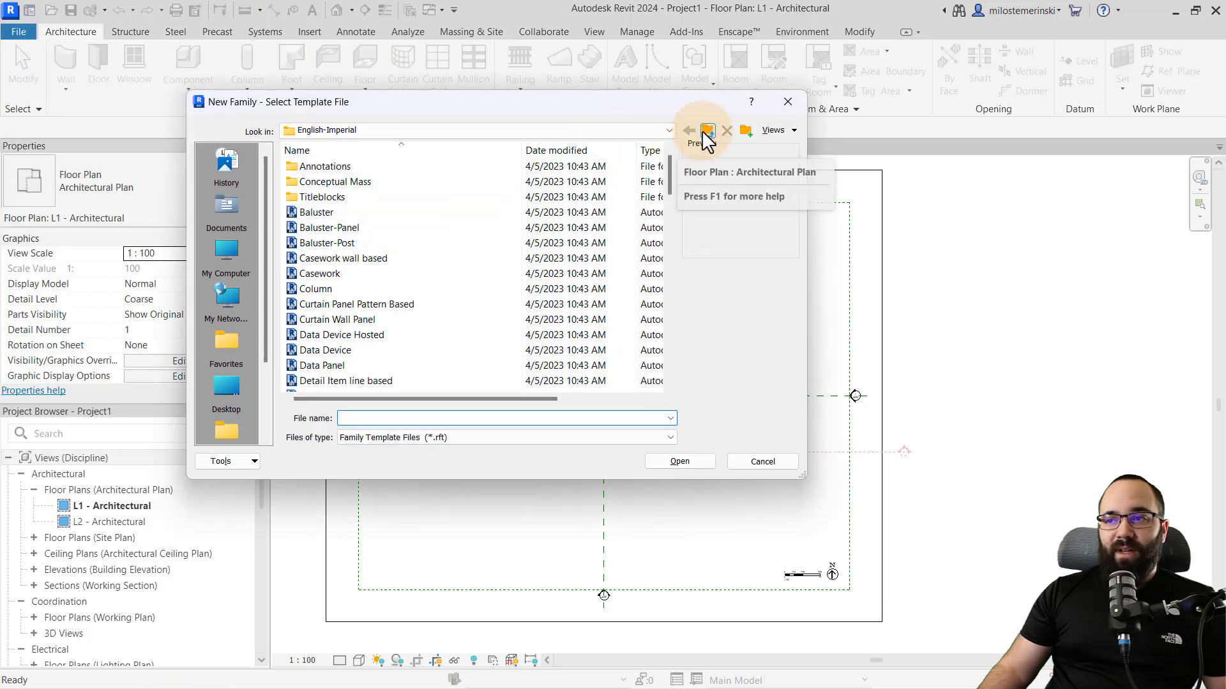
left_click(688, 129)
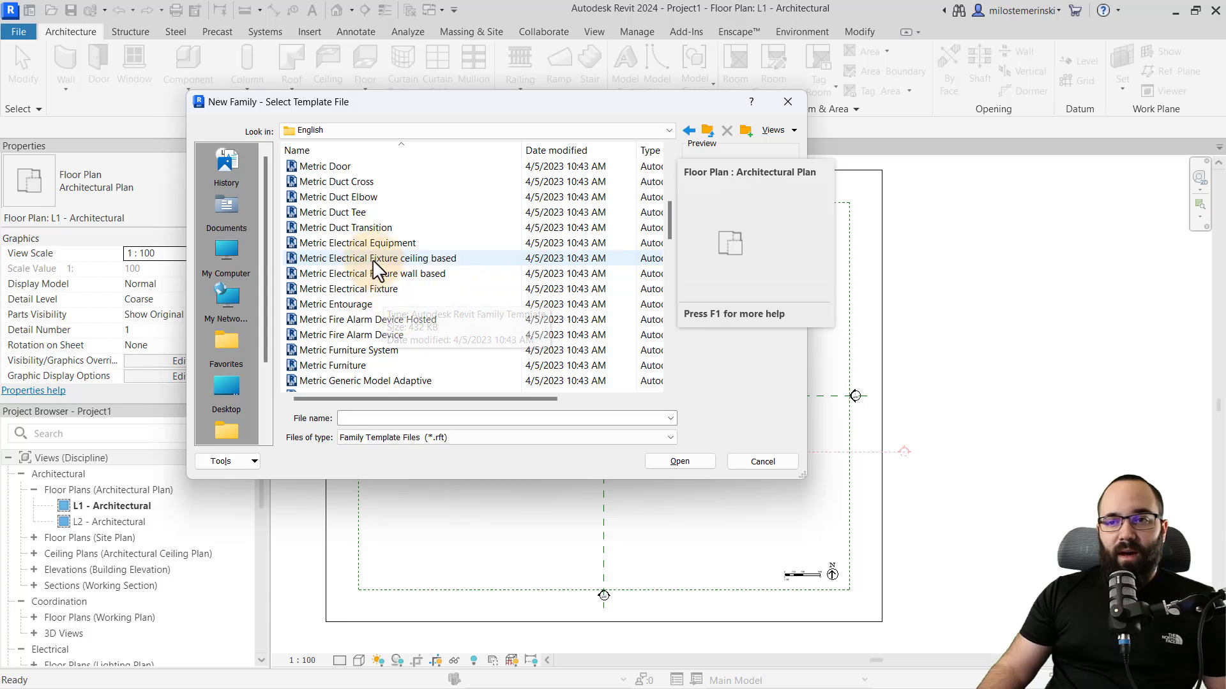
left_click(346, 380)
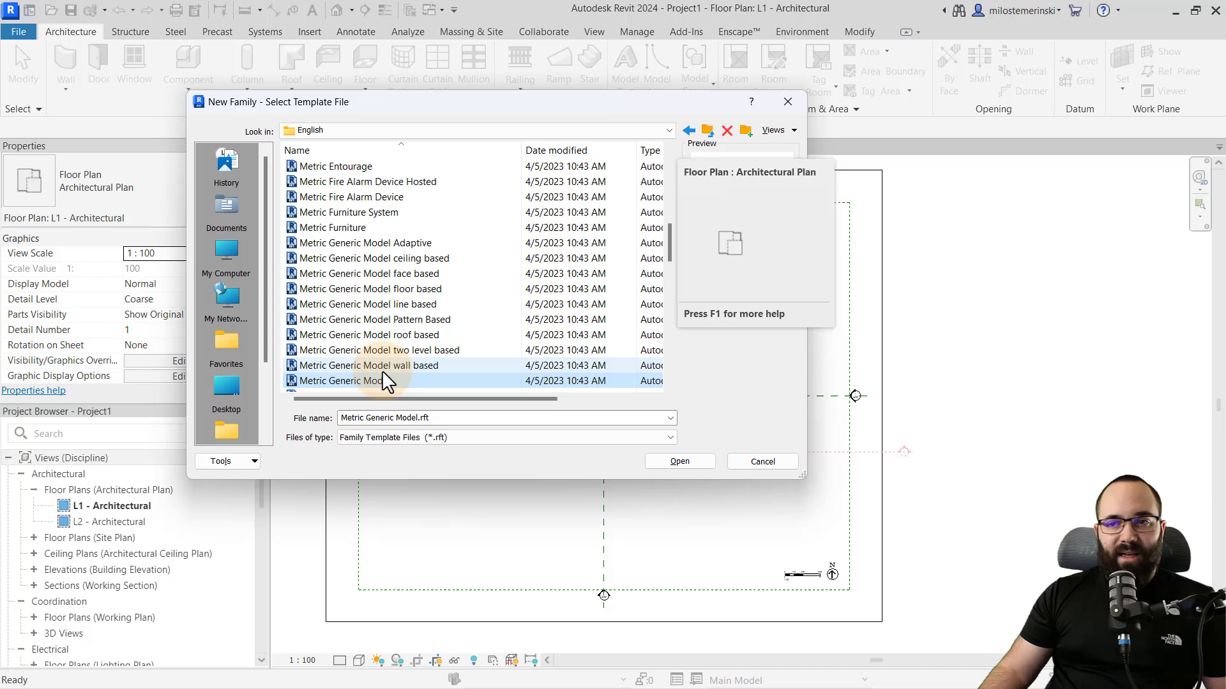
left_click(678, 461)
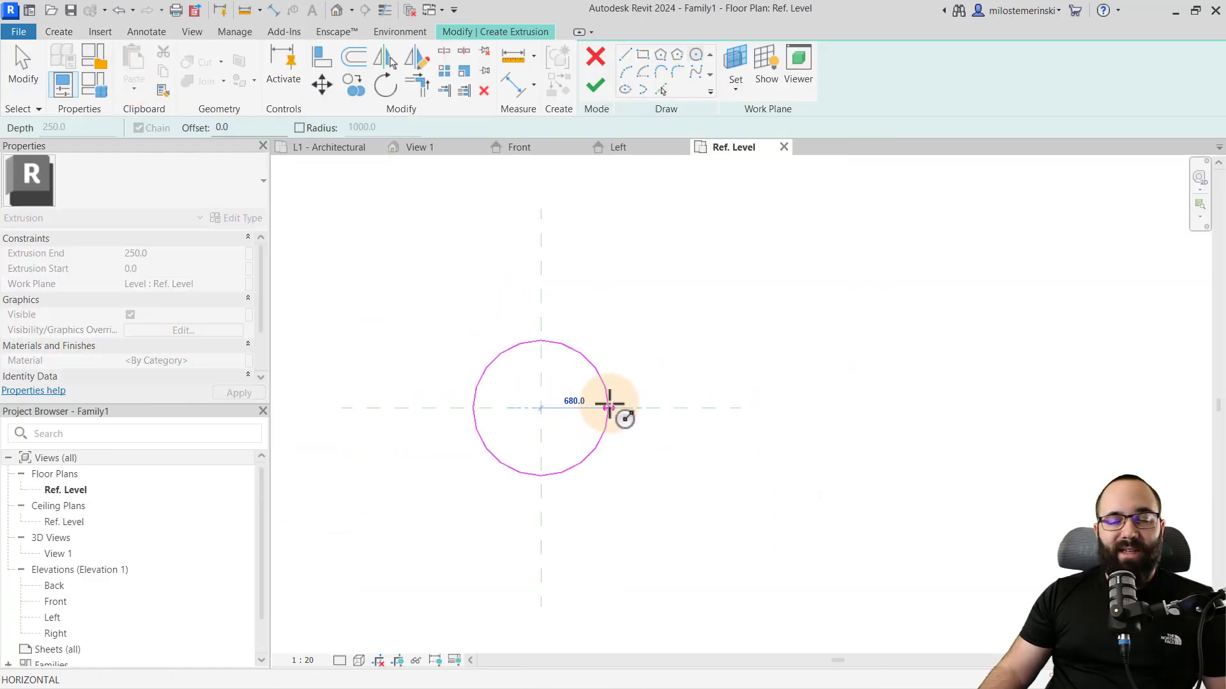
Finish the circular extrusion as a cylinder and set the family category to Furniture
left_click(238, 393)
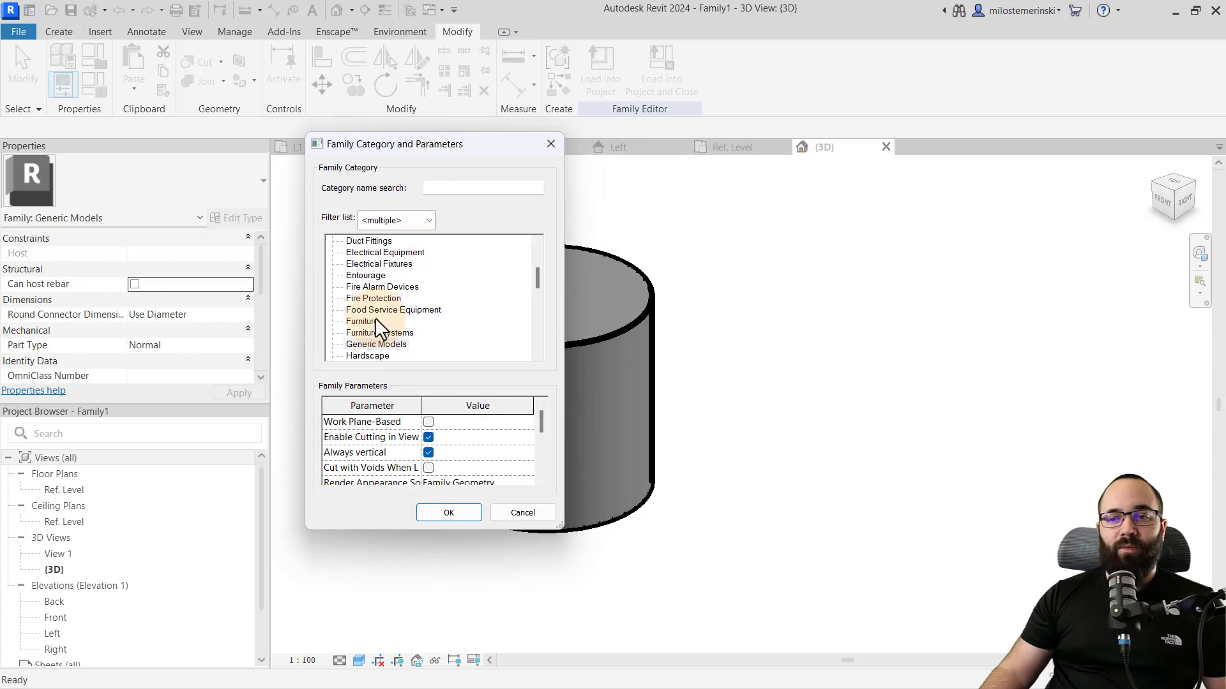
left_click(362, 321)
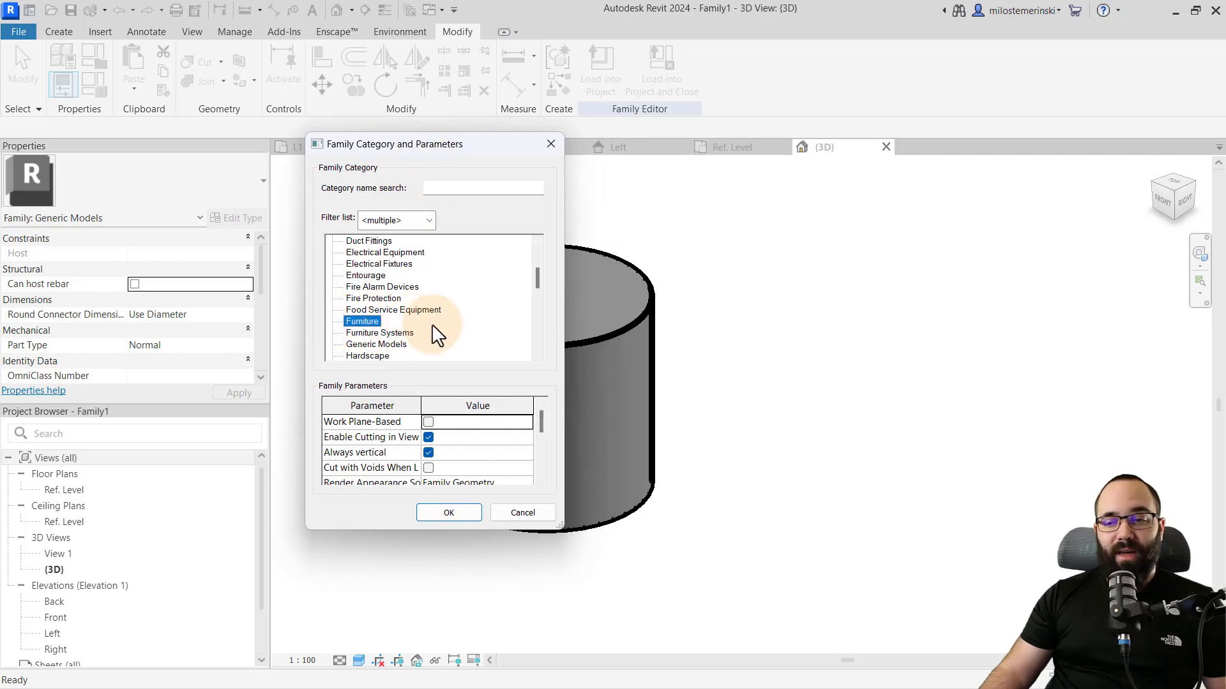
left_click(448, 512)
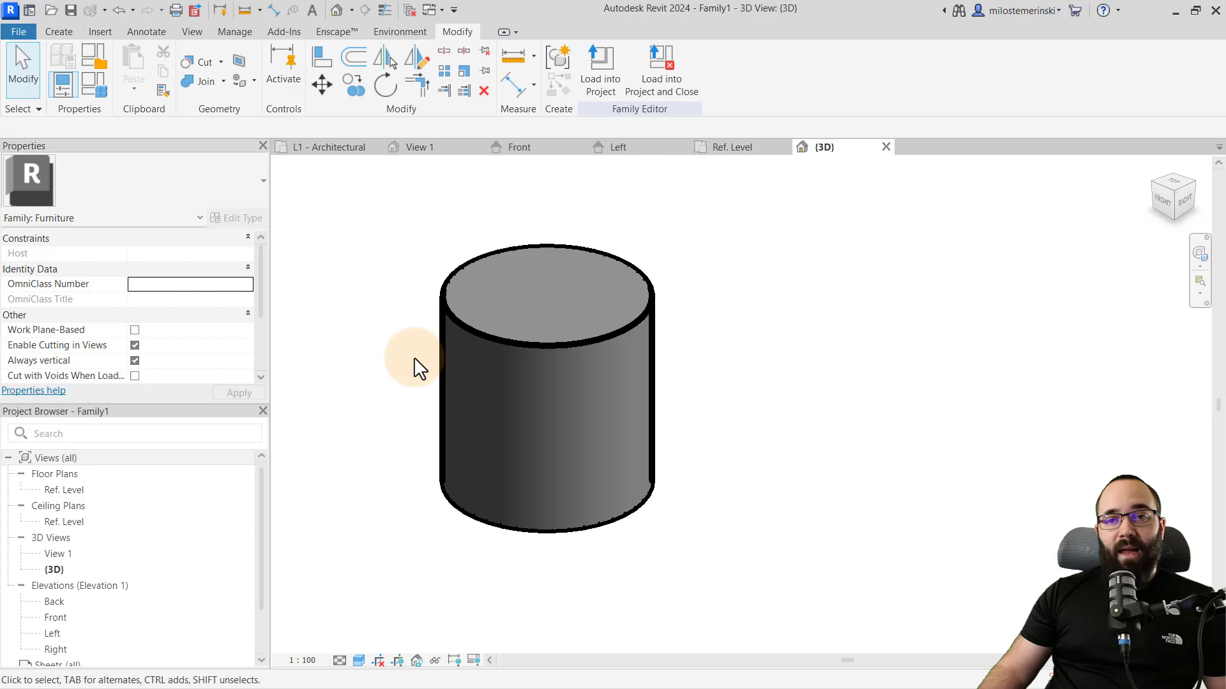
mouse_move(679, 332)
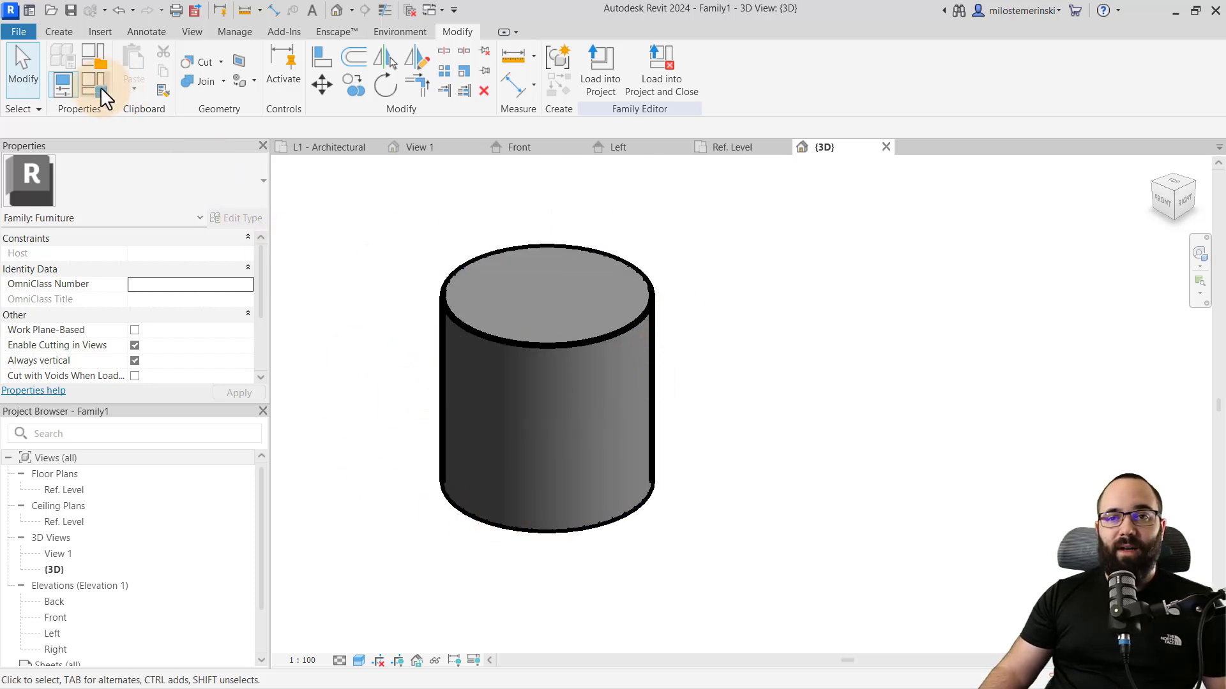
Add a Text type family parameter named 'Wrong parameter' in Family Types
left_click(92, 70)
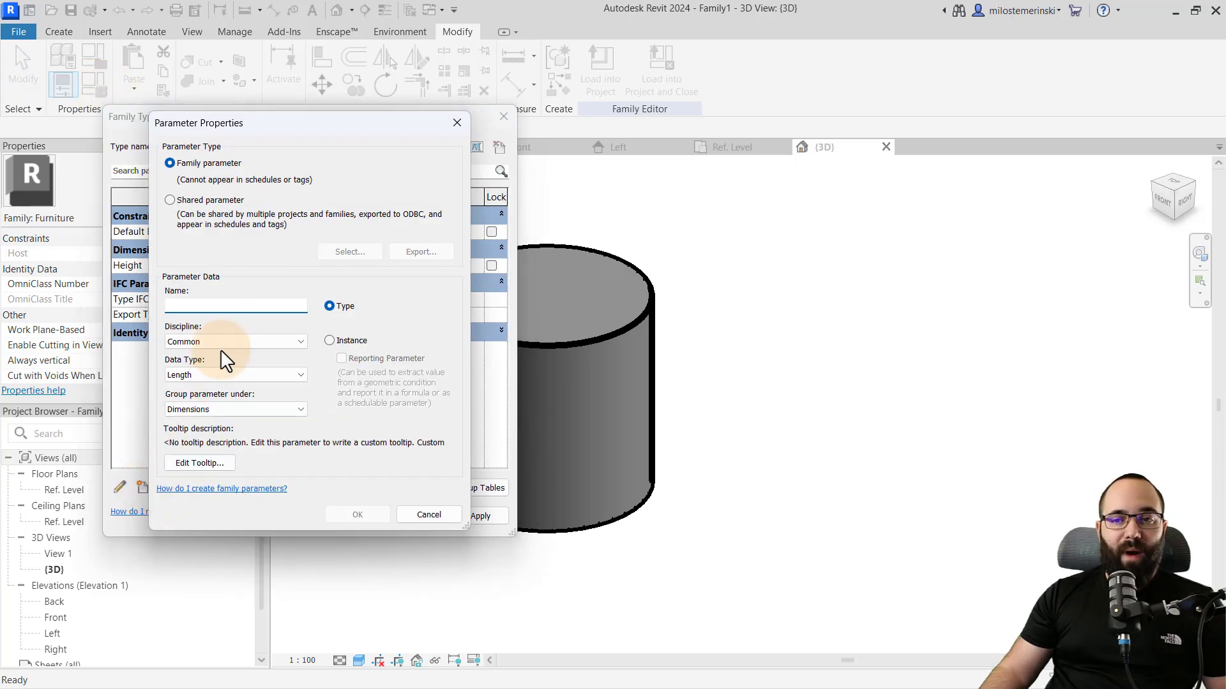
type("Wrong parameter")
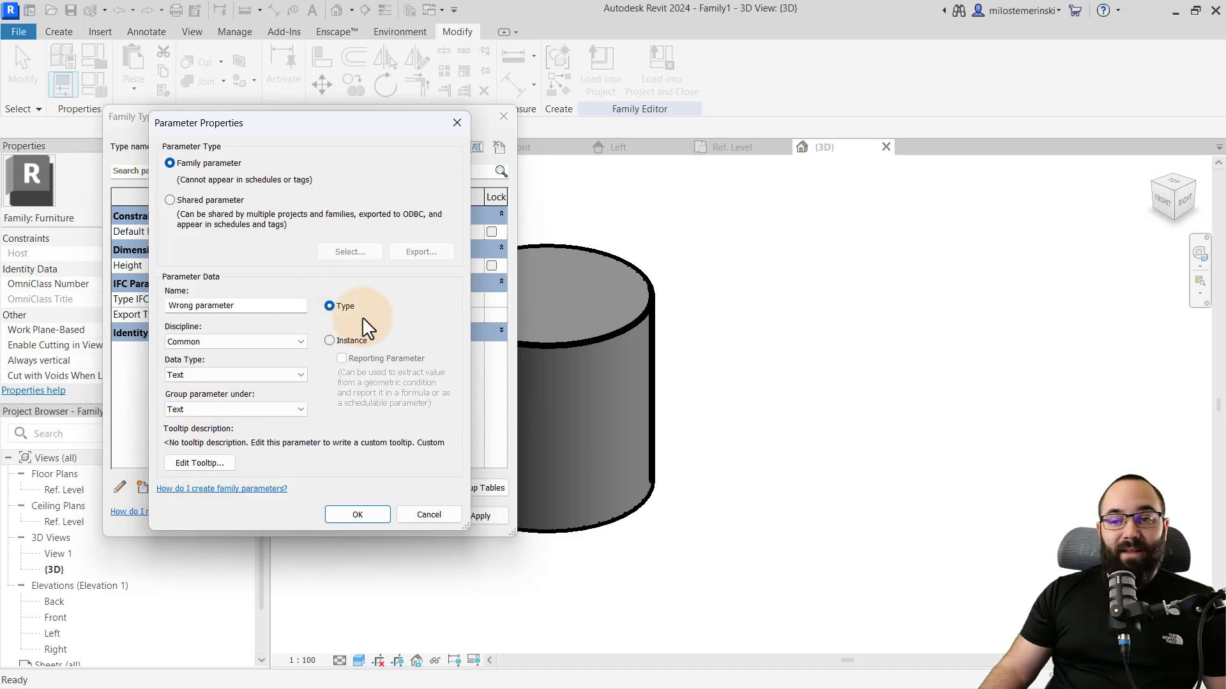
left_click(357, 514)
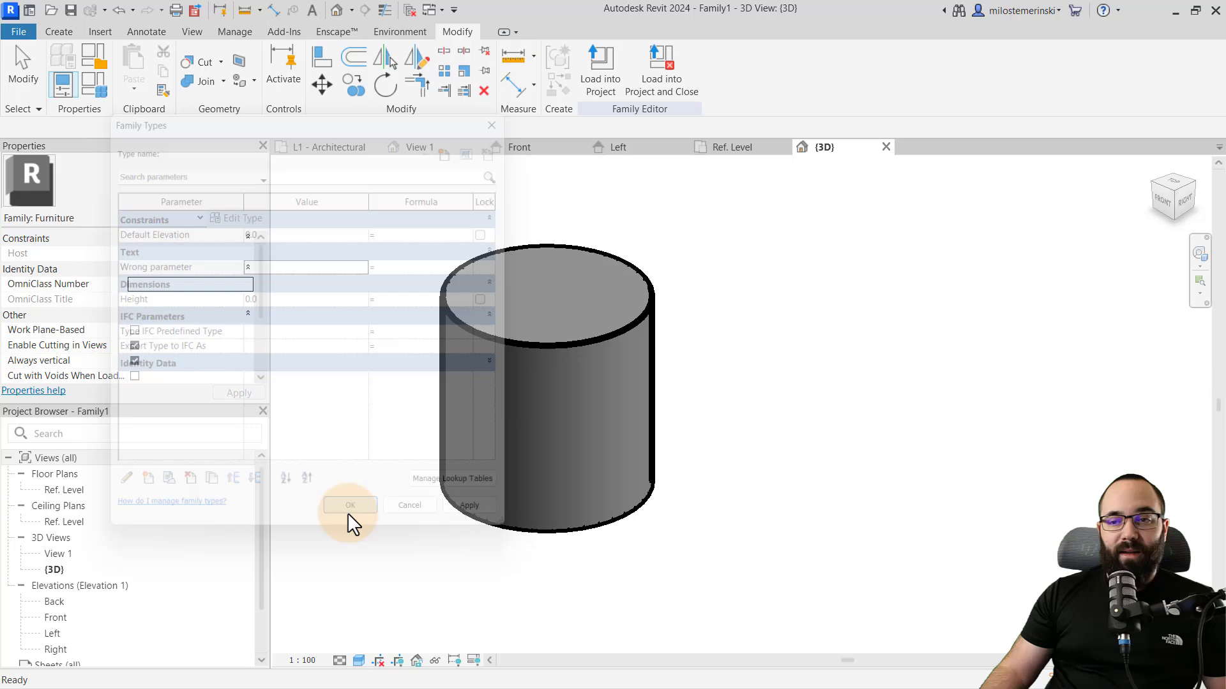
left_click(349, 505)
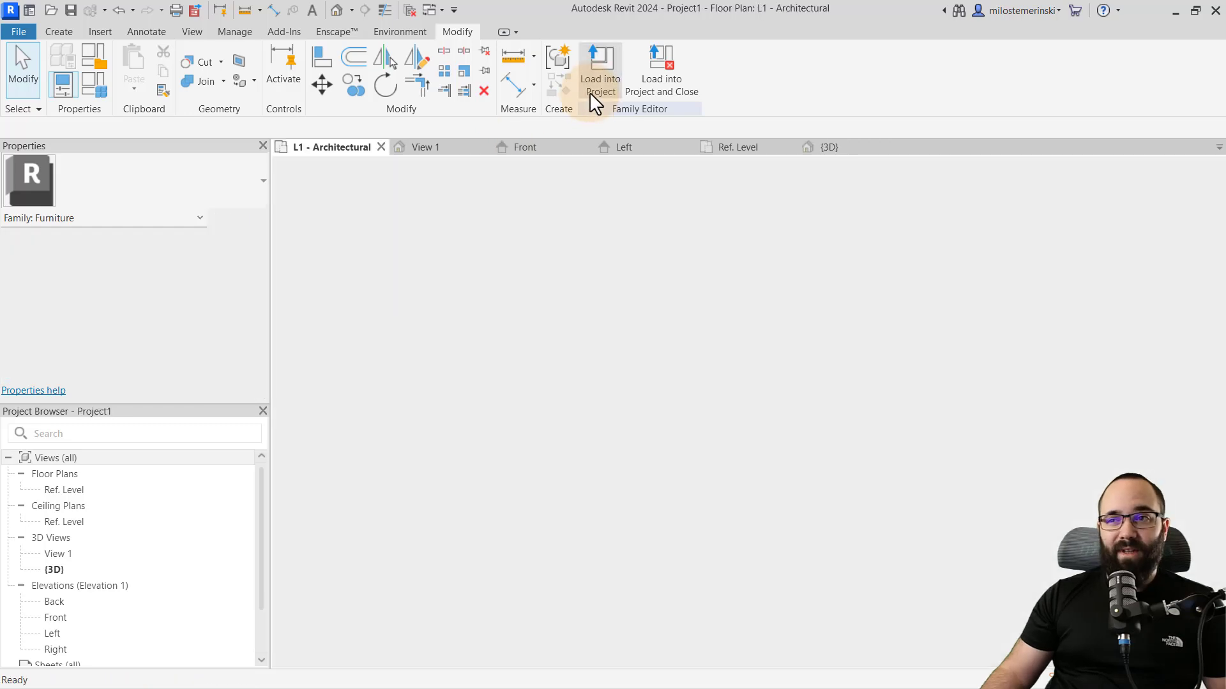
Place the Test family at the L1 grid intersection and enter 123 for Wrong parameter
left_click(600, 70)
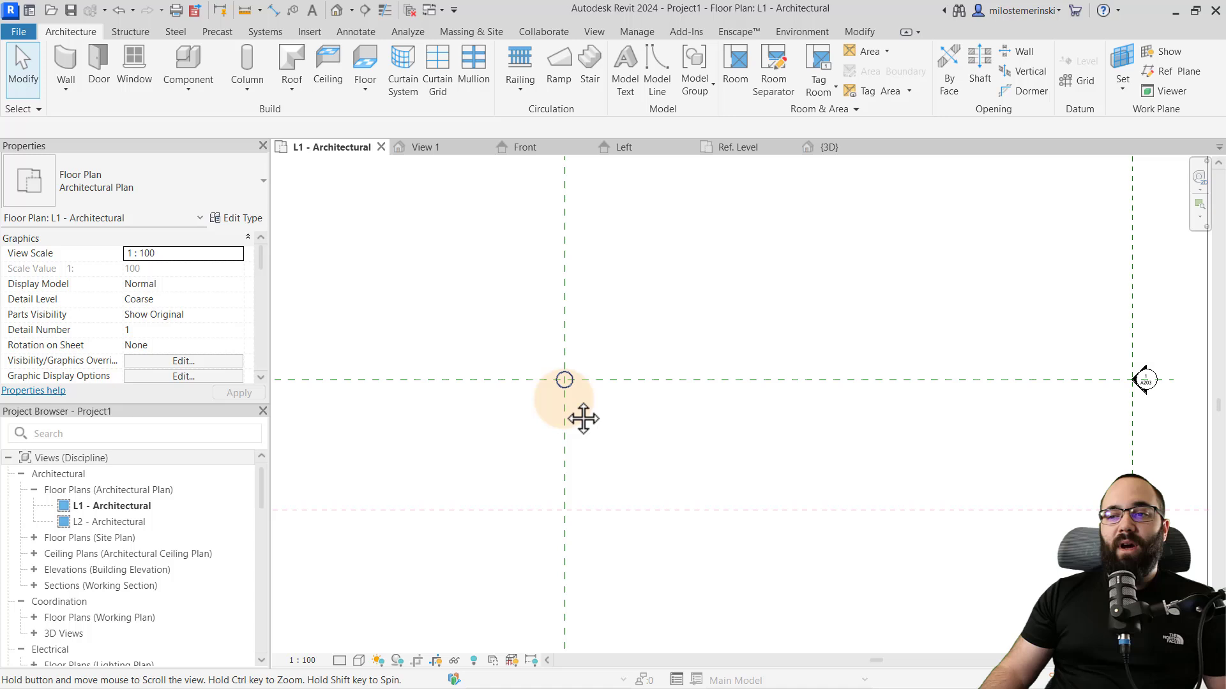
left_click(563, 380)
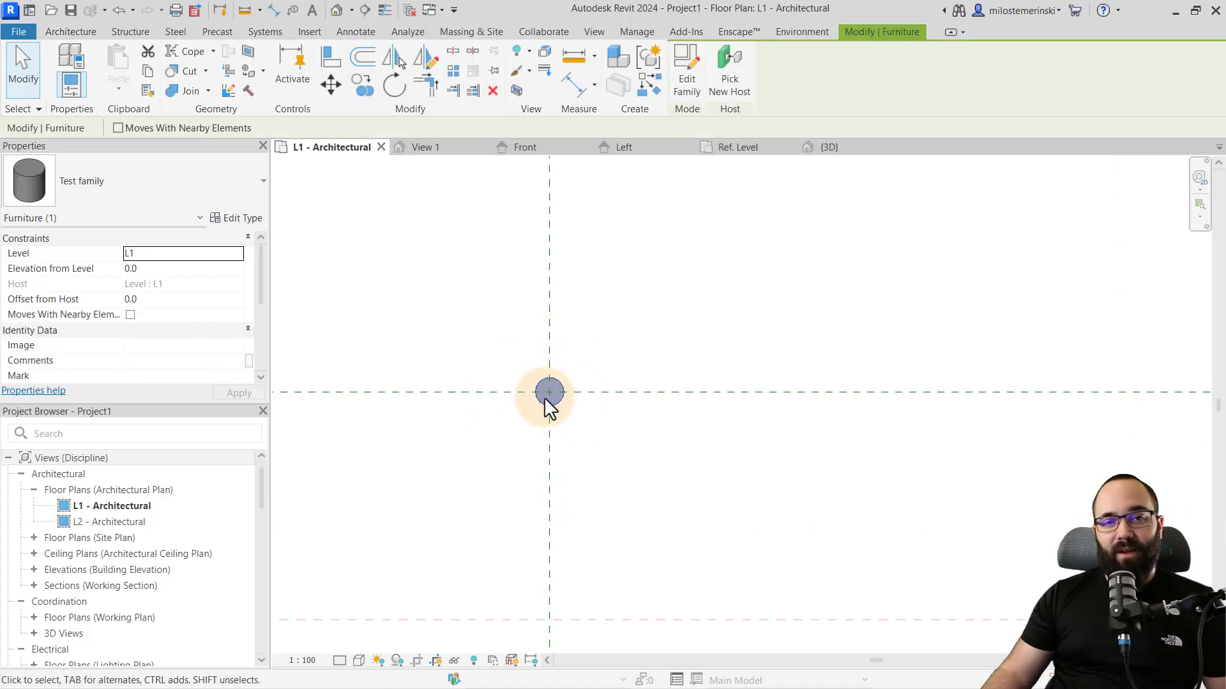
left_click(243, 219)
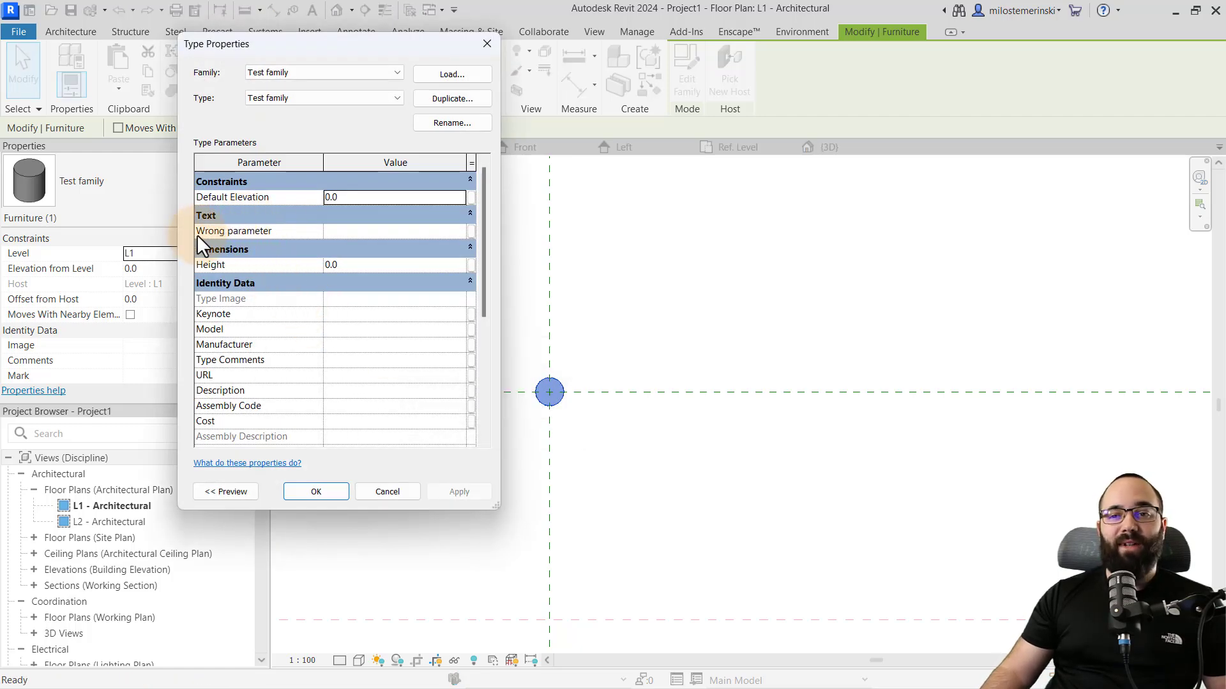
type("123")
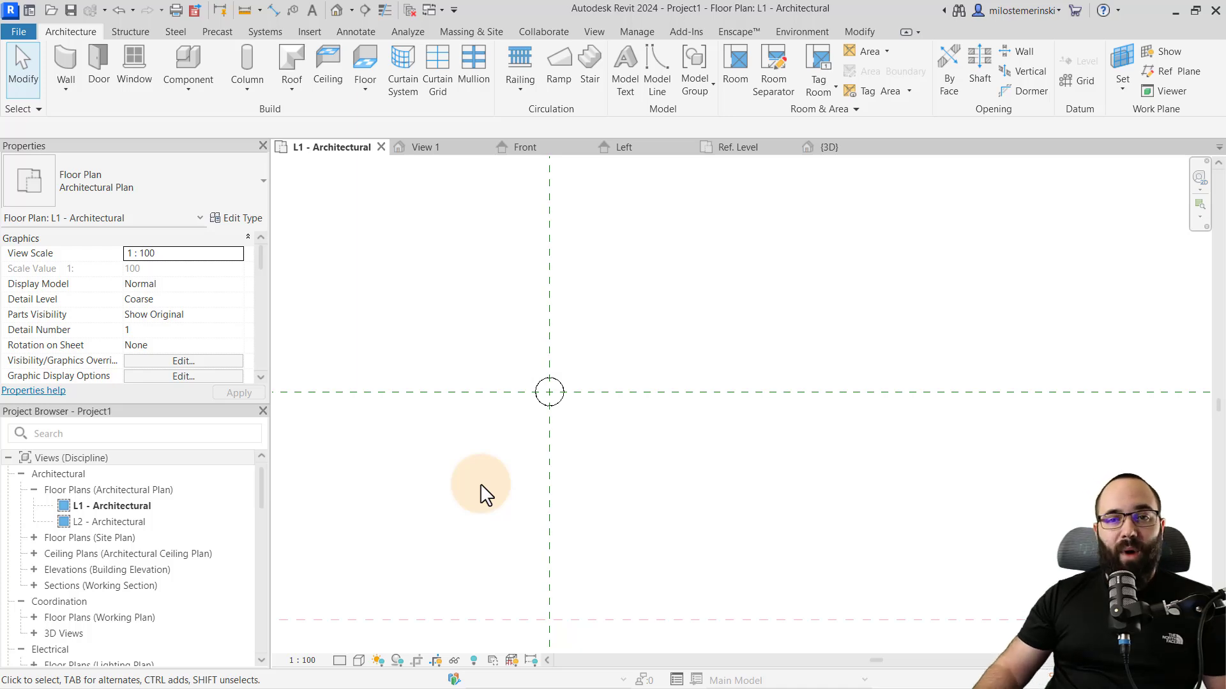
mouse_move(612, 438)
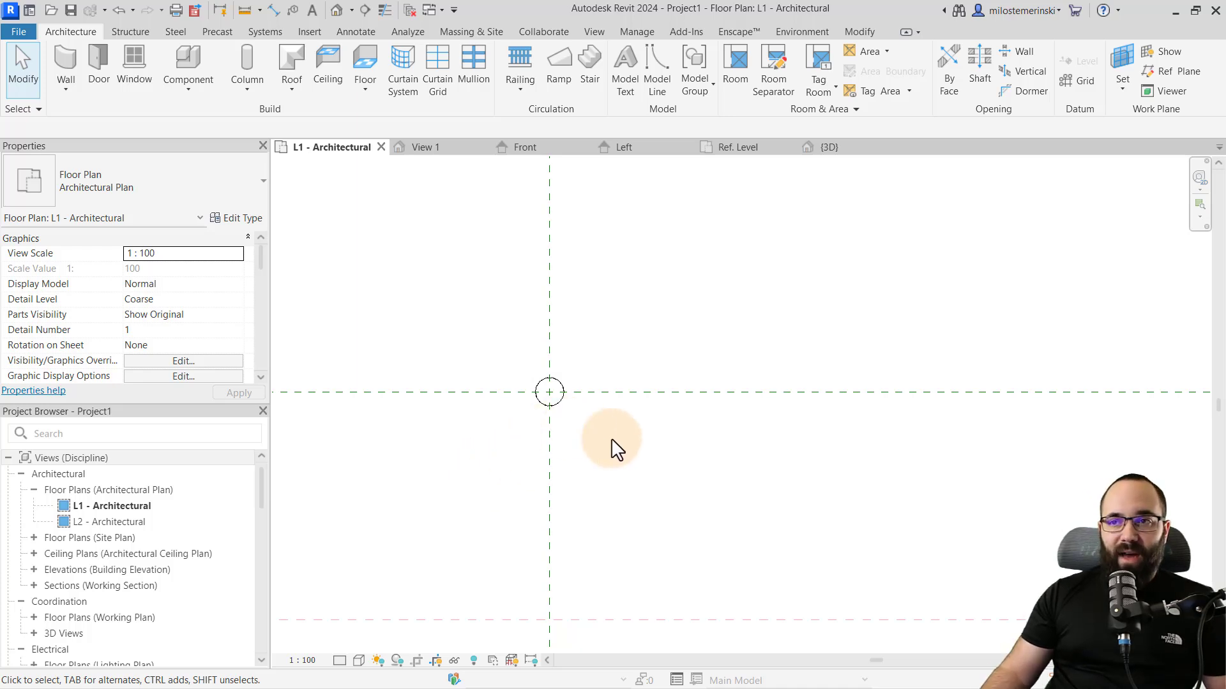
Tag the Test family cylinder with a furniture tag placed above it
left_click(355, 32)
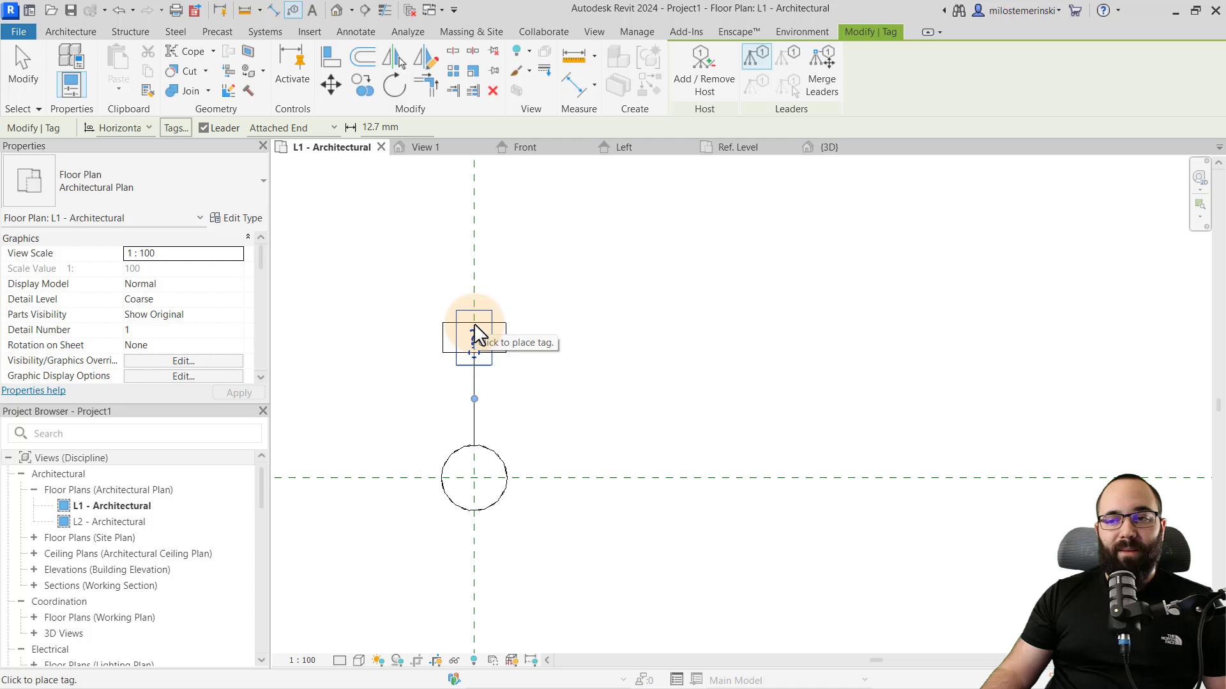
left_click(473, 340)
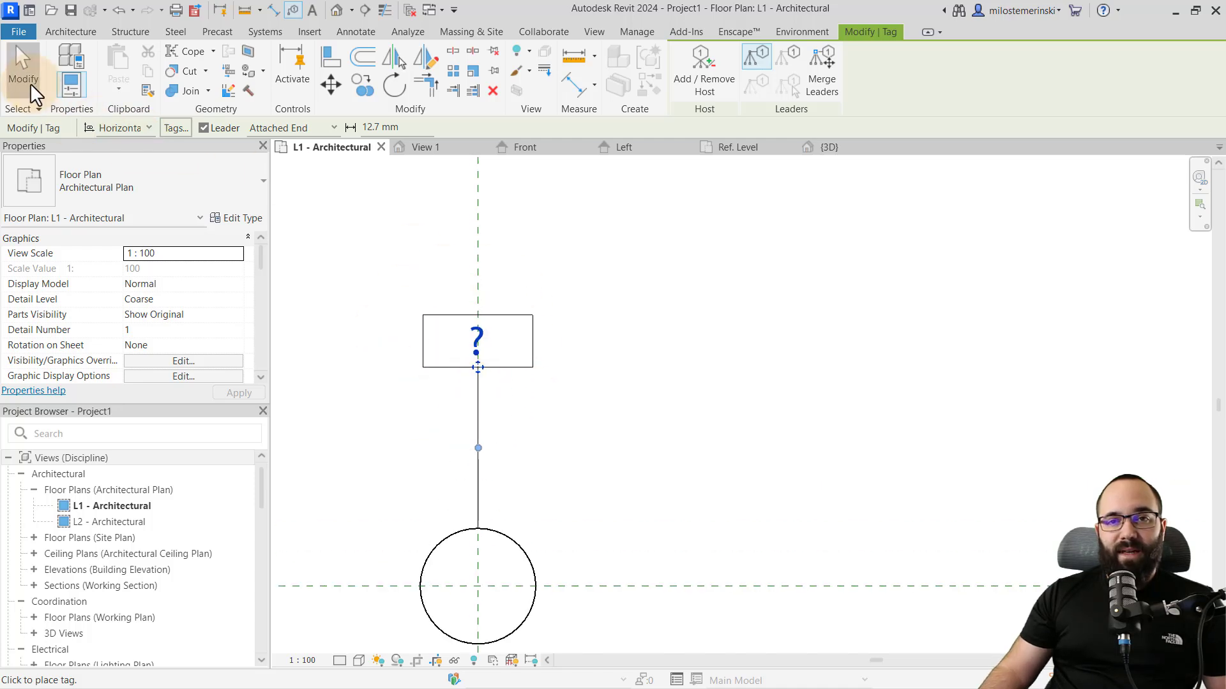
left_click(477, 282)
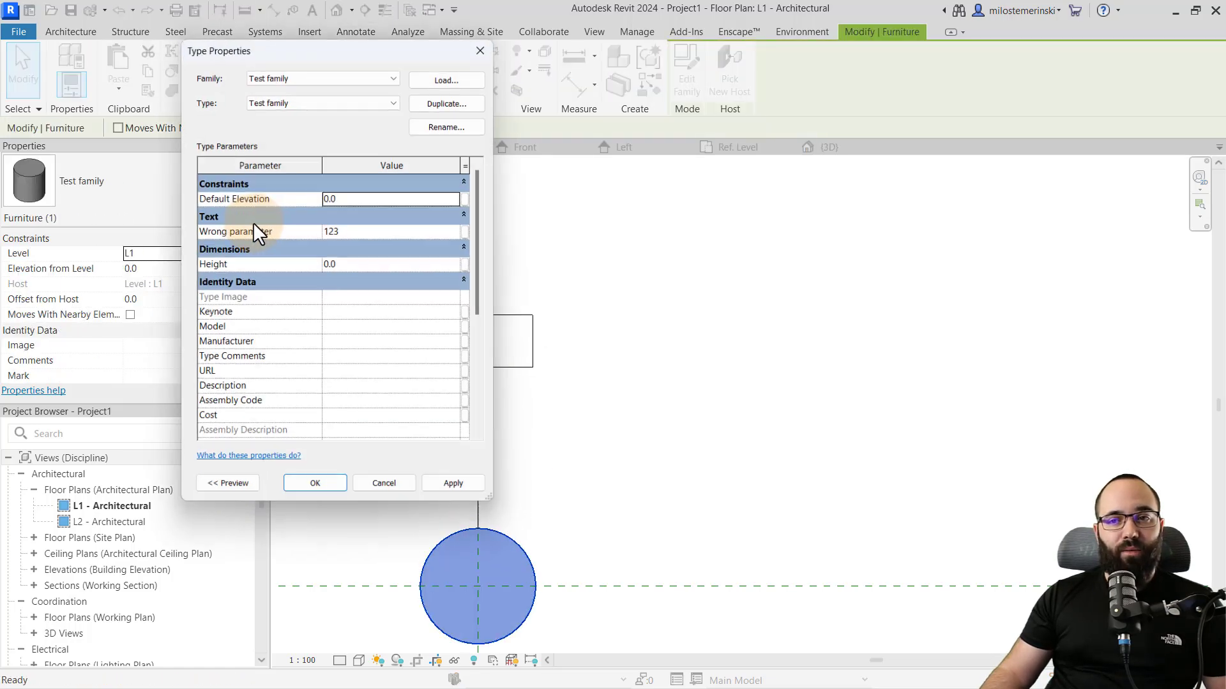
Open the furniture tag family and review its label in the Edit Label dialog
left_click(314, 482)
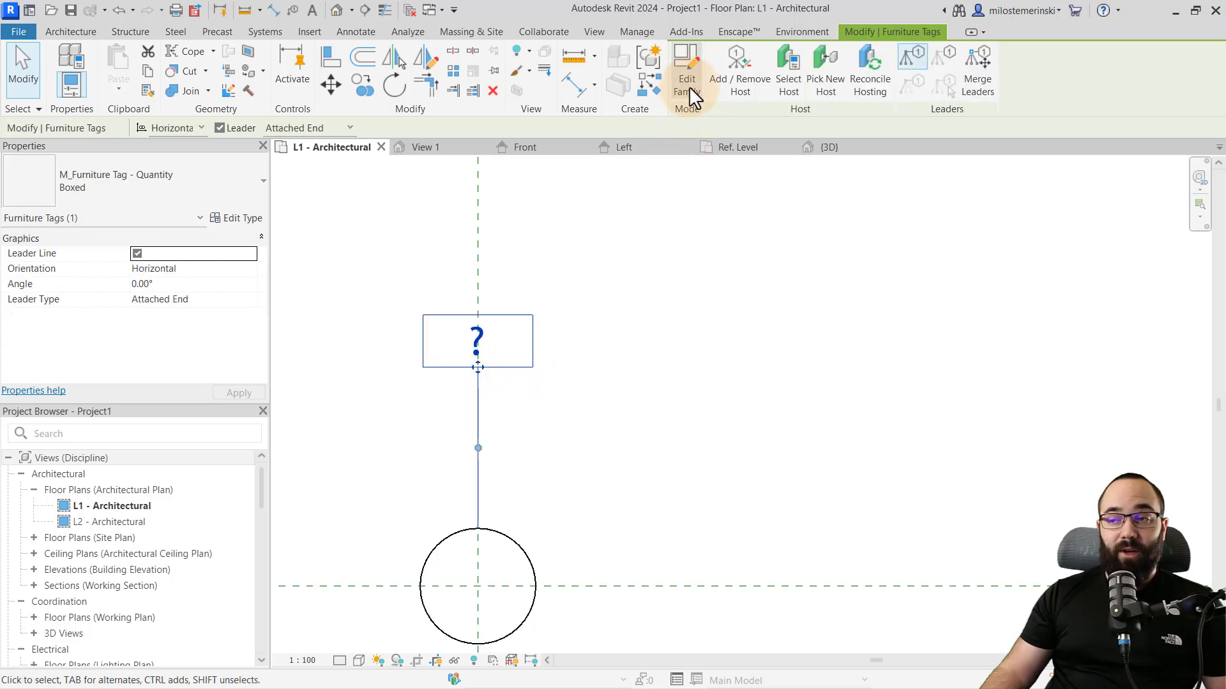
left_click(686, 69)
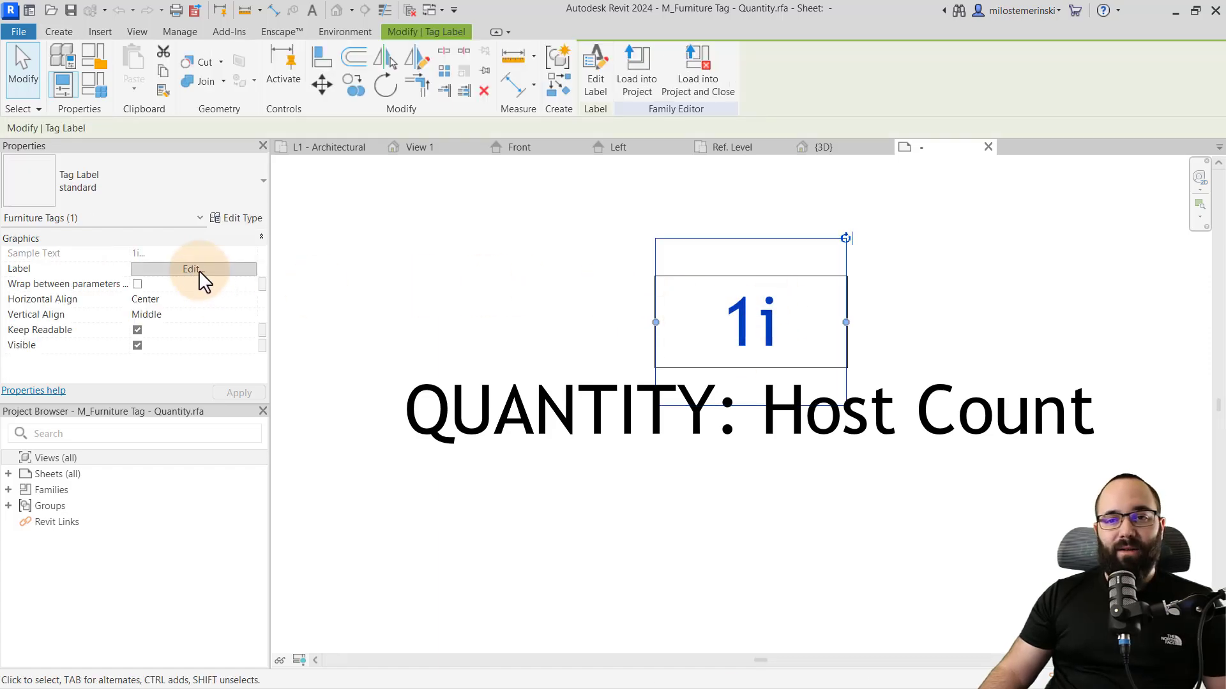
left_click(191, 269)
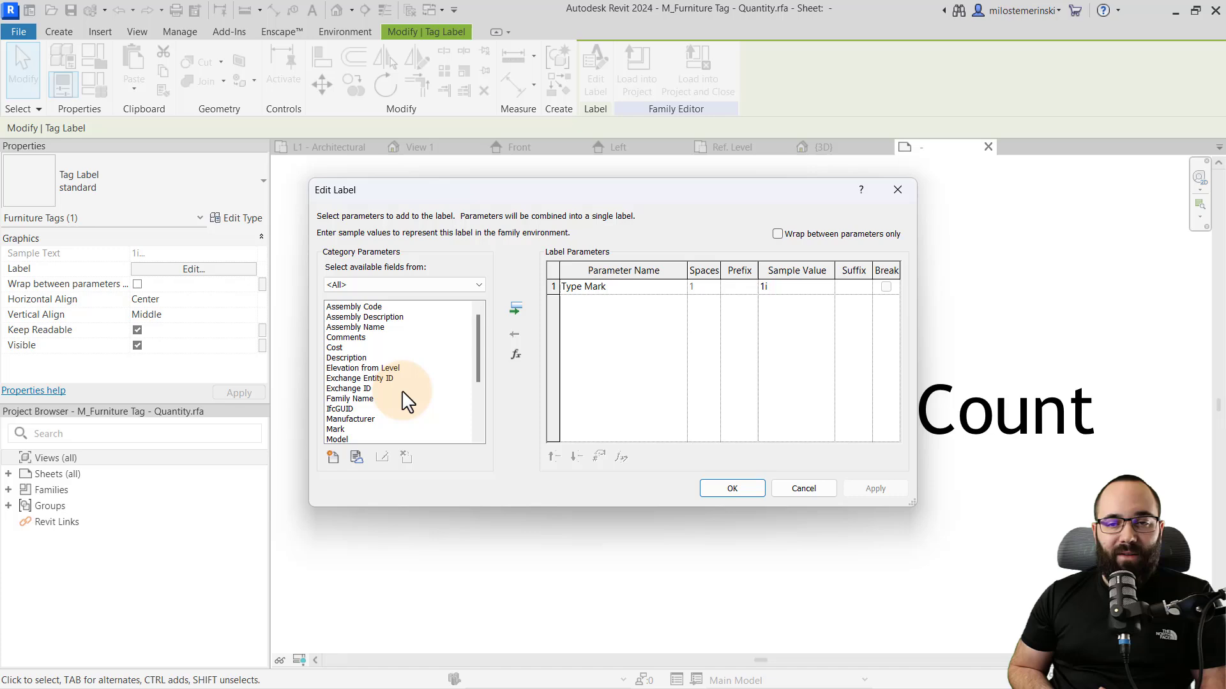
left_click(731, 488)
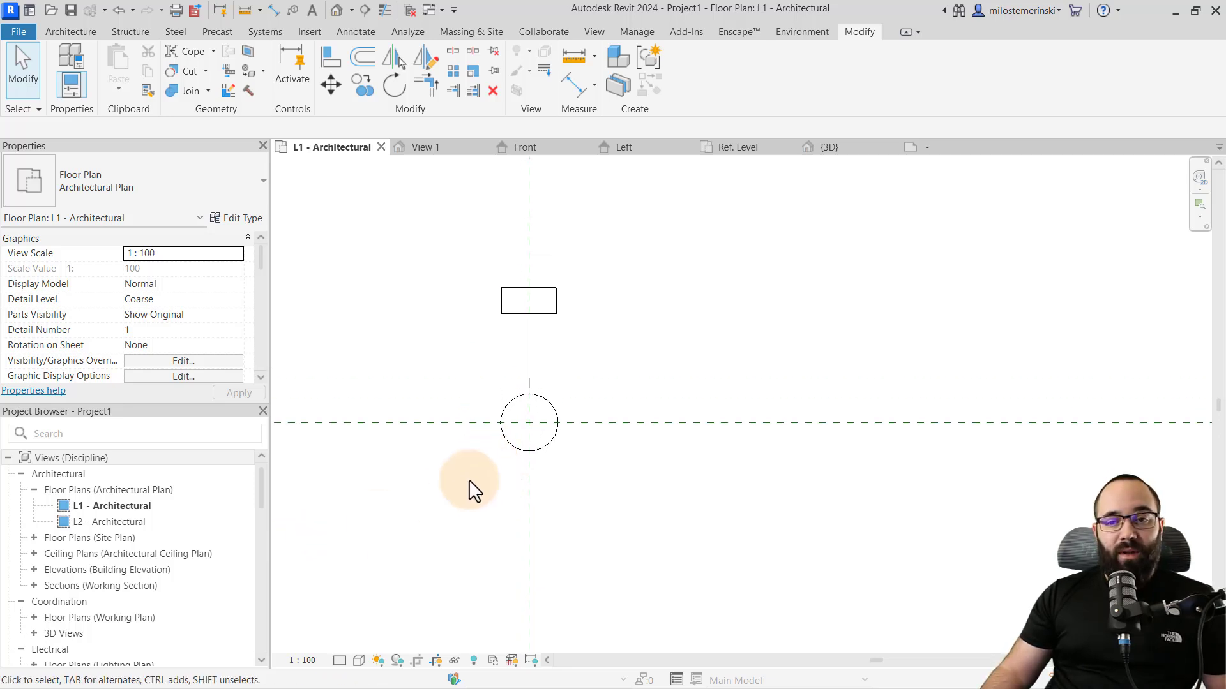
Select the Test family furniture and review its type properties without changes
left_click(528, 422)
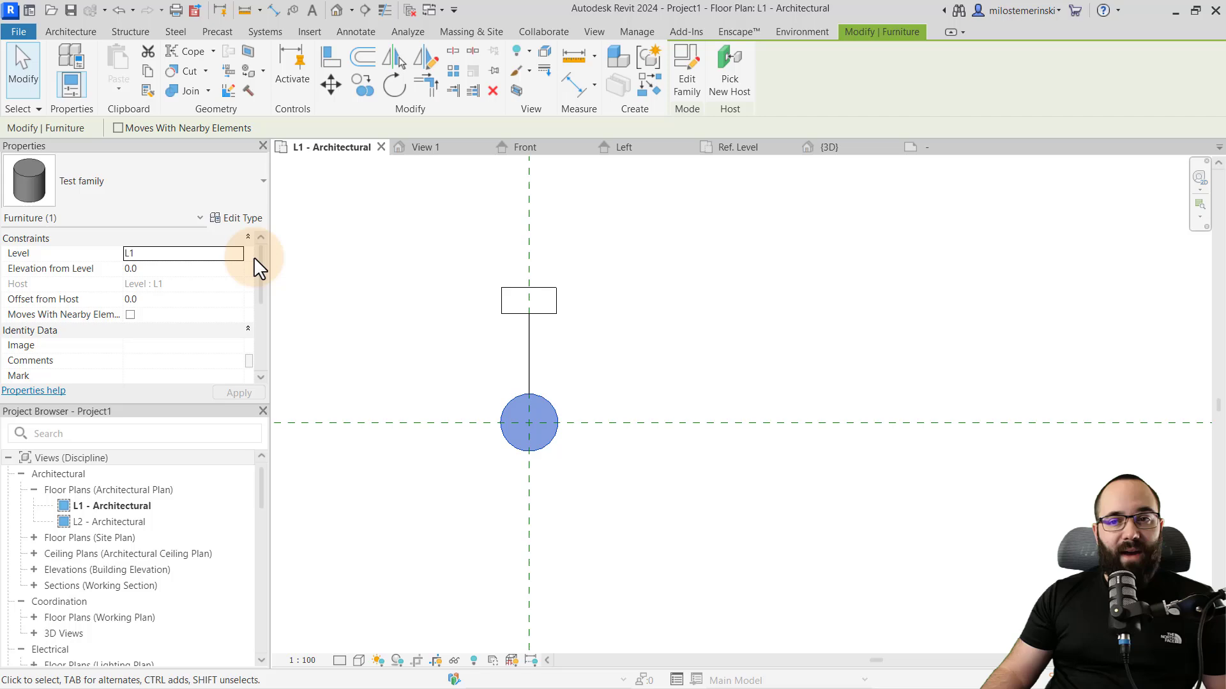
left_click(240, 218)
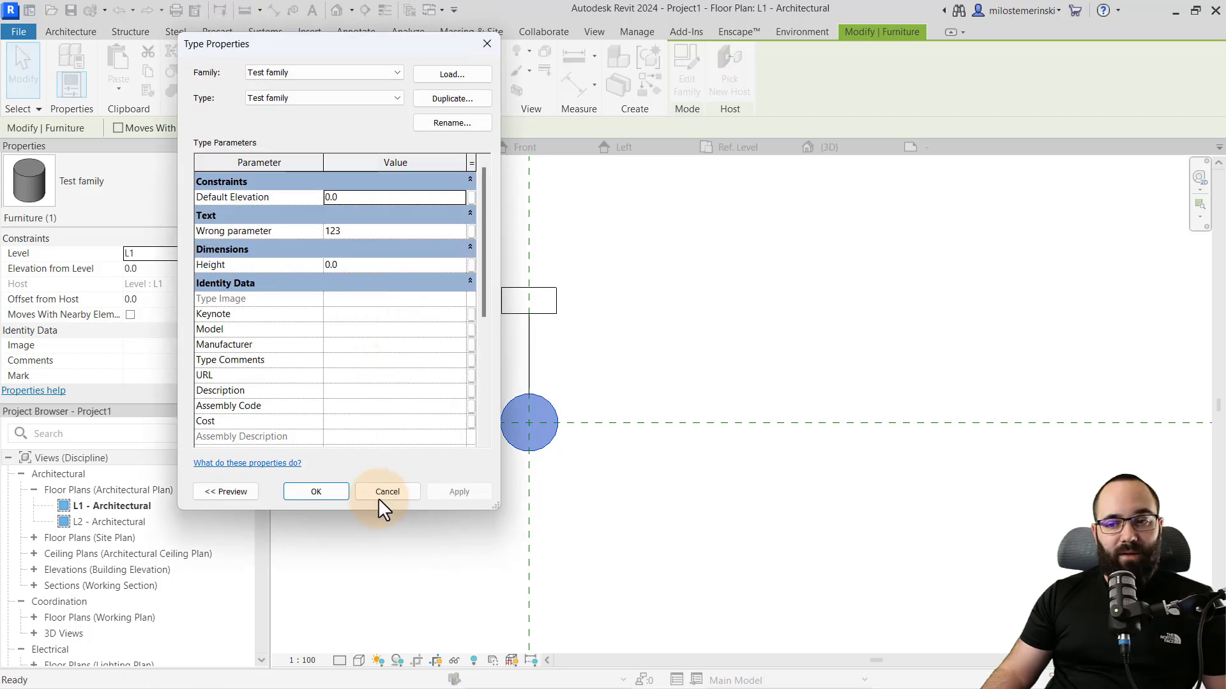
left_click(386, 491)
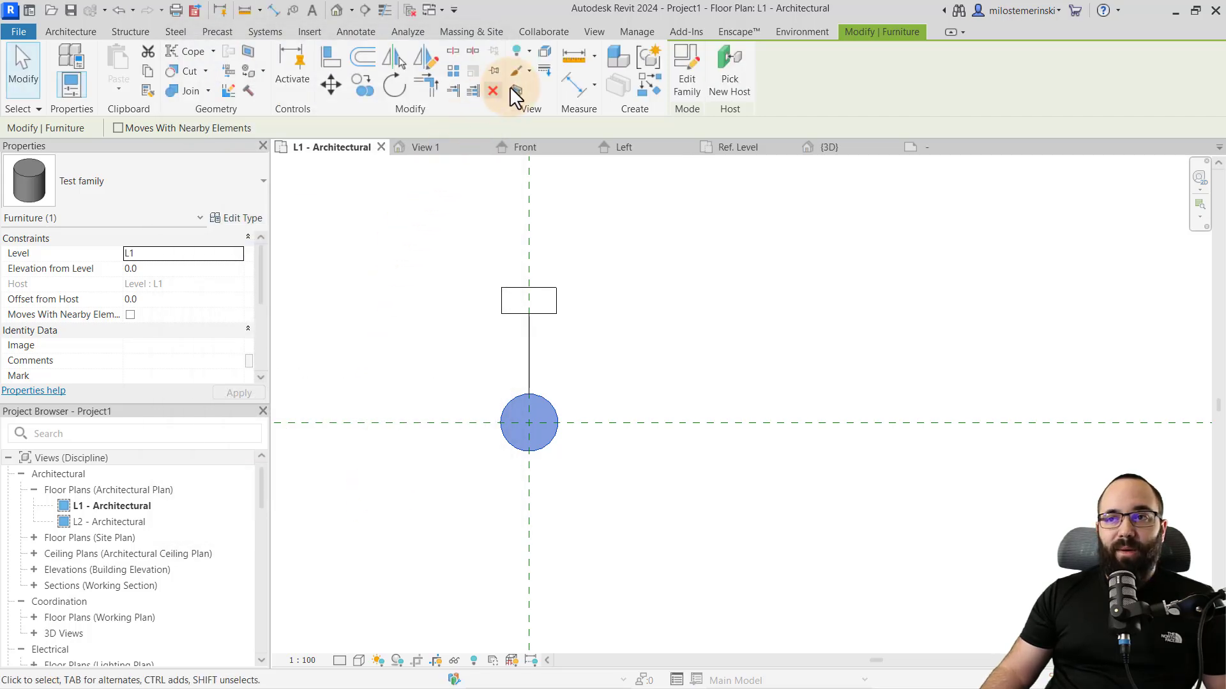
Create a Furniture category schedule with the Family field added
left_click(595, 31)
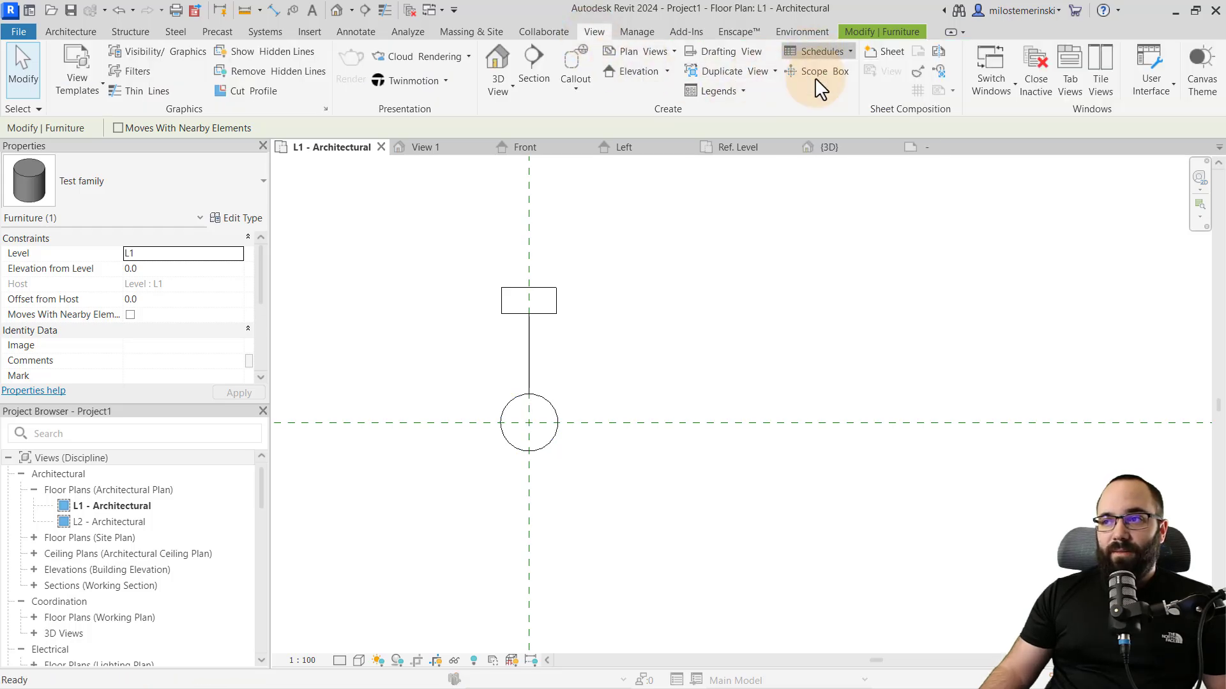
left_click(822, 51)
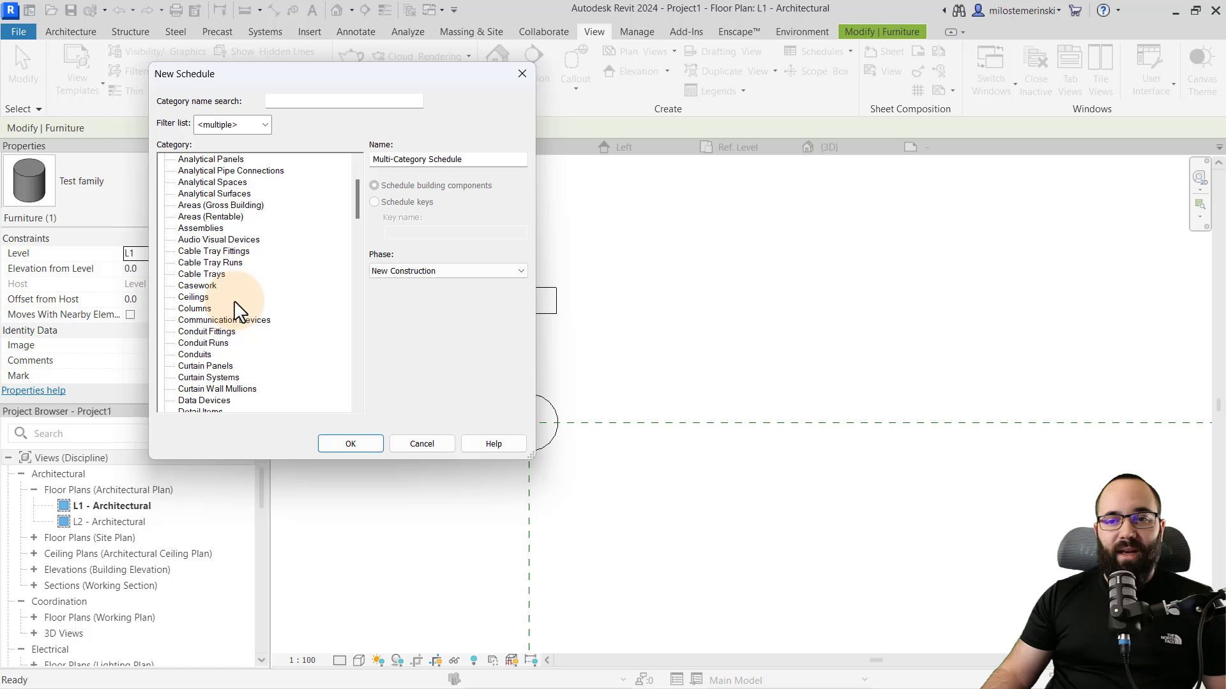
left_click(213, 366)
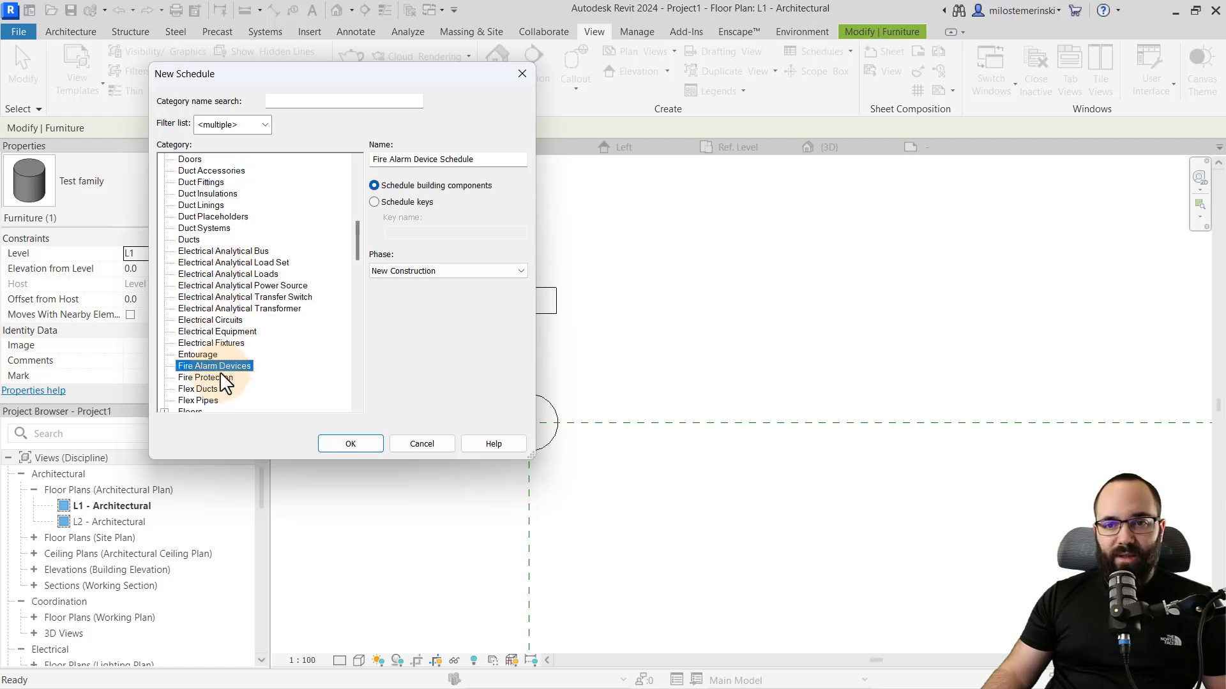
left_click(194, 389)
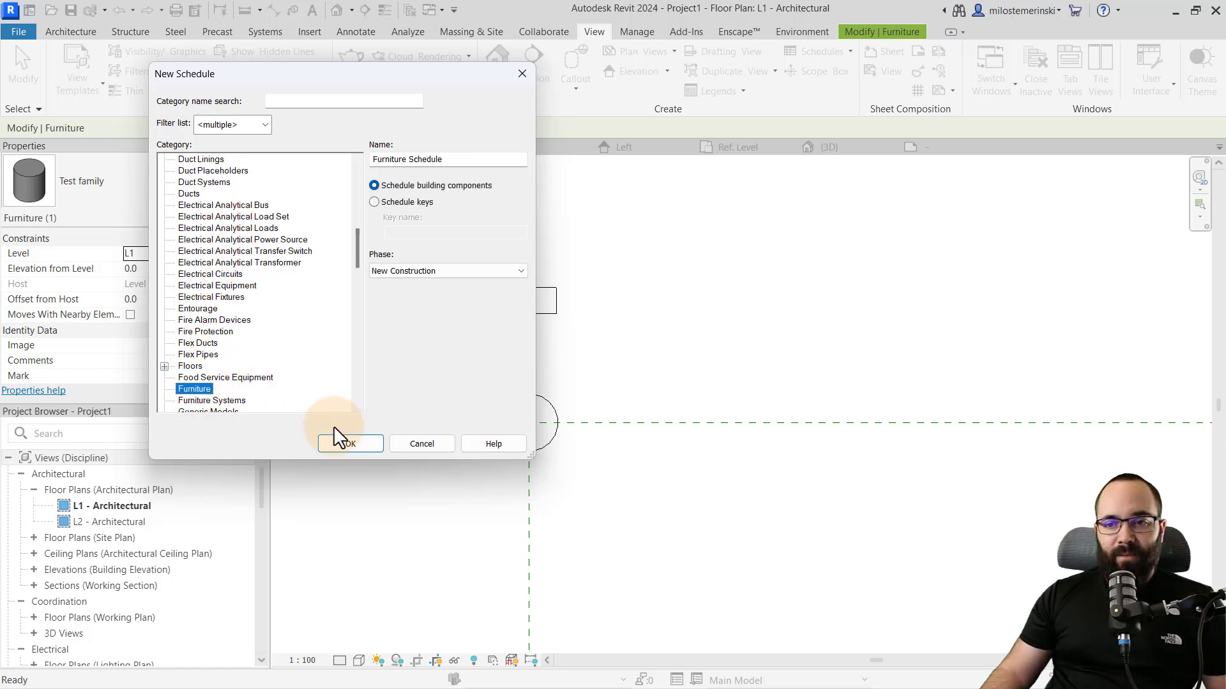
left_click(350, 443)
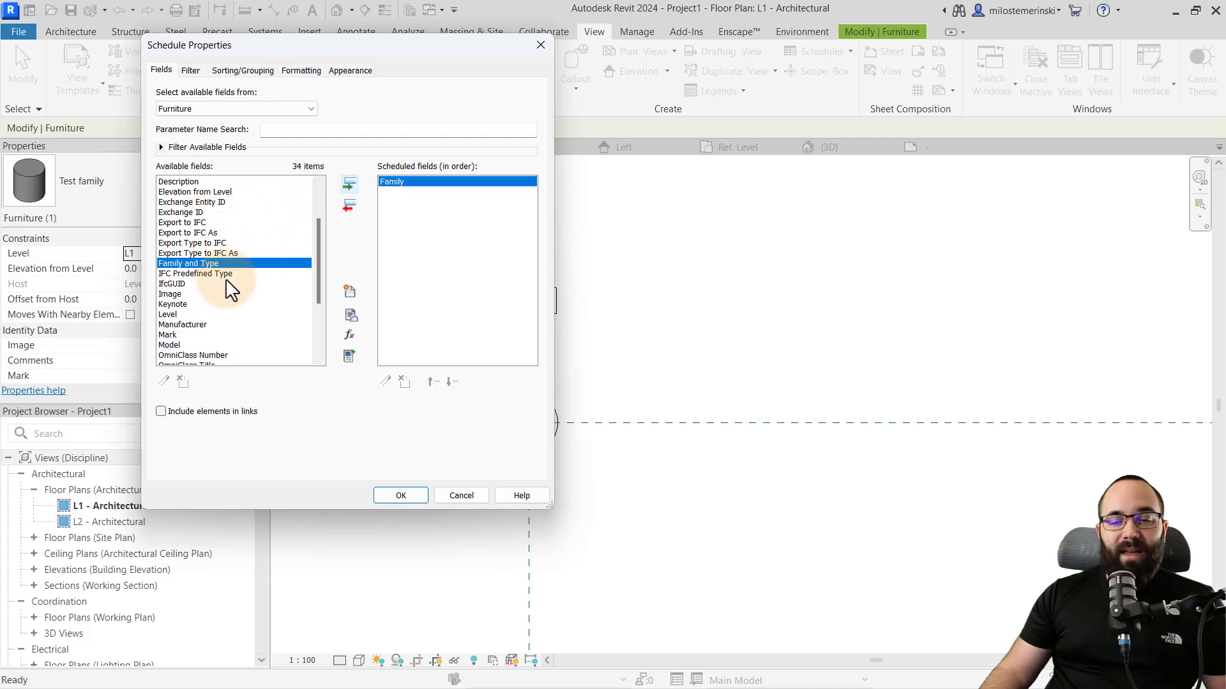
scroll("down", 3)
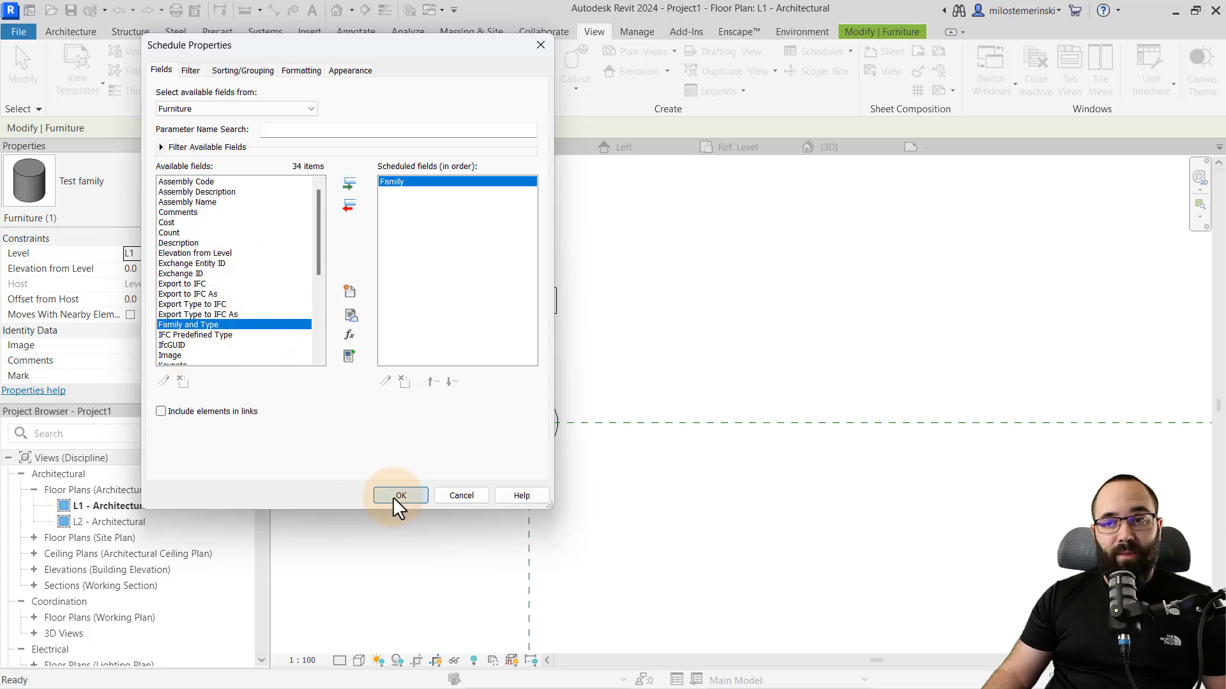
left_click(400, 494)
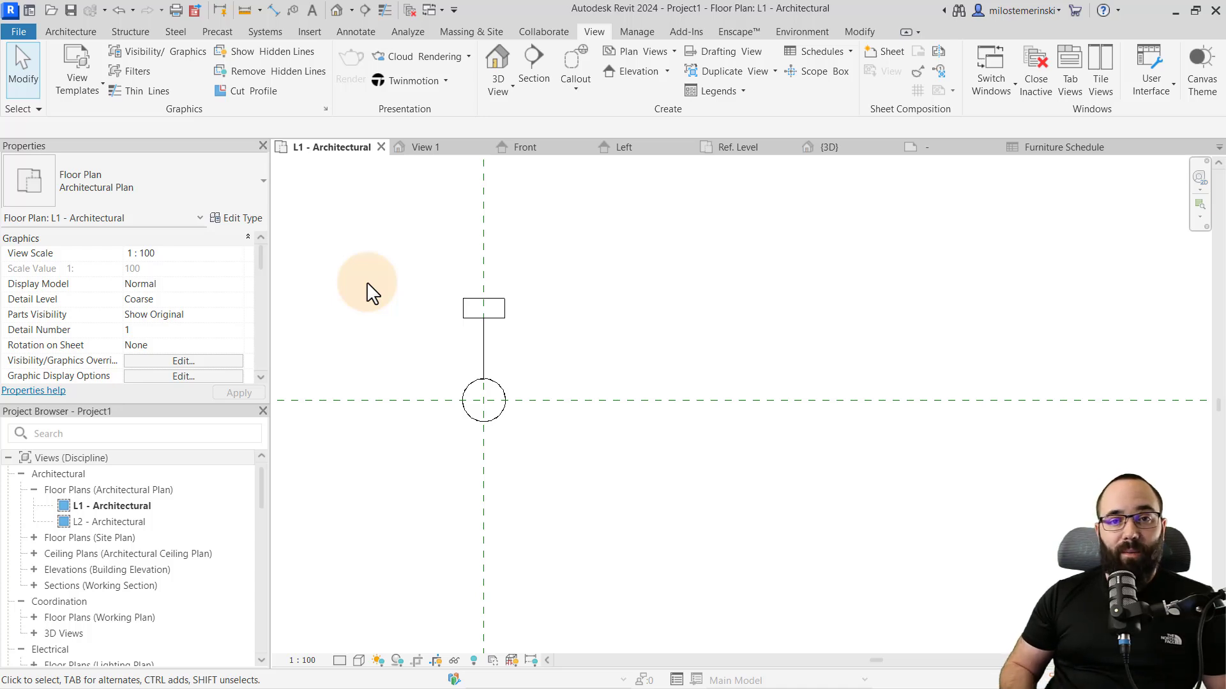
mouse_move(379, 274)
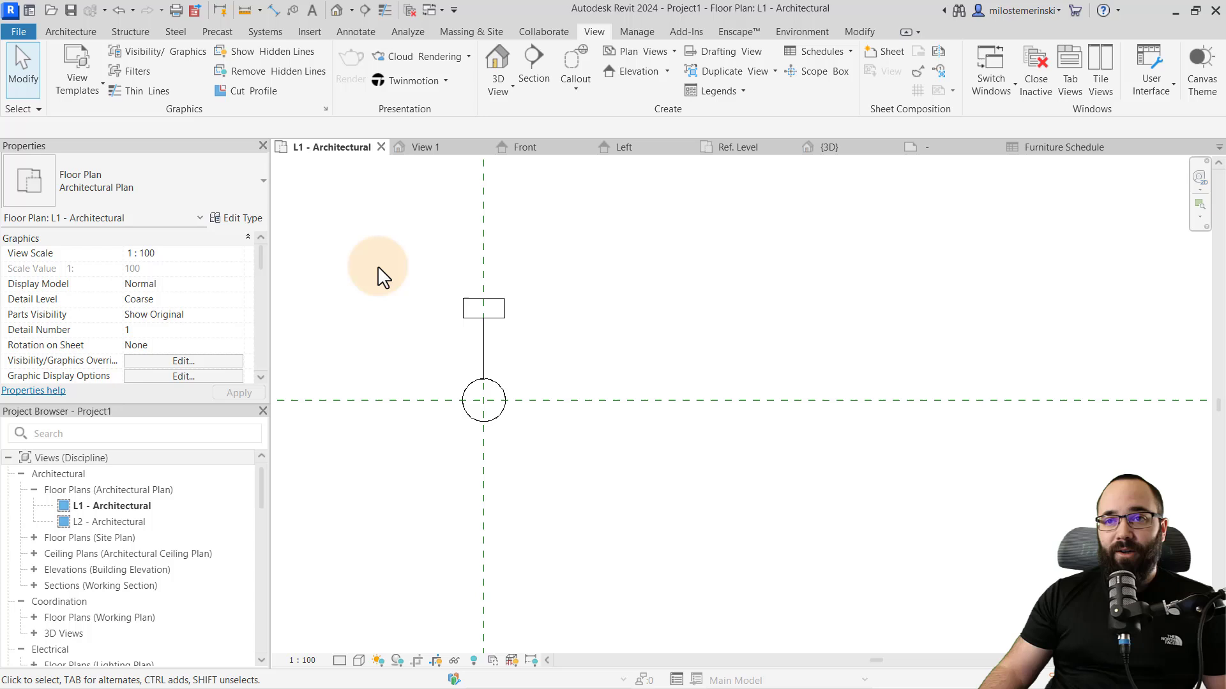
Create a new shared parameter file saved as 'Test file.txt'
left_click(636, 32)
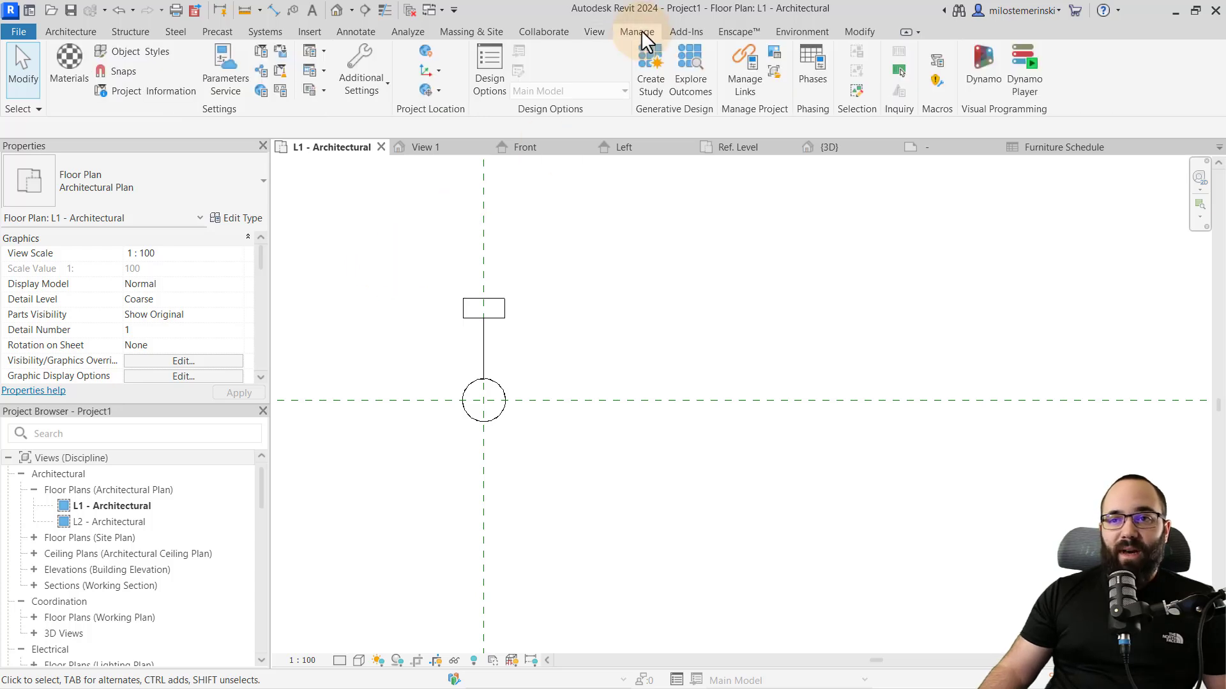
mouse_move(266, 74)
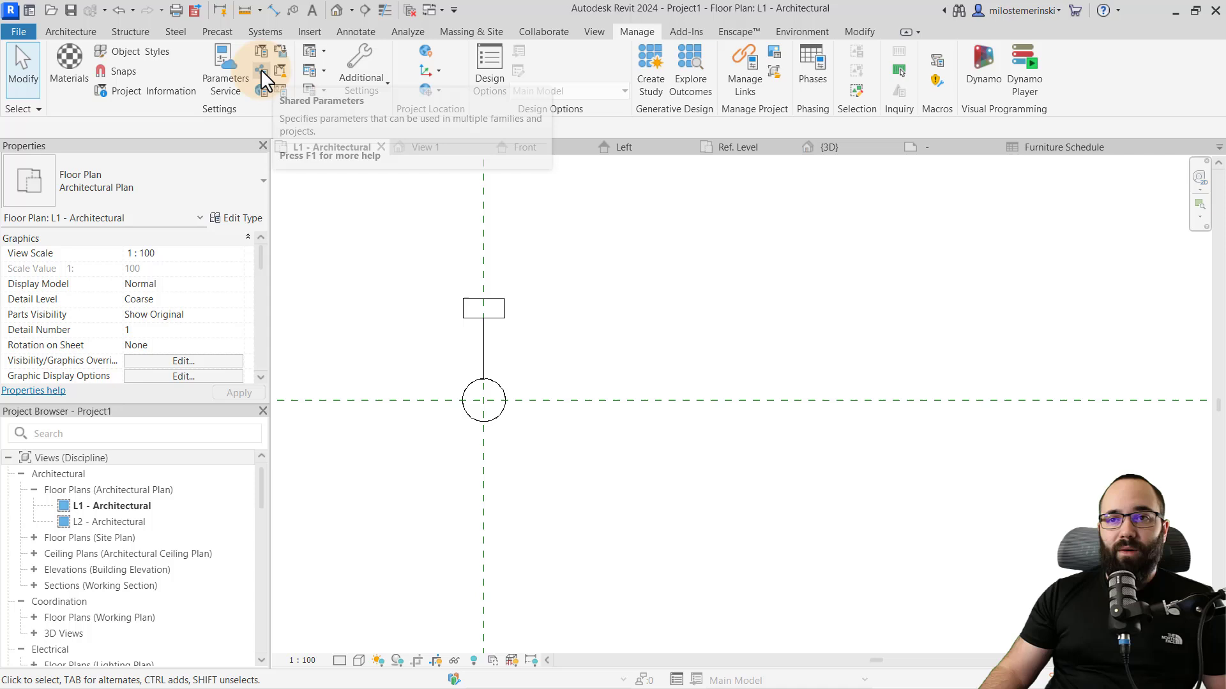
left_click(225, 78)
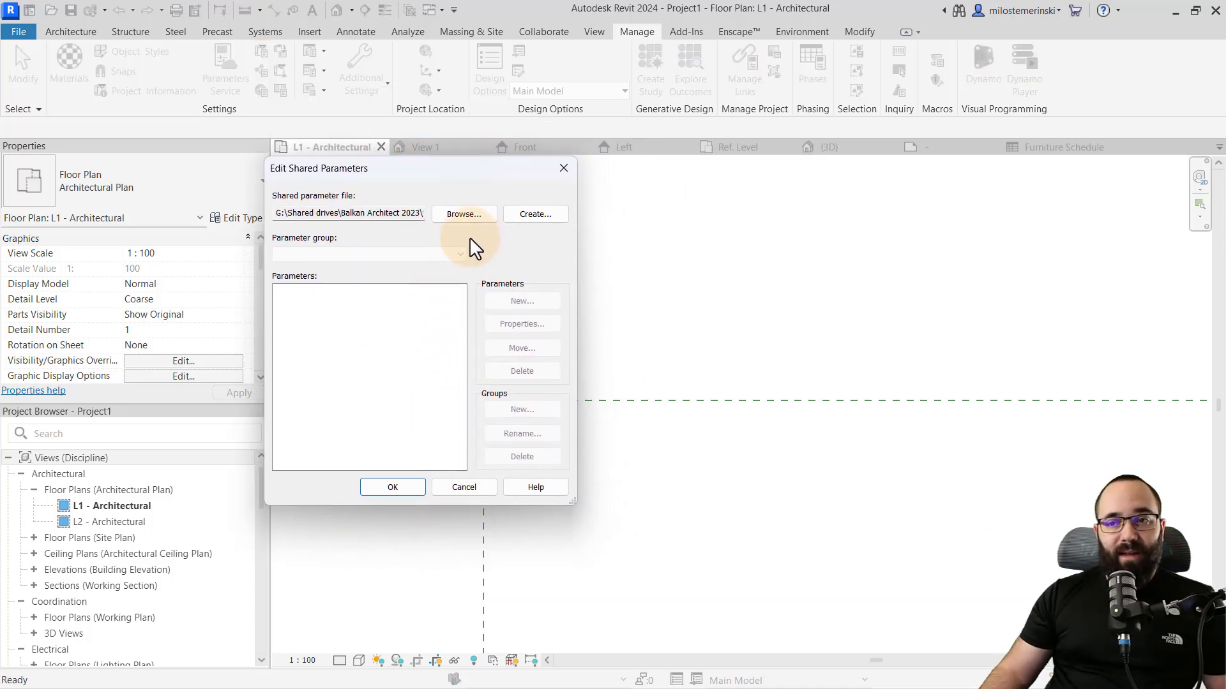
left_click(535, 213)
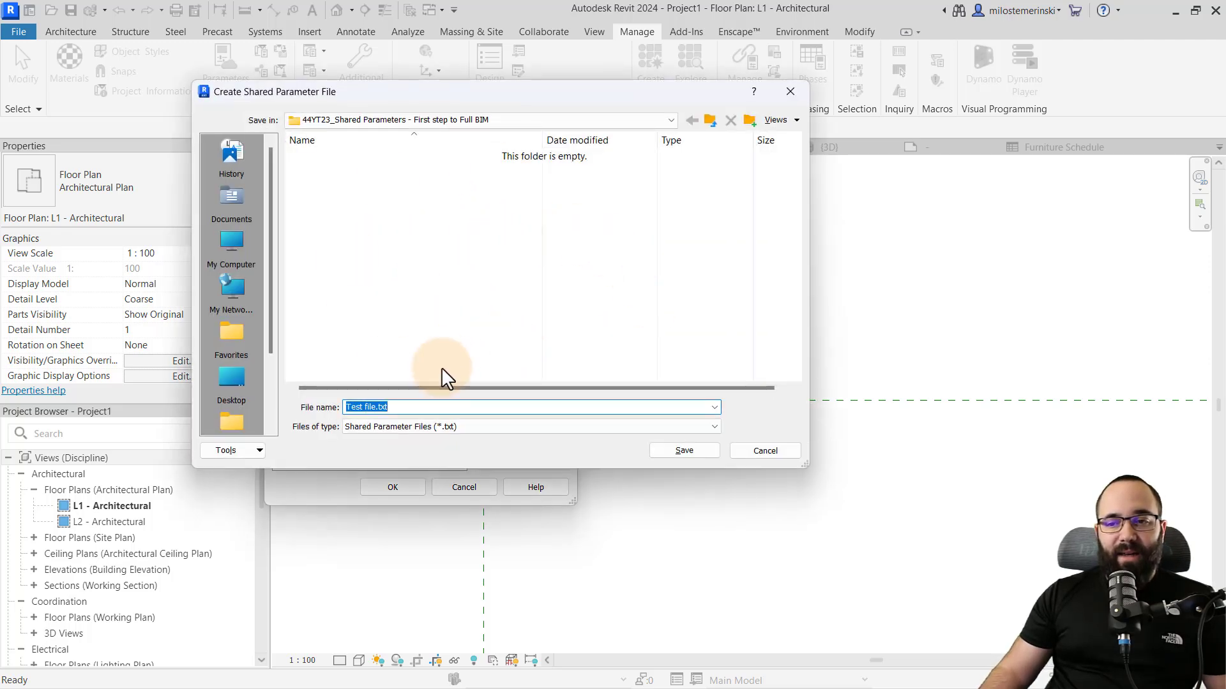
mouse_move(447, 219)
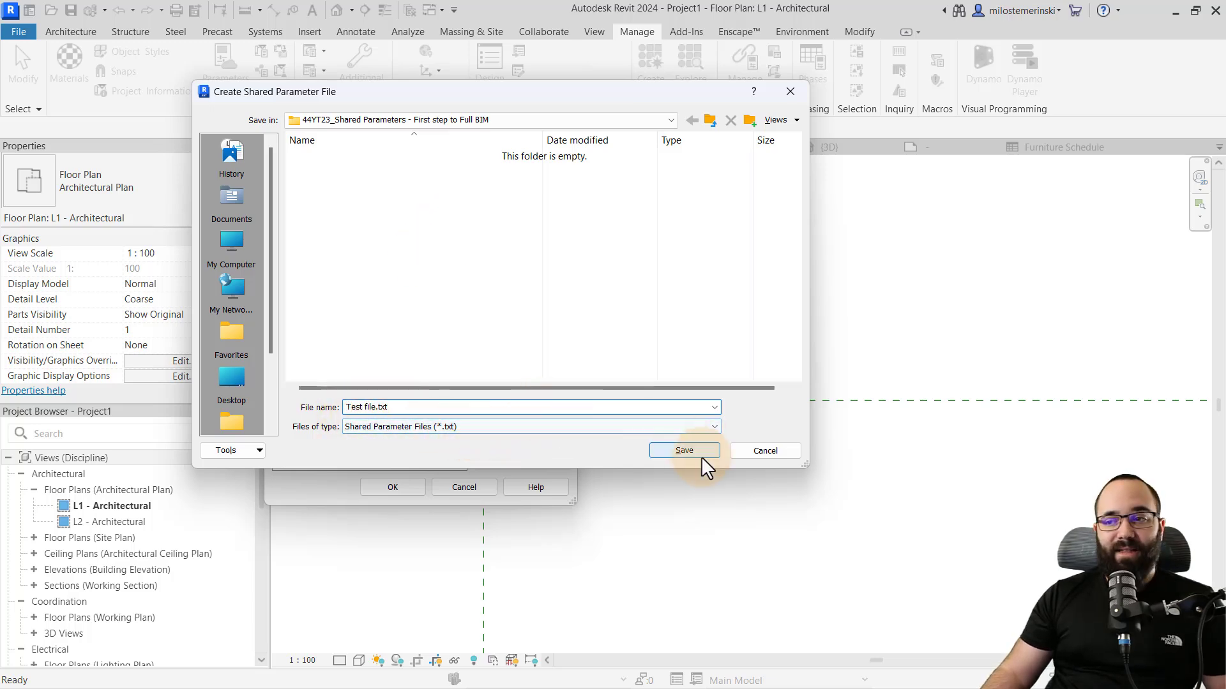
left_click(683, 450)
type("Fr")
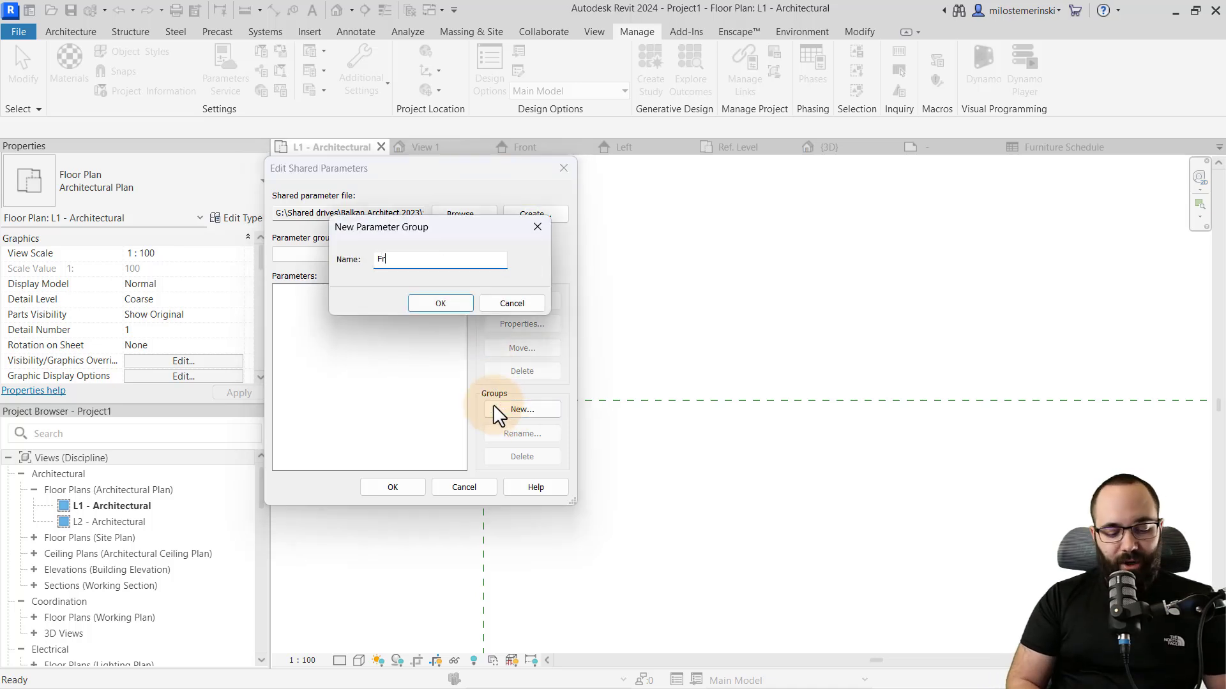
Add a Furniture group holding the Text parameter 'Correct Paramter' and close the editor
left_click(440, 303)
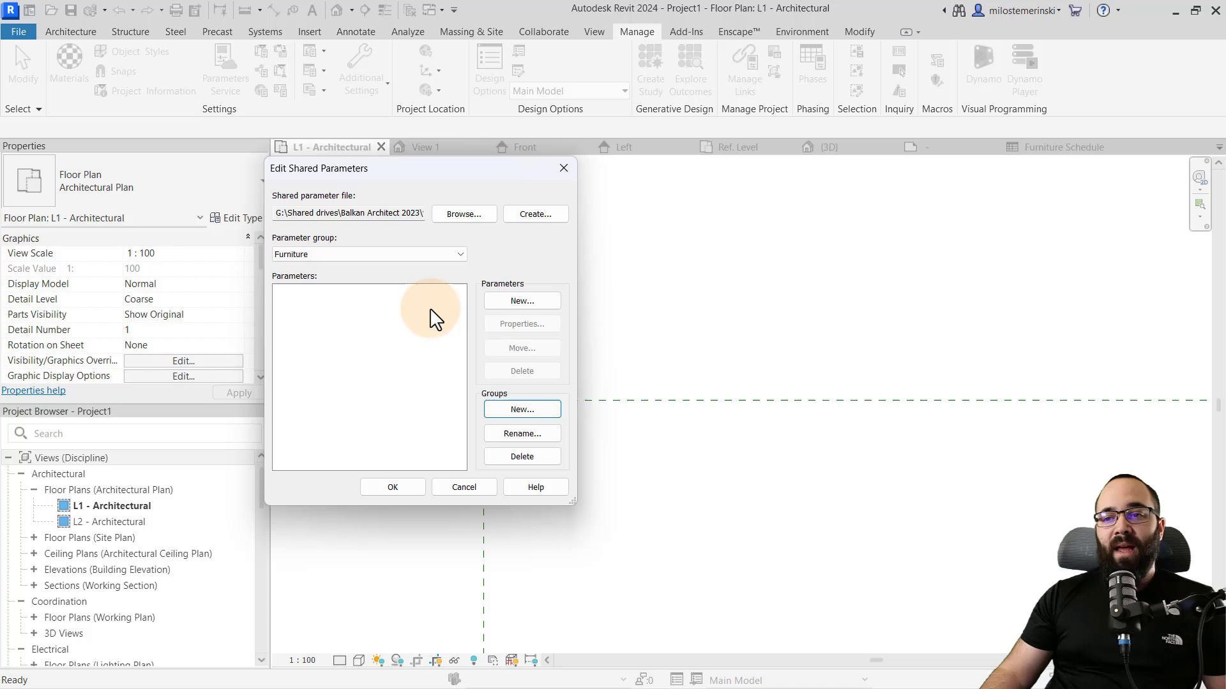
left_click(521, 301)
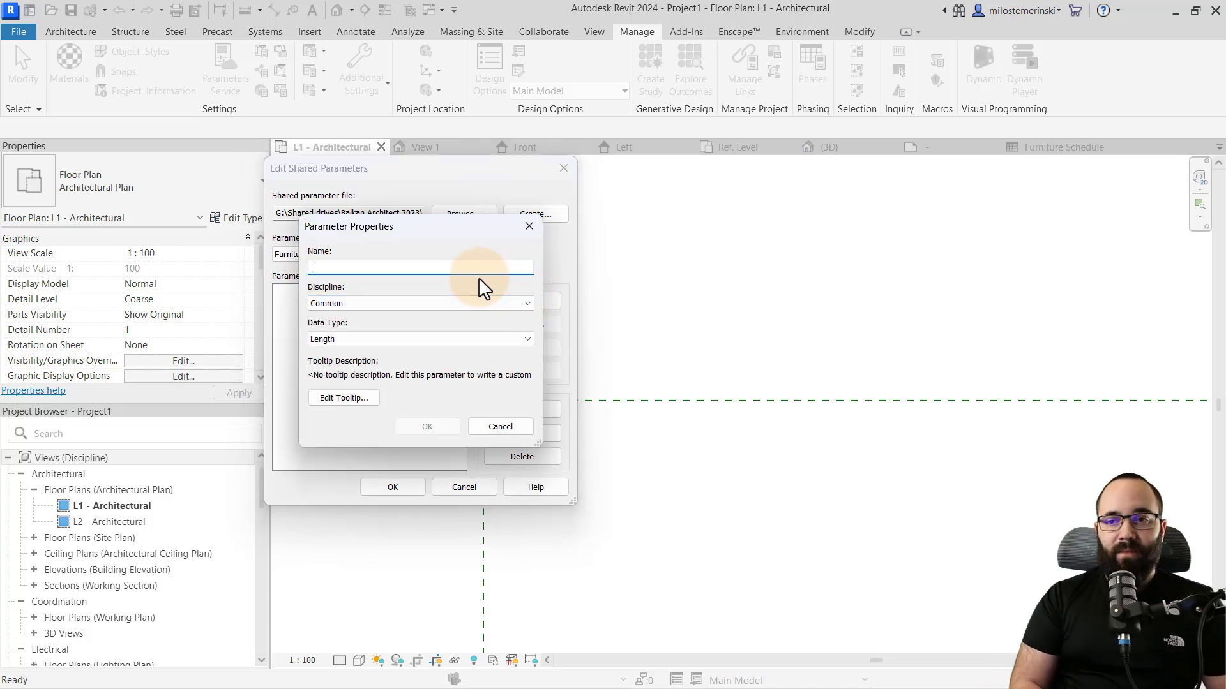
type("Correct Paramter")
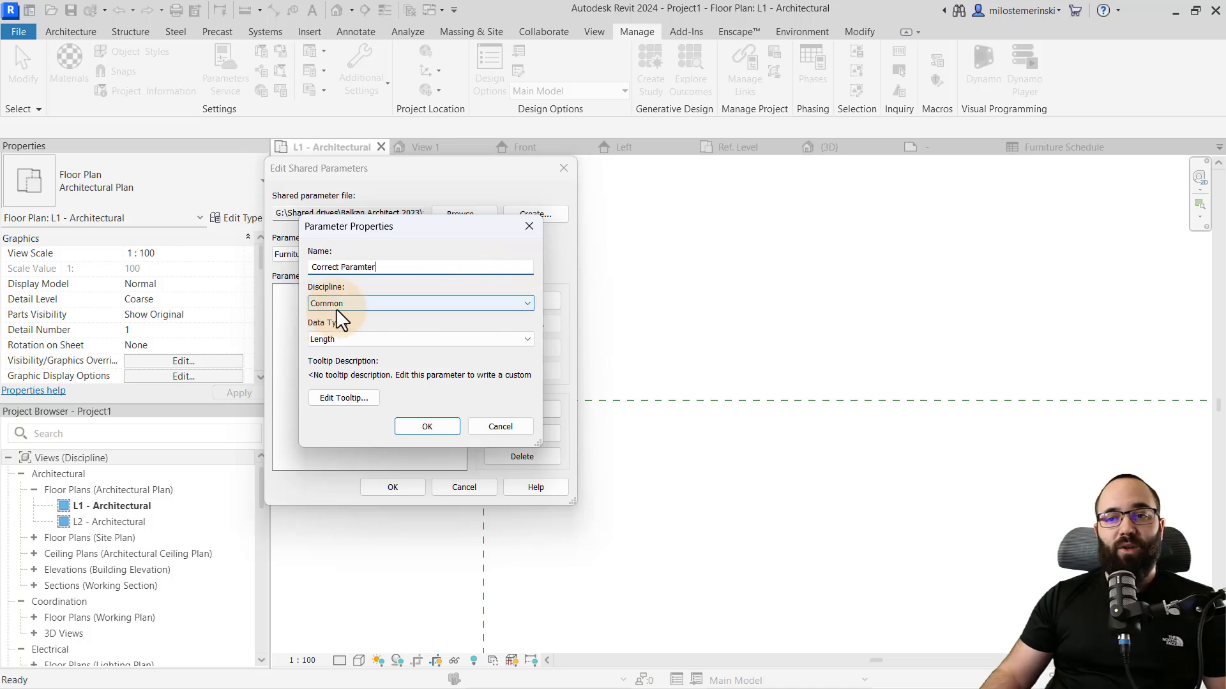
left_click(421, 338)
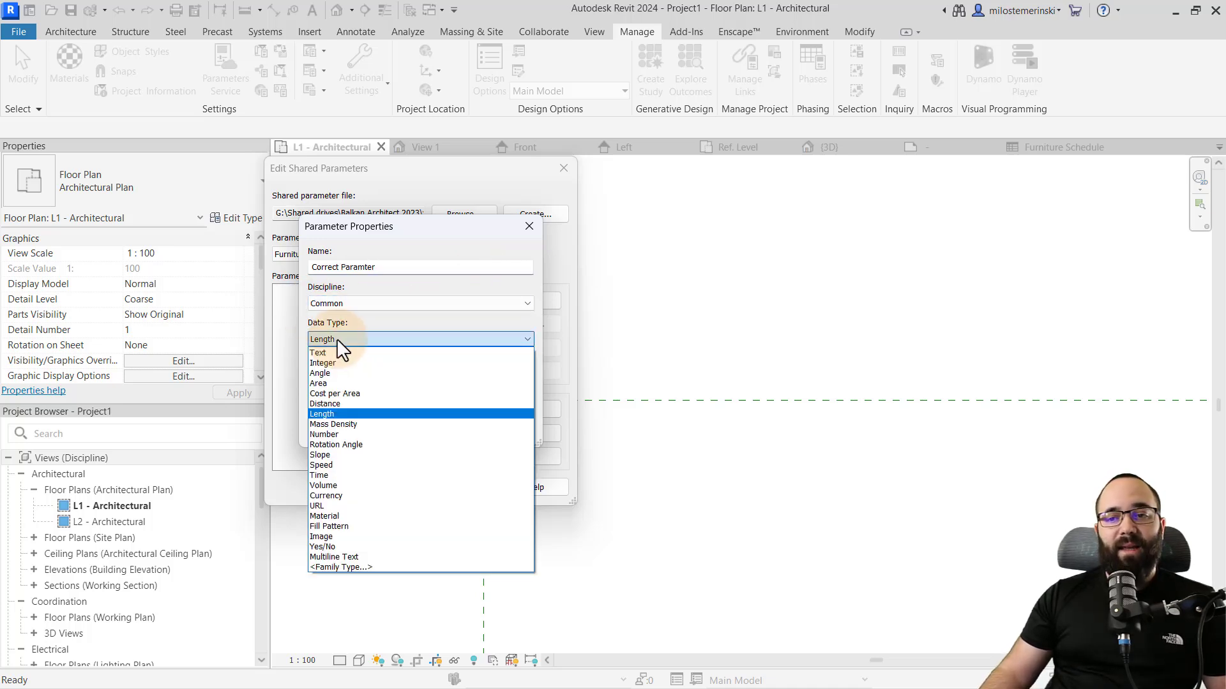
left_click(318, 352)
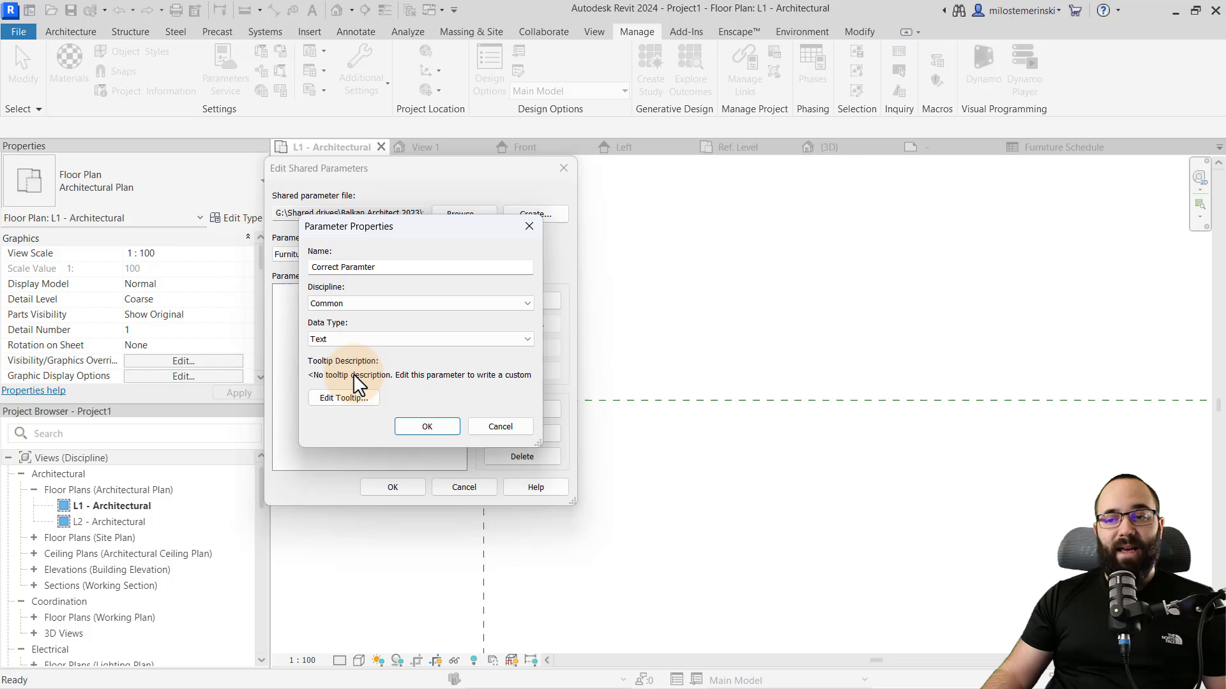
mouse_move(356, 383)
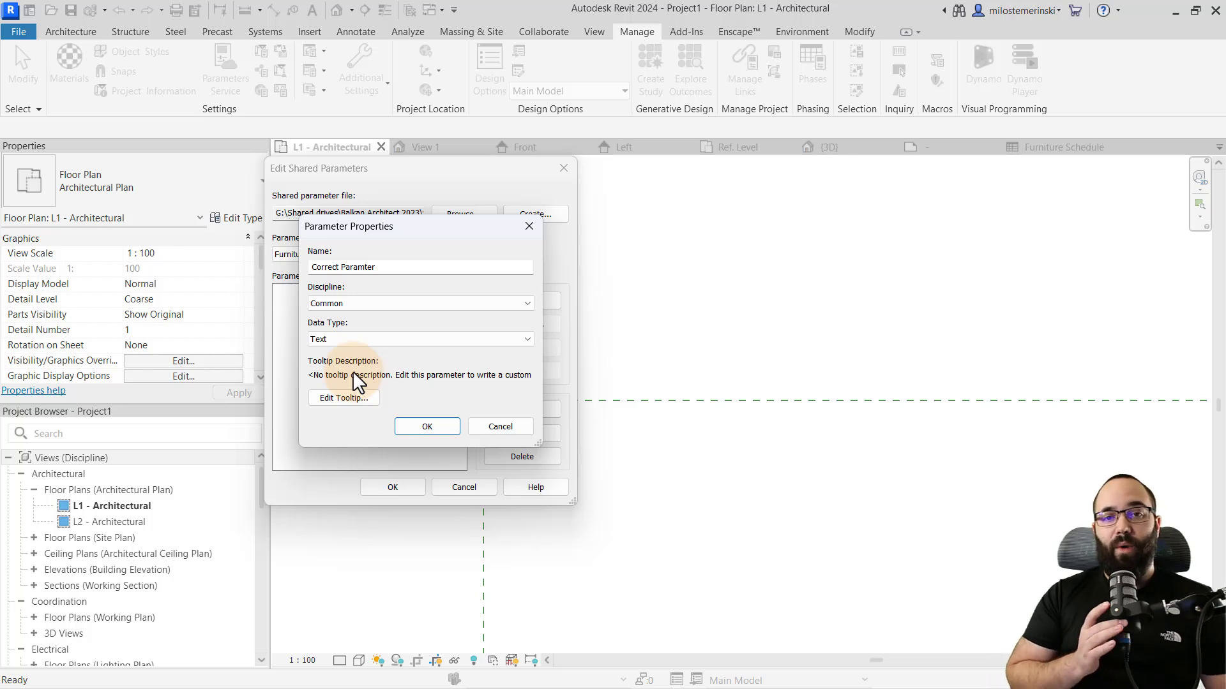
left_click(426, 426)
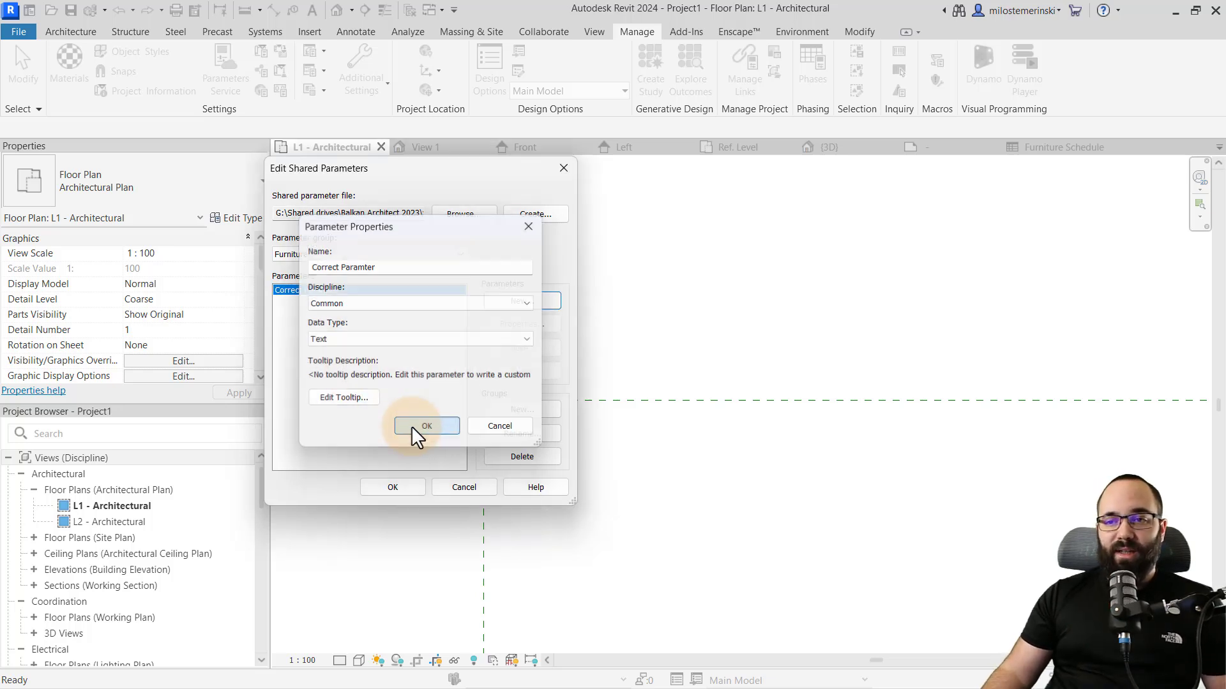
left_click(426, 426)
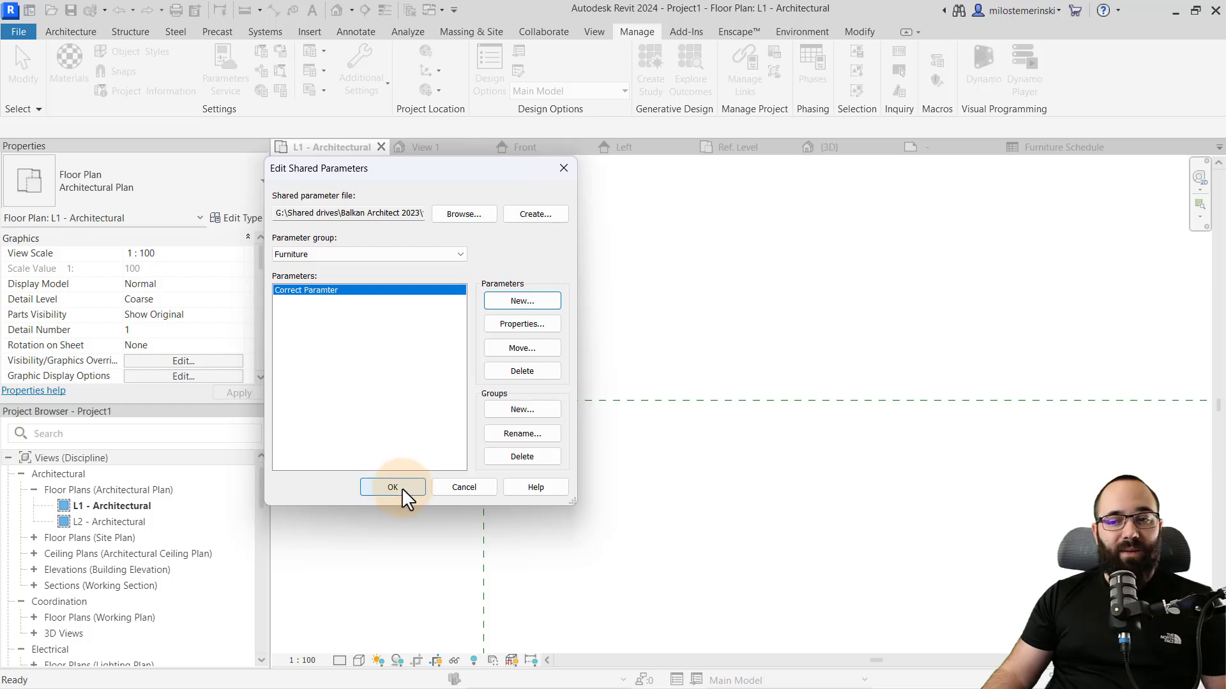
left_click(393, 488)
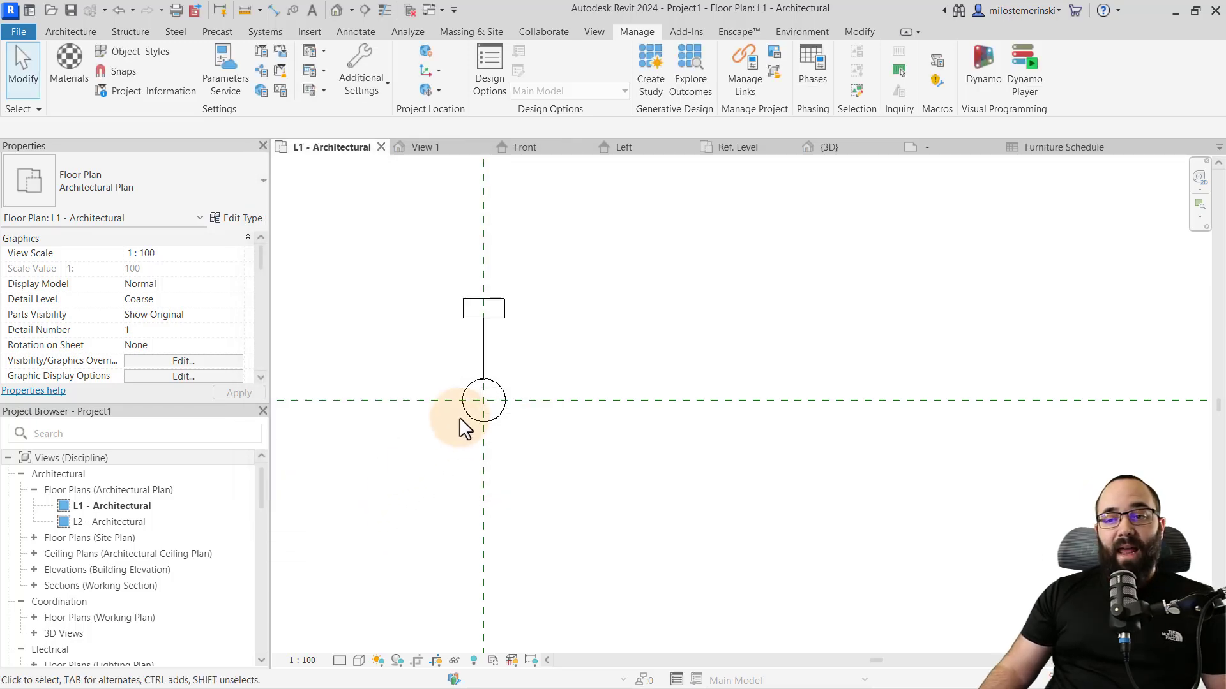
Review the Test family's type parameters, then open the family for editing
left_click(483, 401)
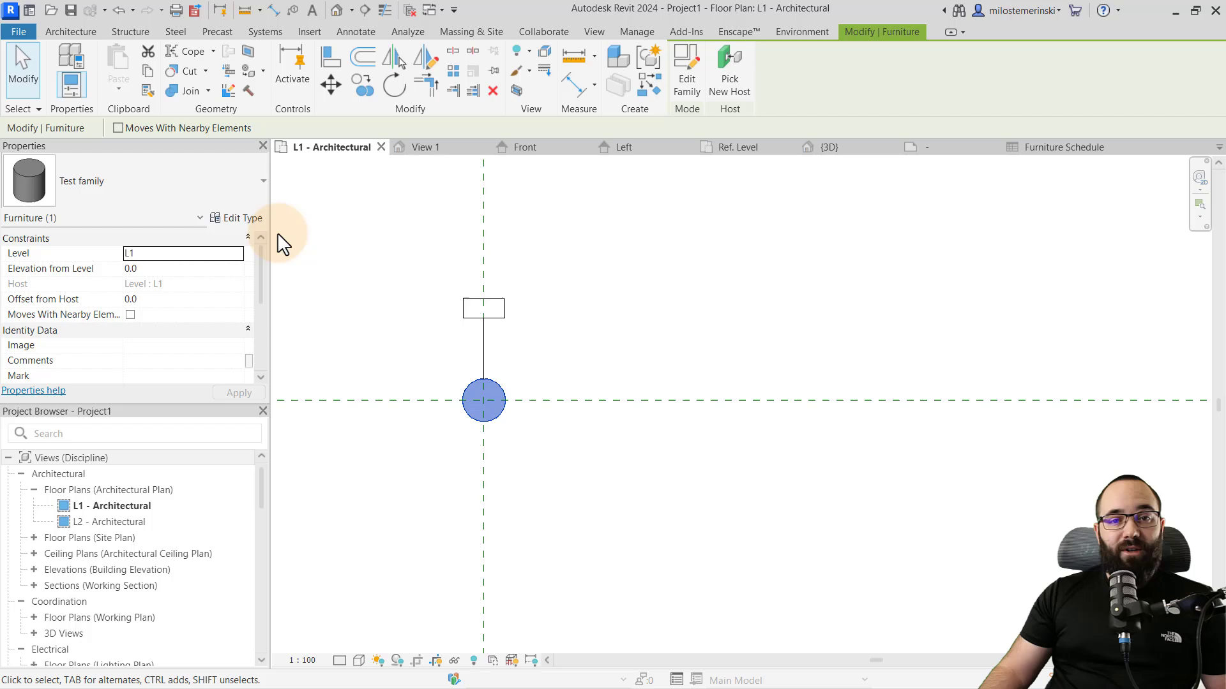
left_click(242, 217)
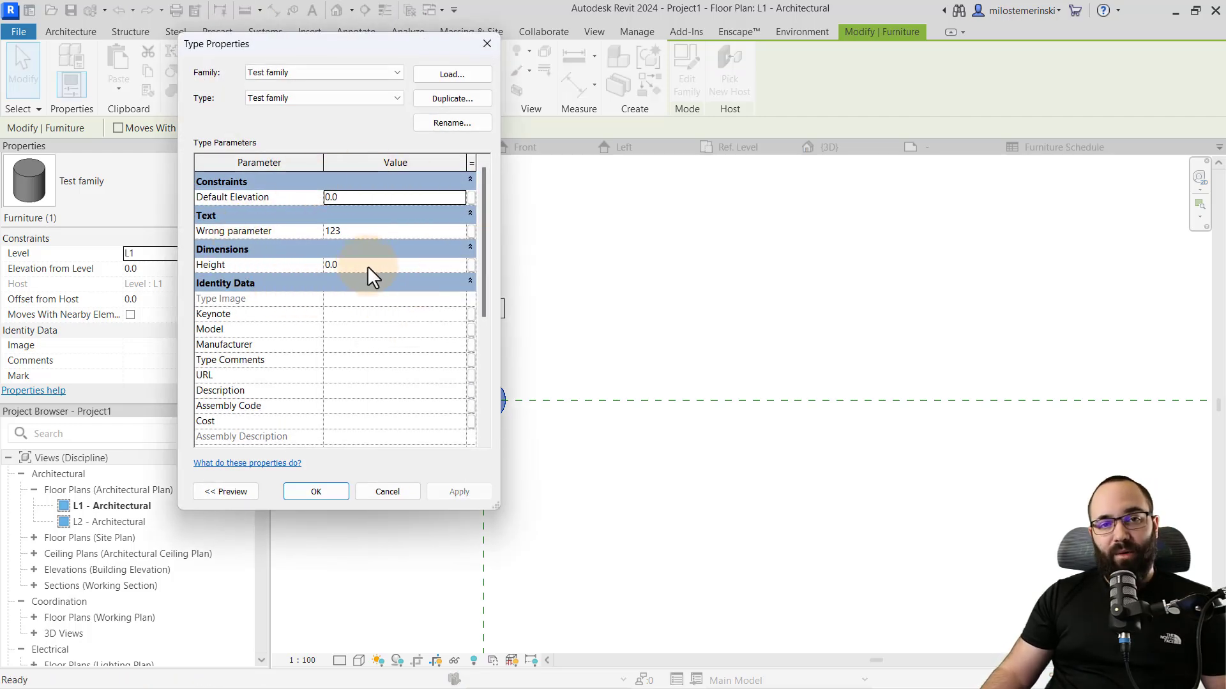
left_click(387, 491)
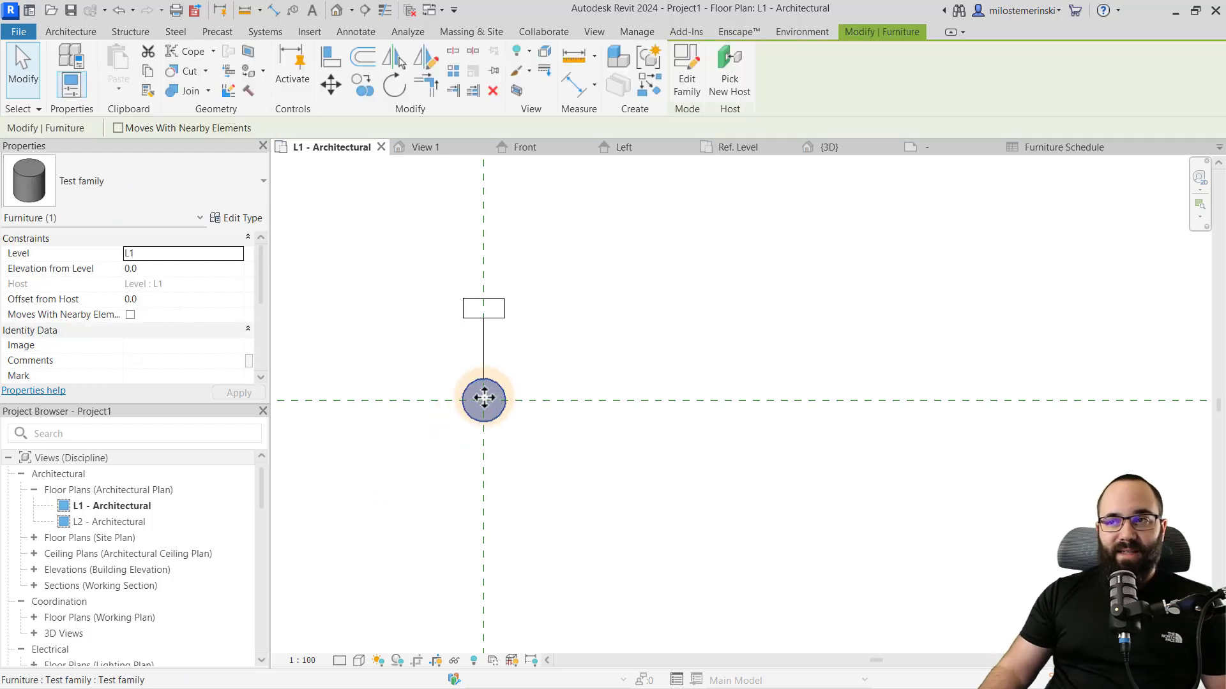
left_click(685, 69)
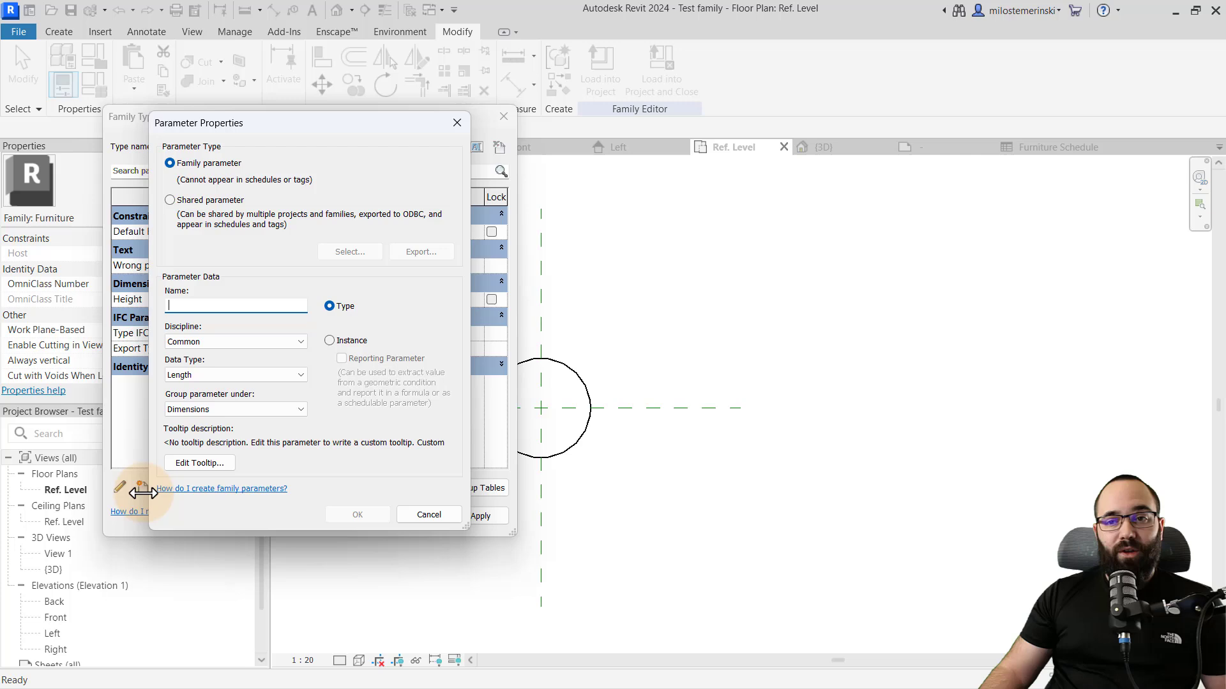
Add the shared parameter 'Correct Paramter' from the Furniture group to the family
left_click(170, 200)
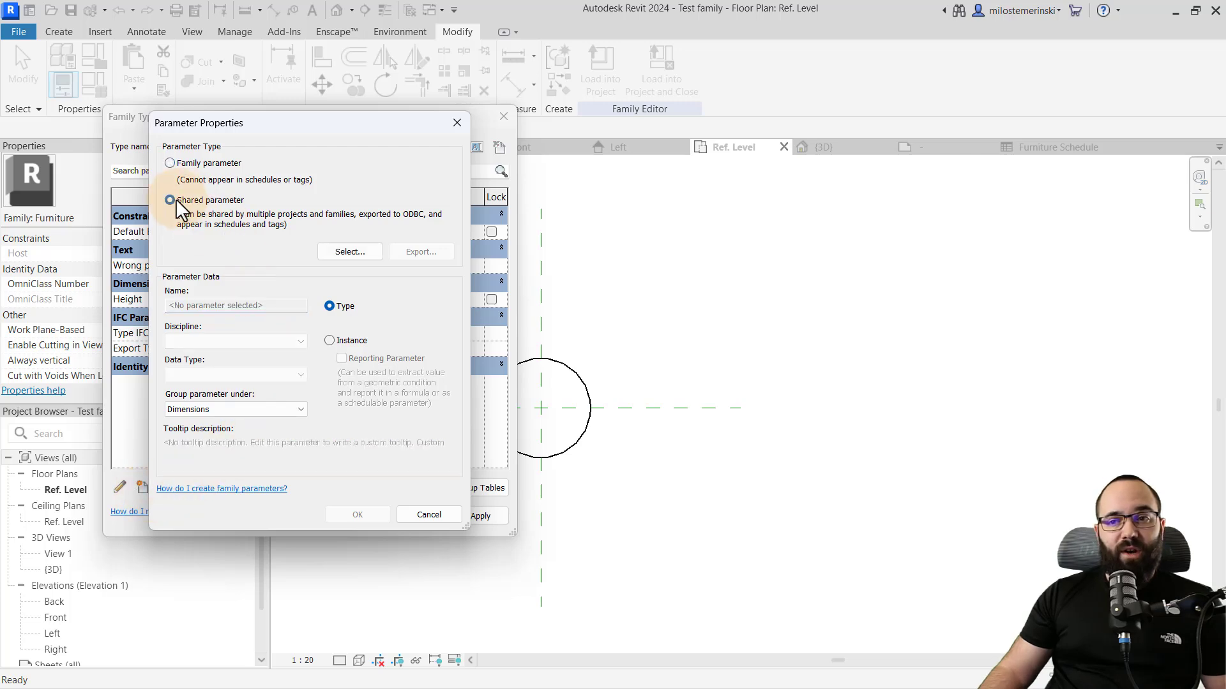
left_click(349, 251)
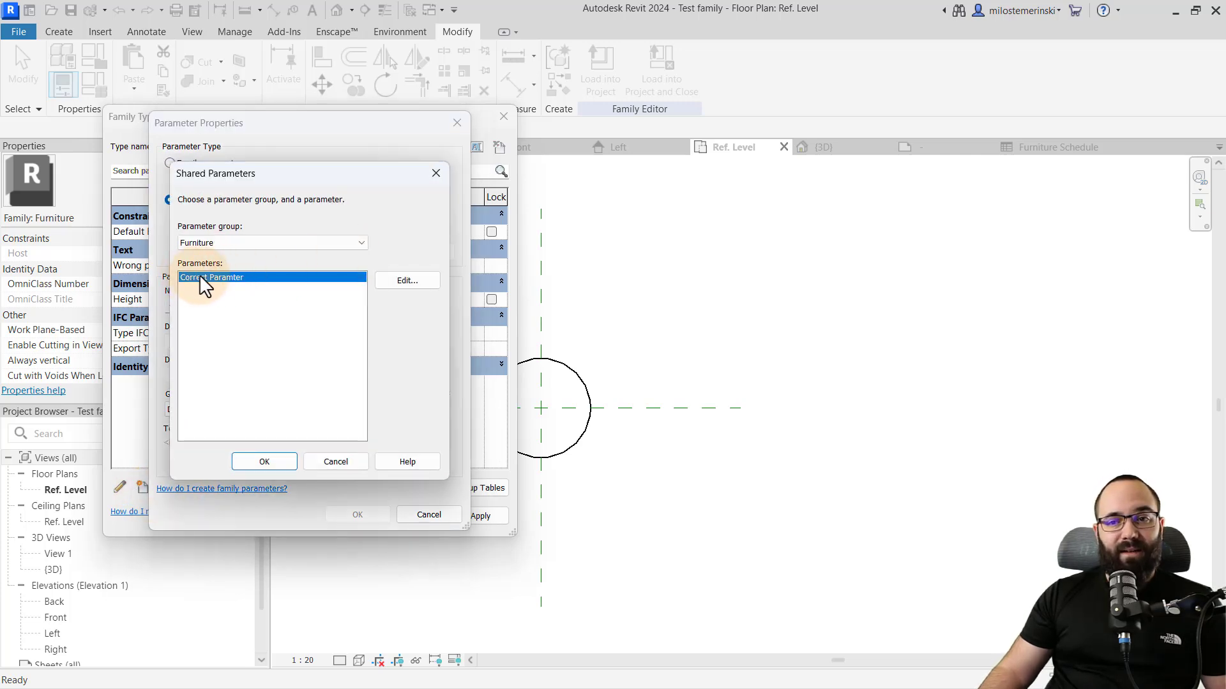
left_click(227, 278)
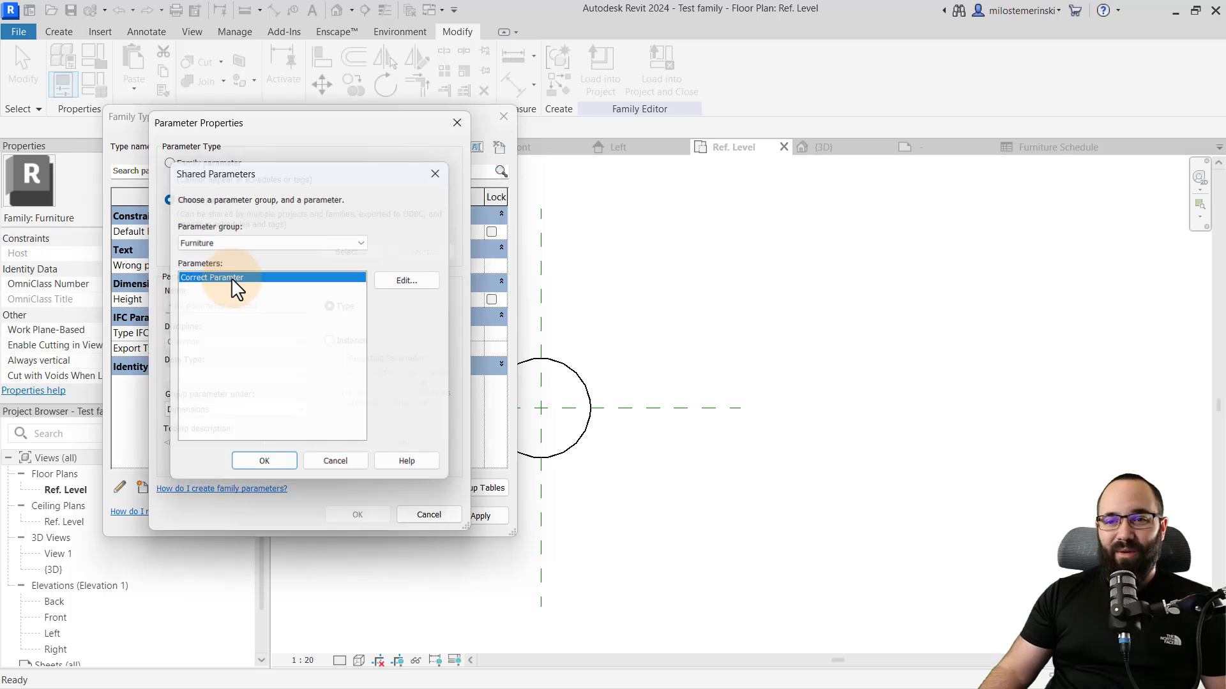
left_click(264, 461)
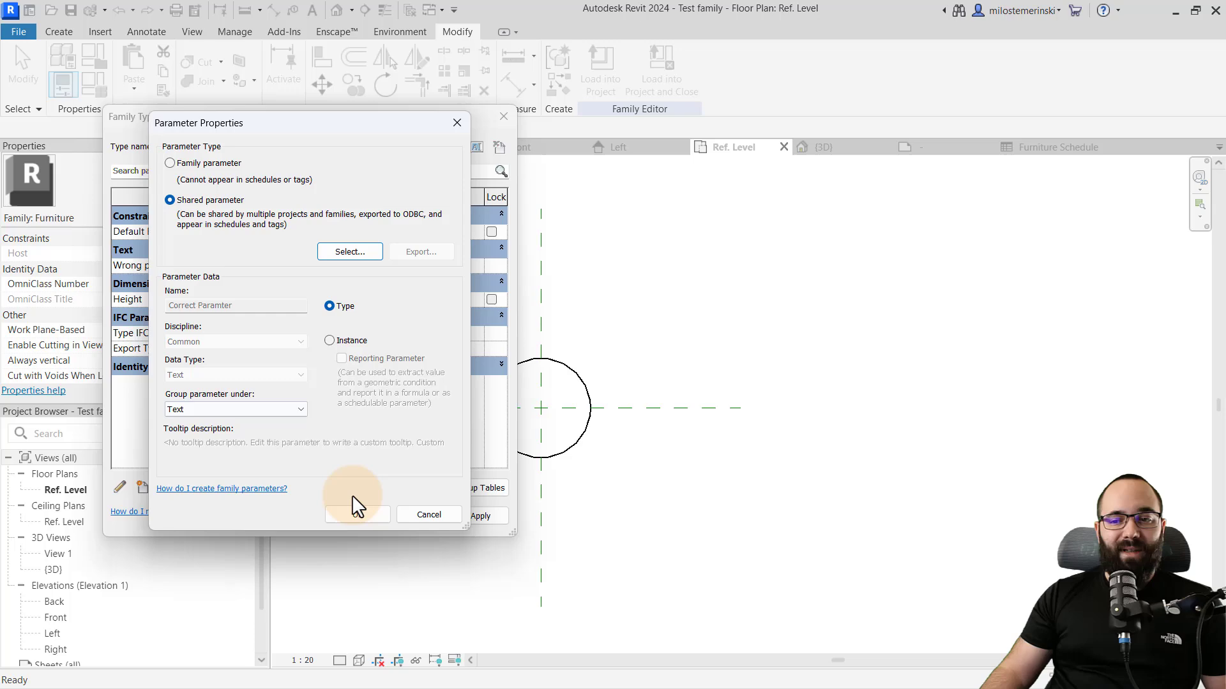
left_click(357, 516)
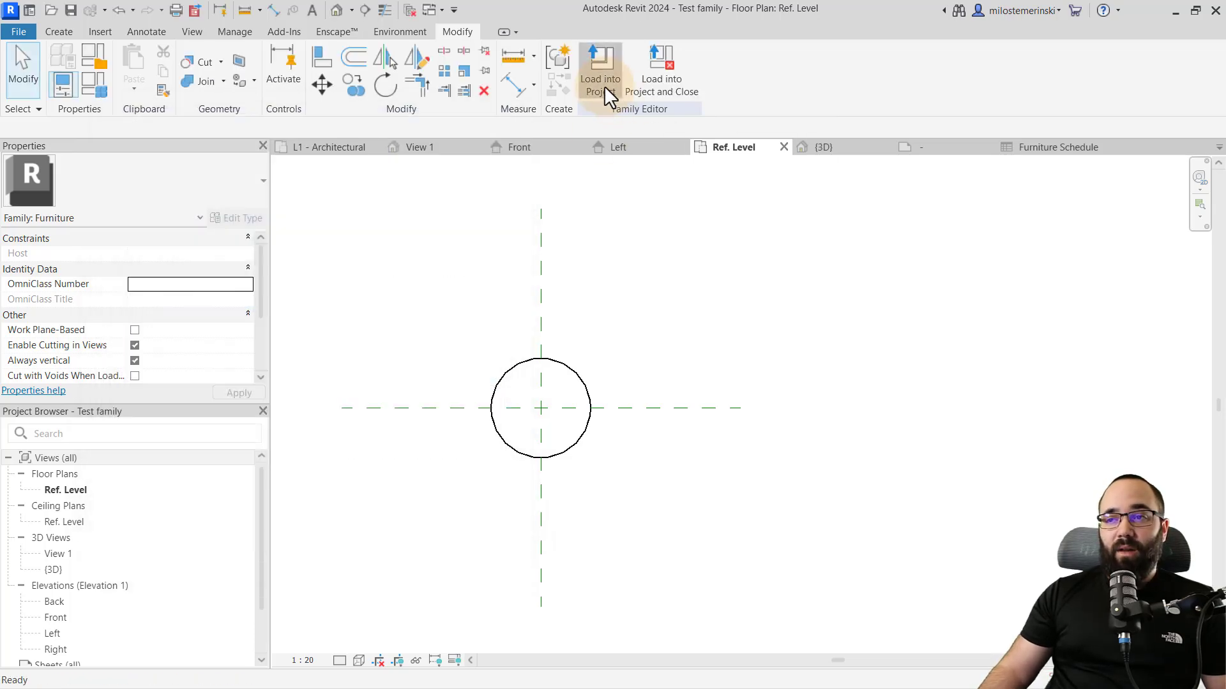
Load the family into Project1, overwriting the existing version
left_click(600, 71)
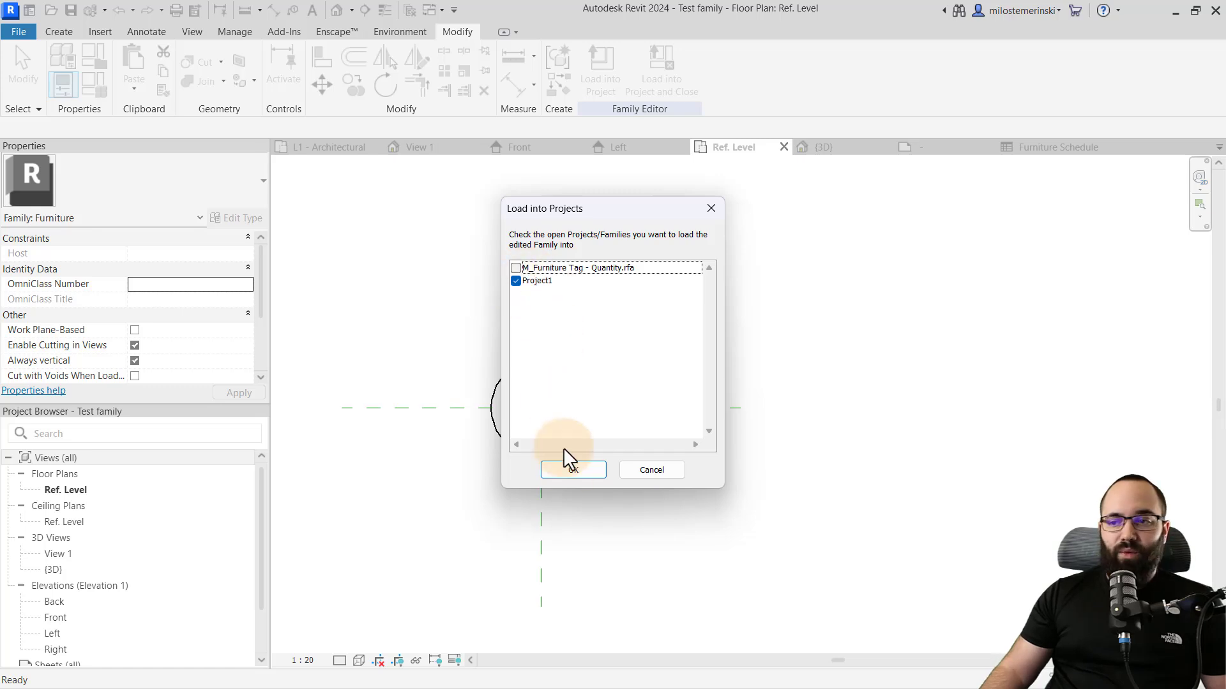
left_click(572, 470)
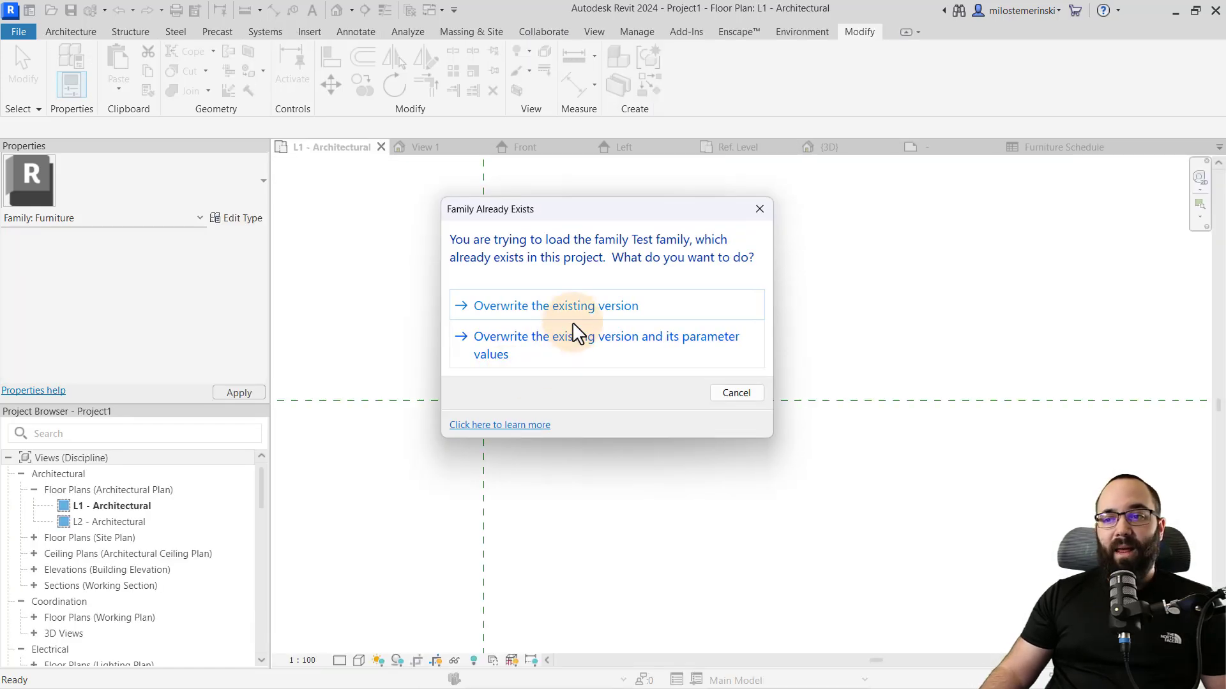
left_click(556, 305)
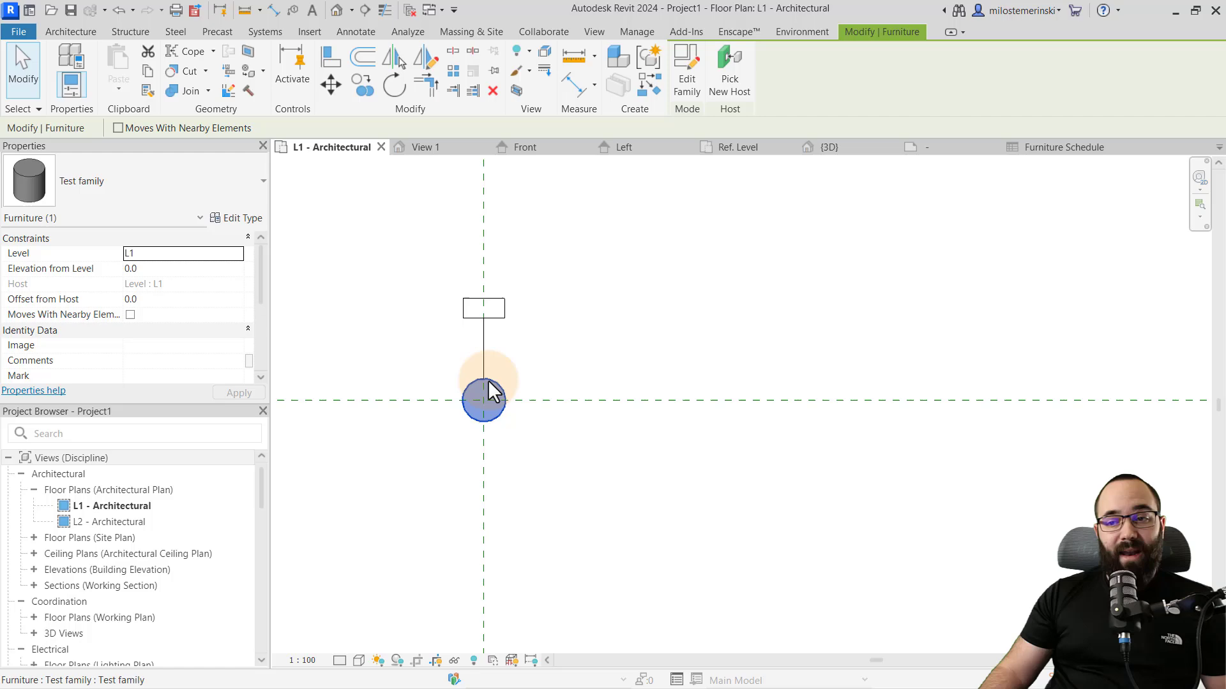
Enter abc as the Correct Paramter value in the Test family's type properties
left_click(243, 218)
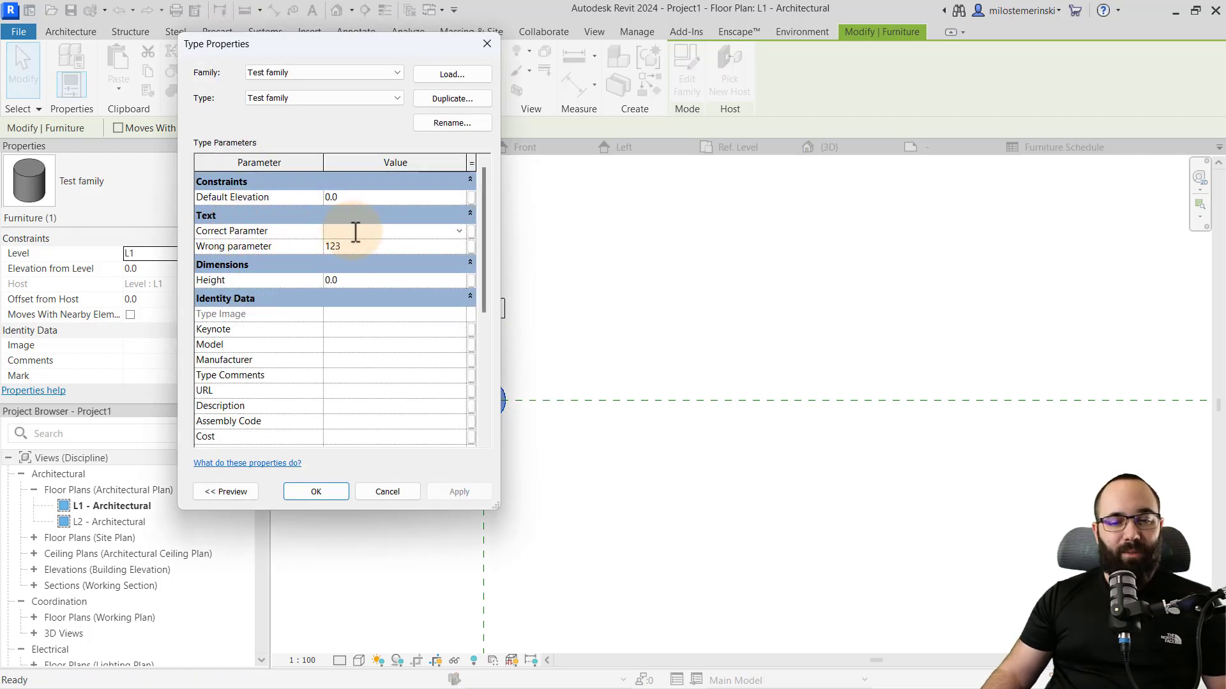
type("abc")
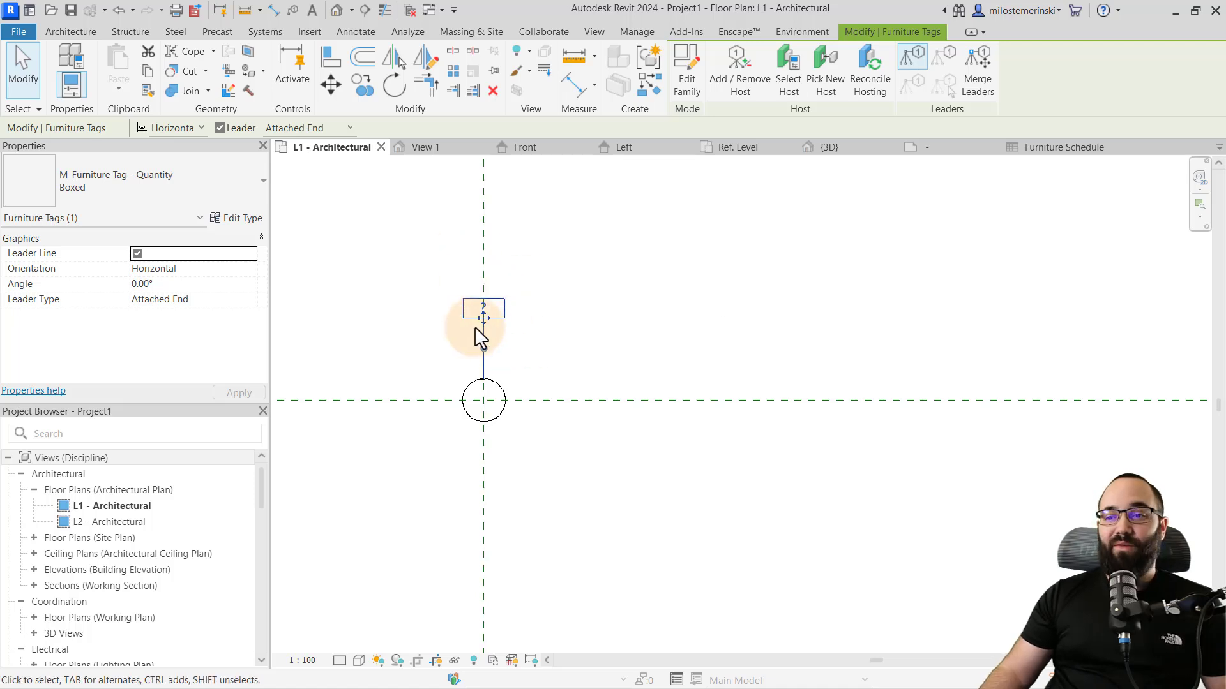
mouse_move(687, 71)
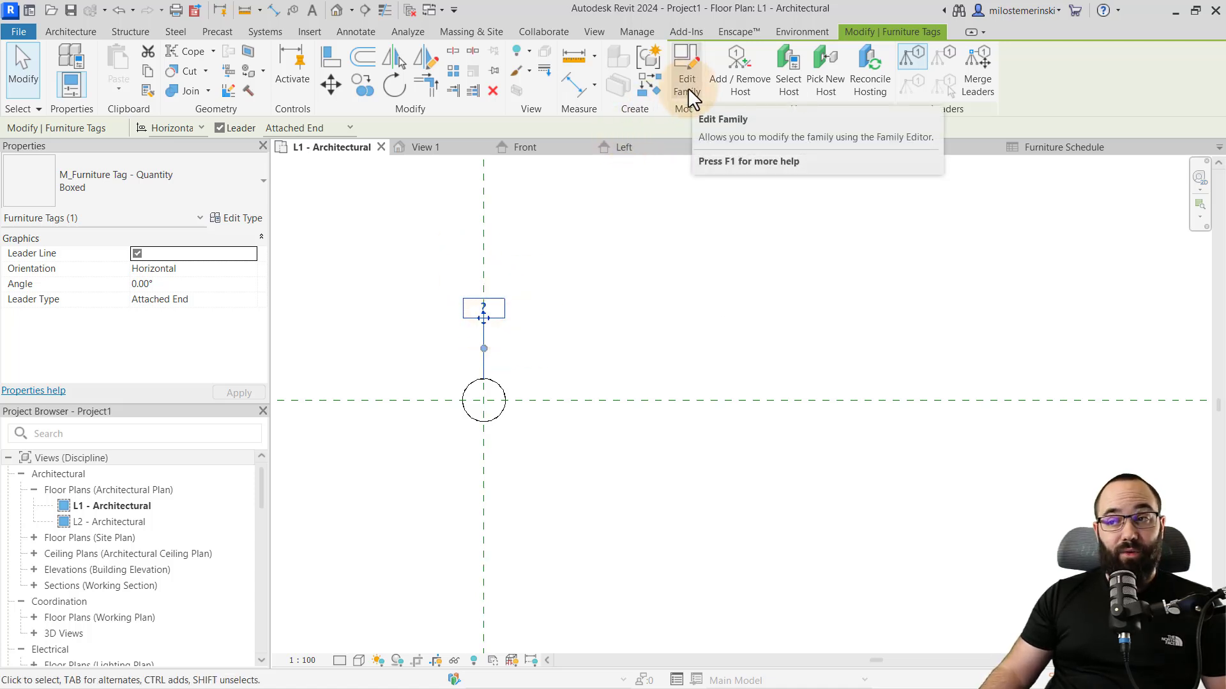
In the furniture tag family, add the shared Correct Paramter parameter to the label
left_click(686, 70)
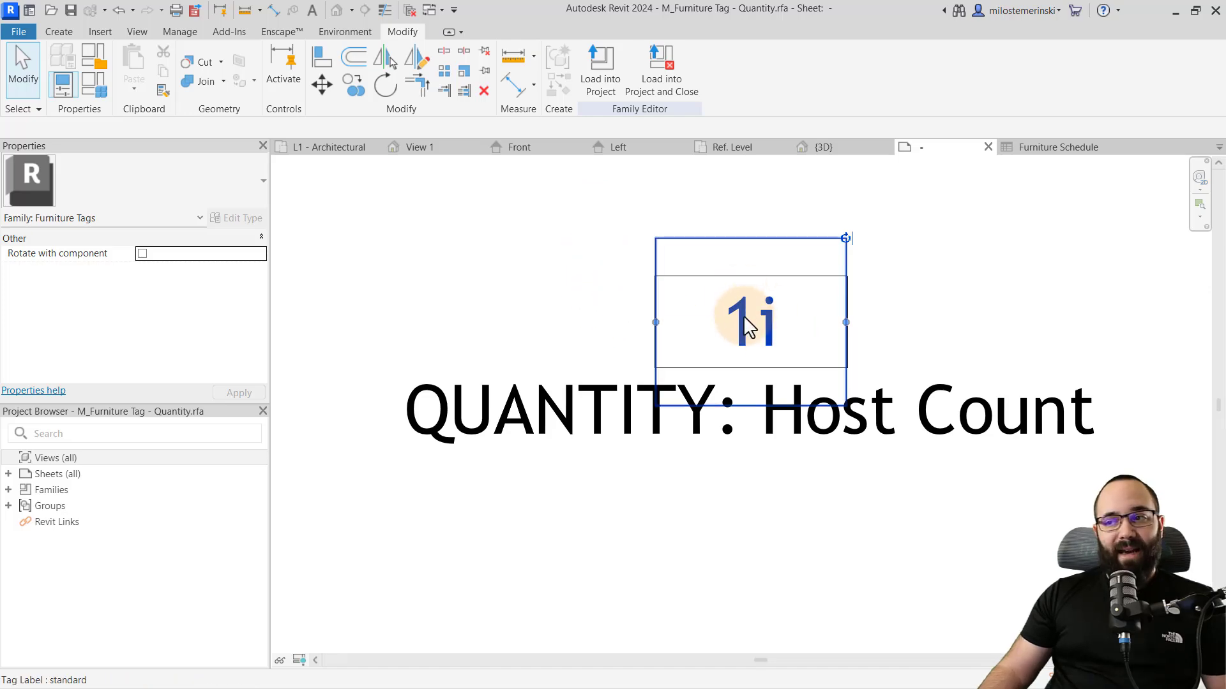
left_click(749, 320)
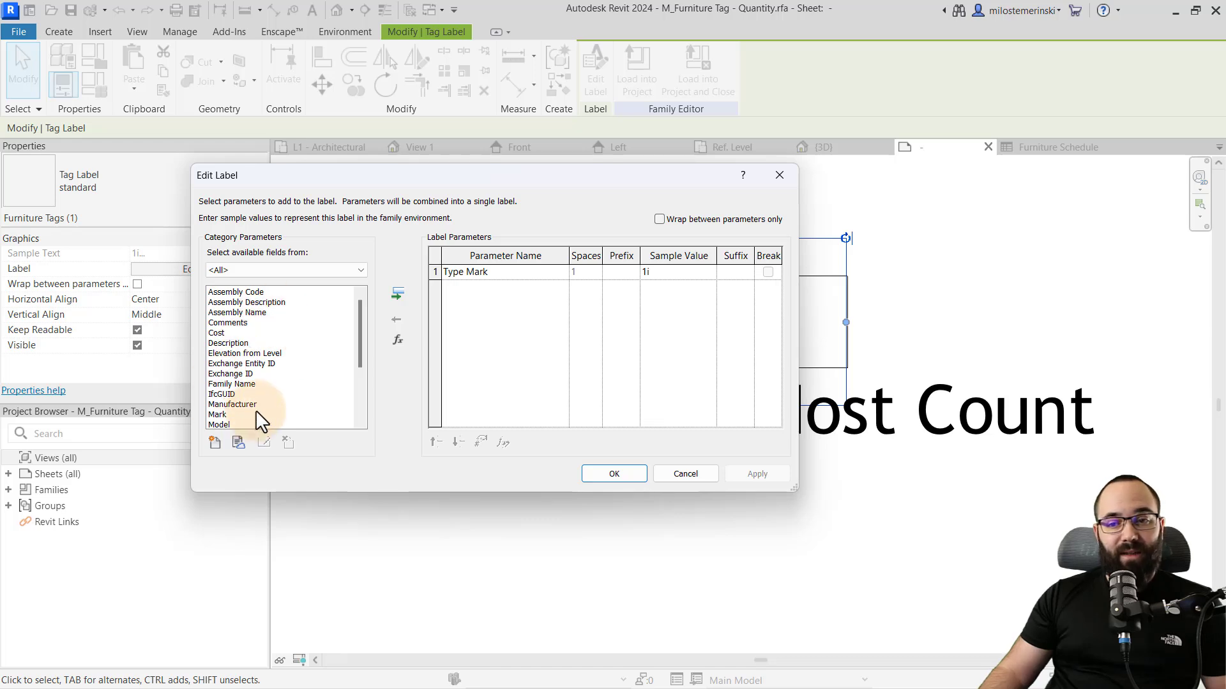
left_click(215, 442)
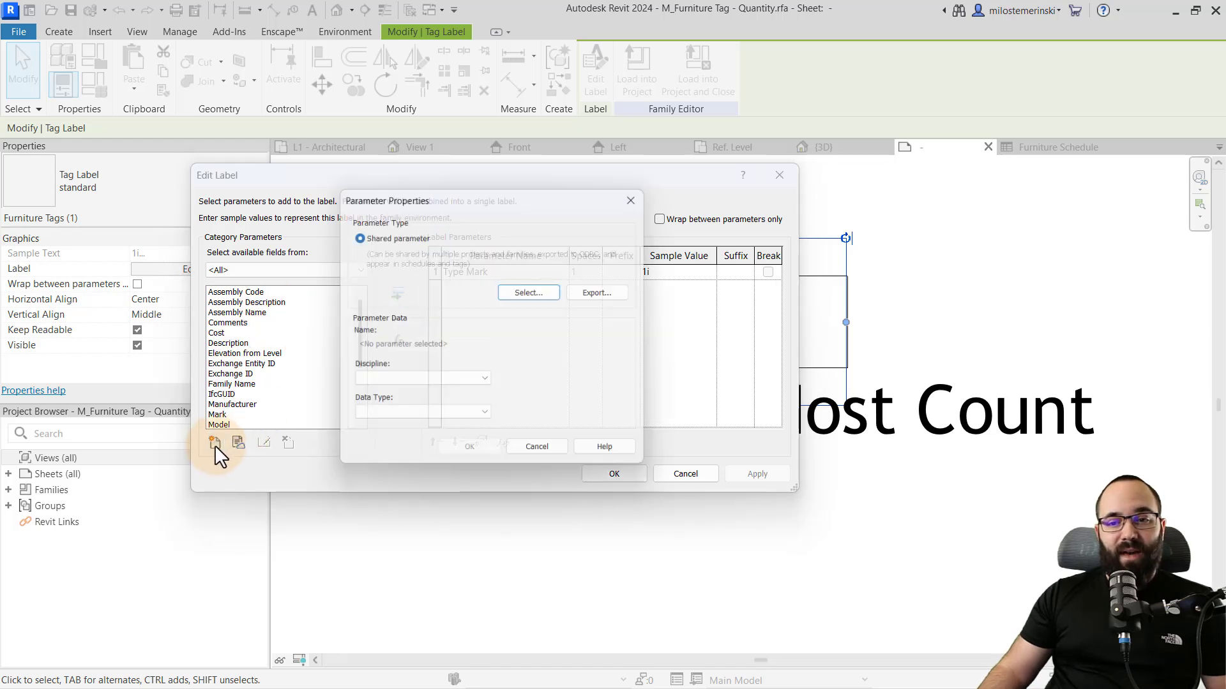
left_click(528, 292)
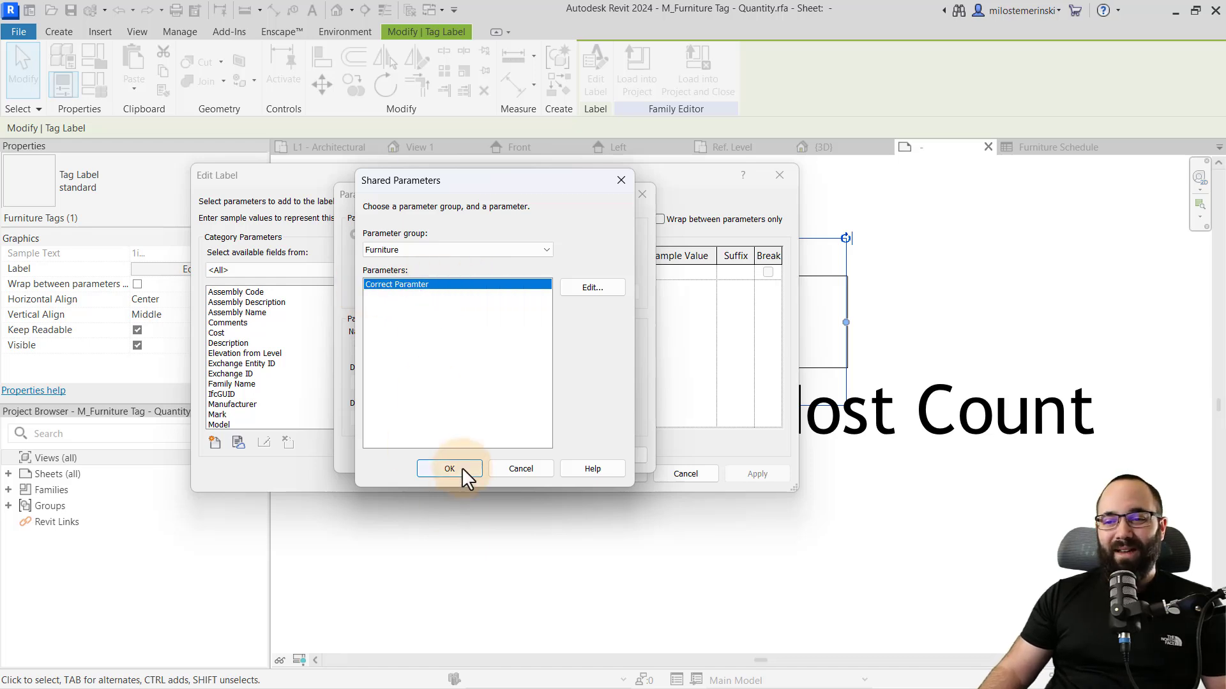
left_click(448, 468)
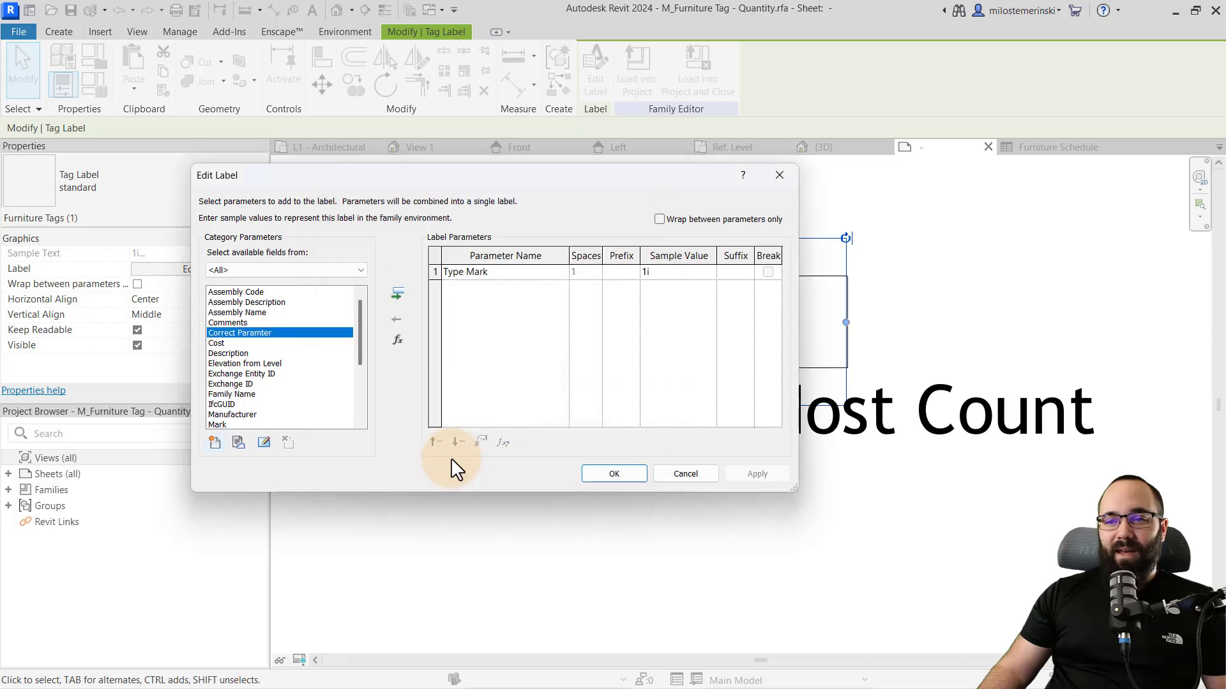
left_click(397, 295)
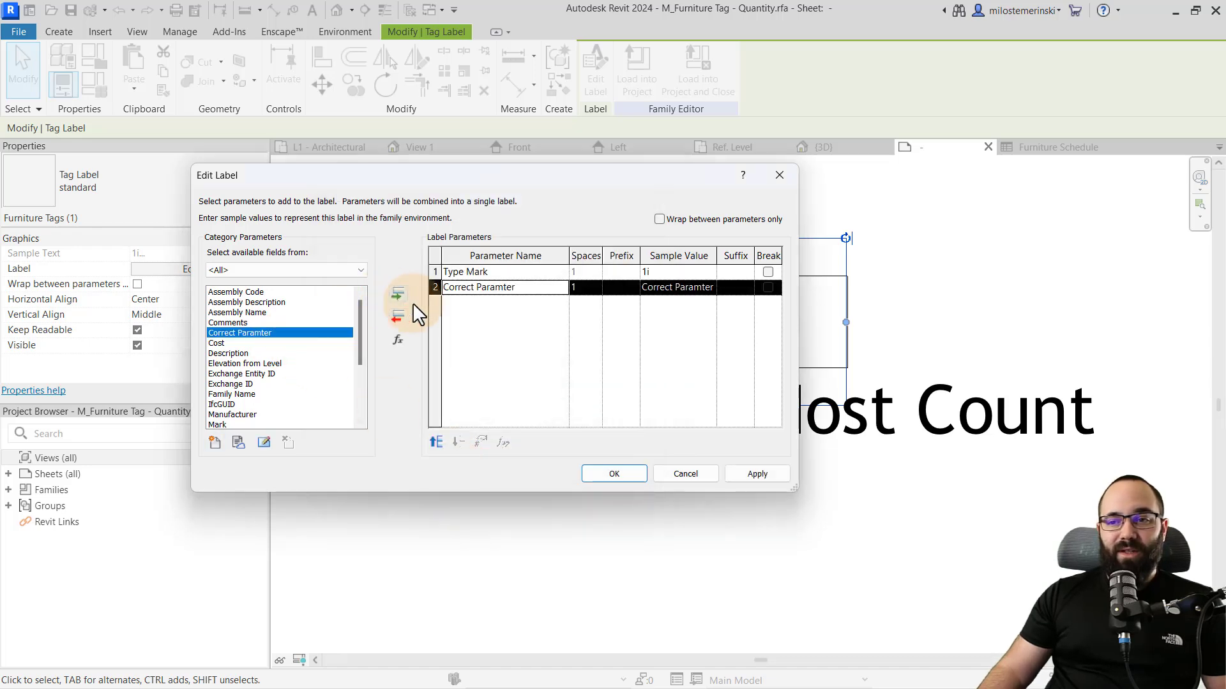
Remove Type Mark from the label and load the tag back into Project1
left_click(397, 316)
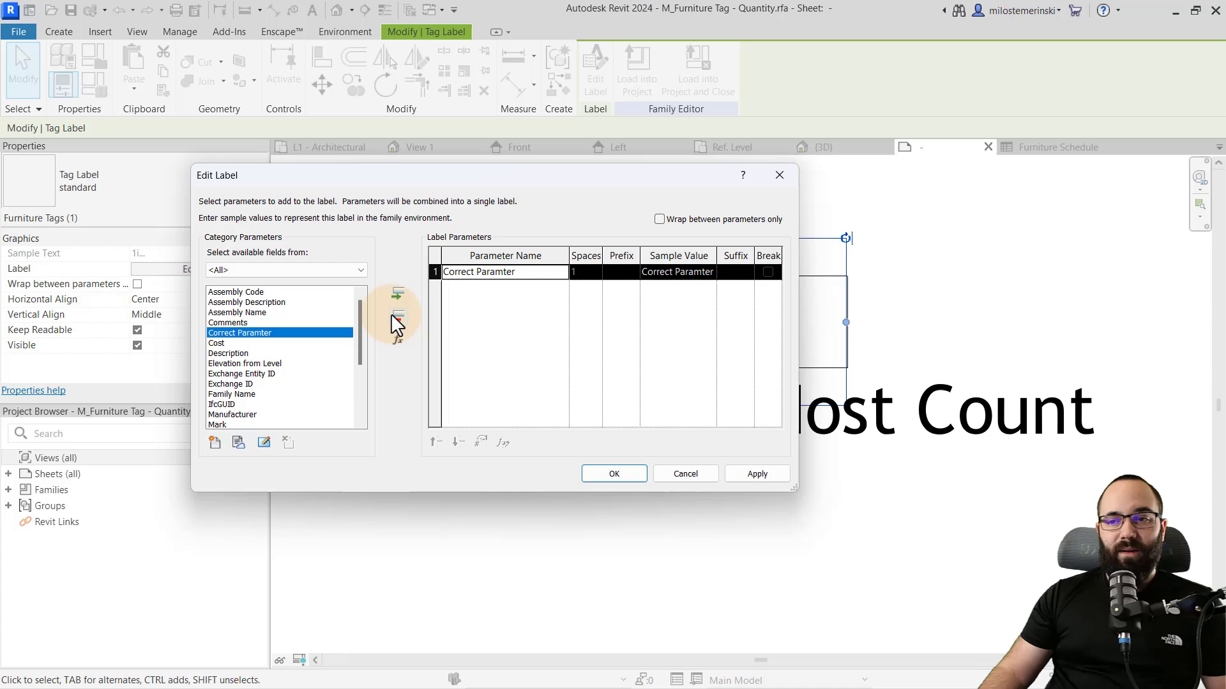
left_click(613, 474)
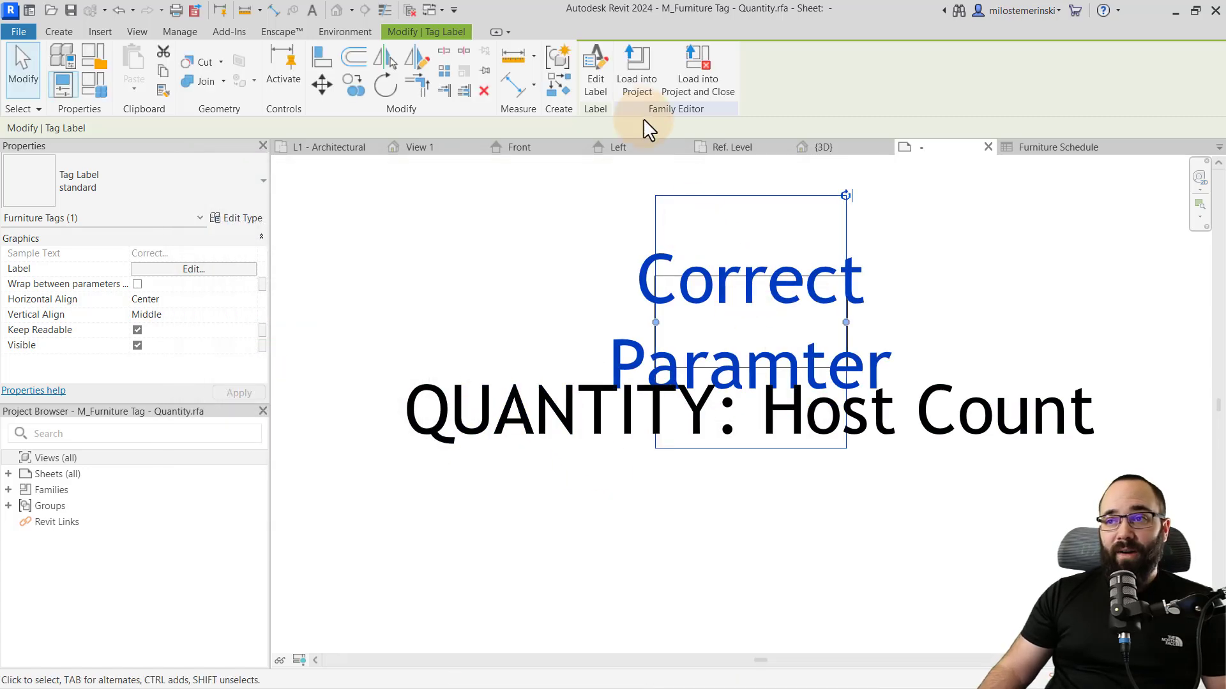
left_click(637, 70)
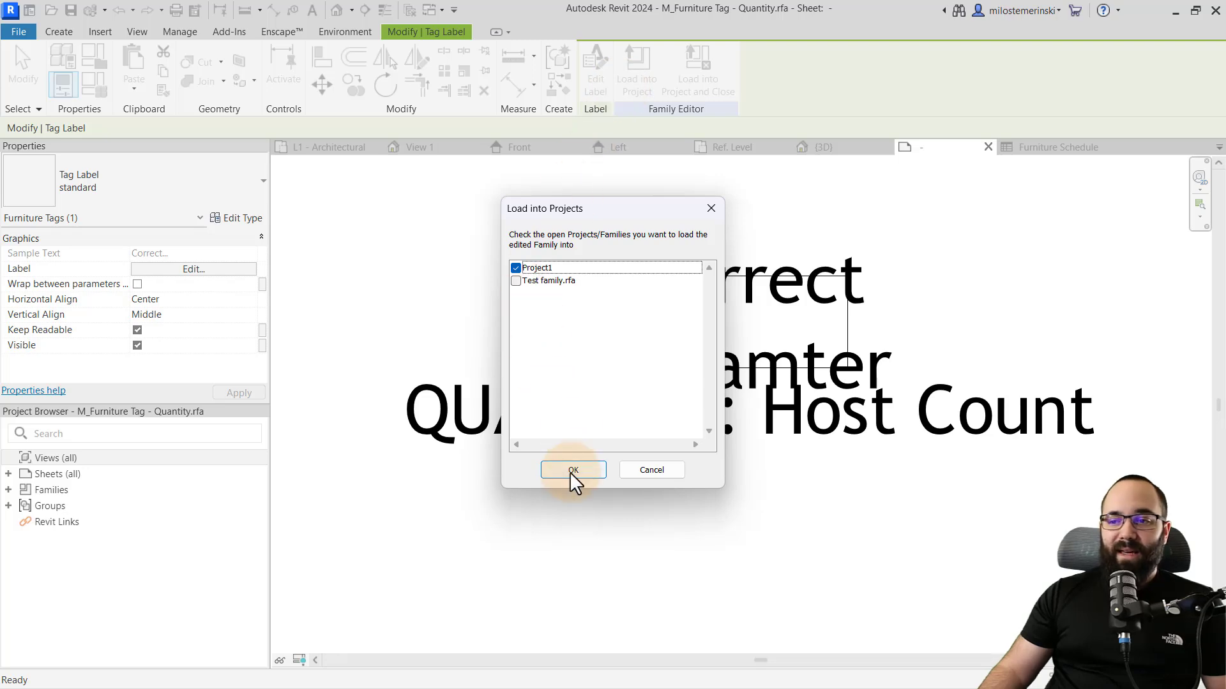
left_click(572, 470)
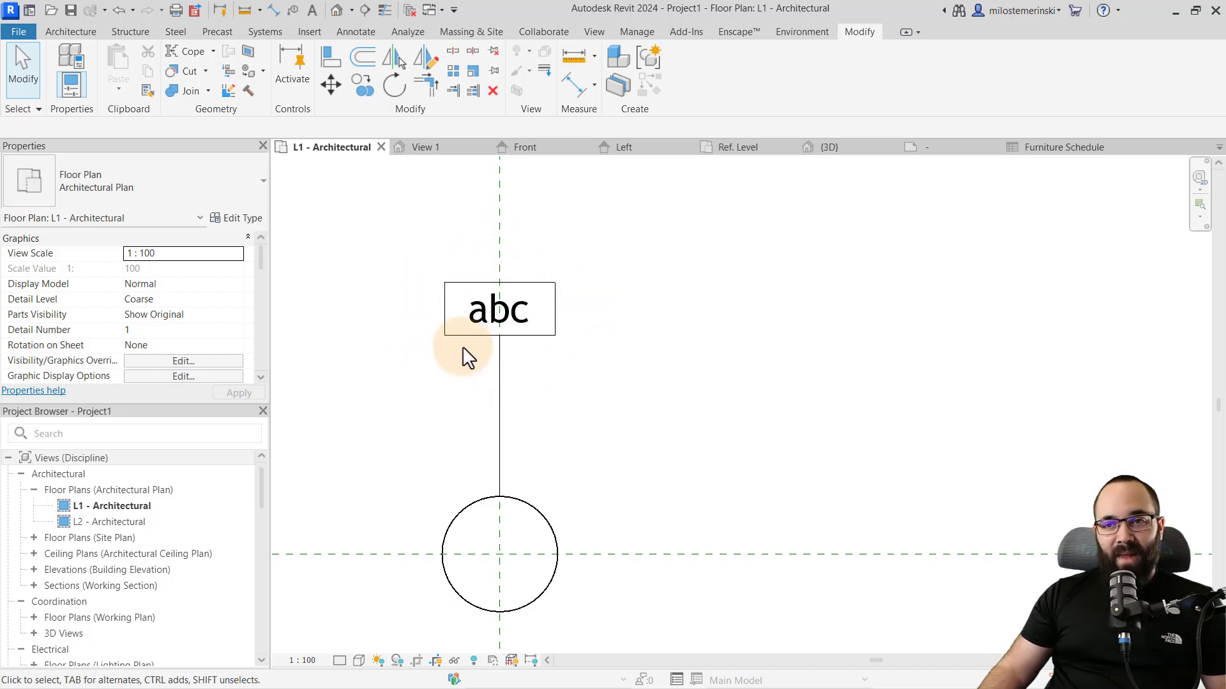
mouse_move(391, 327)
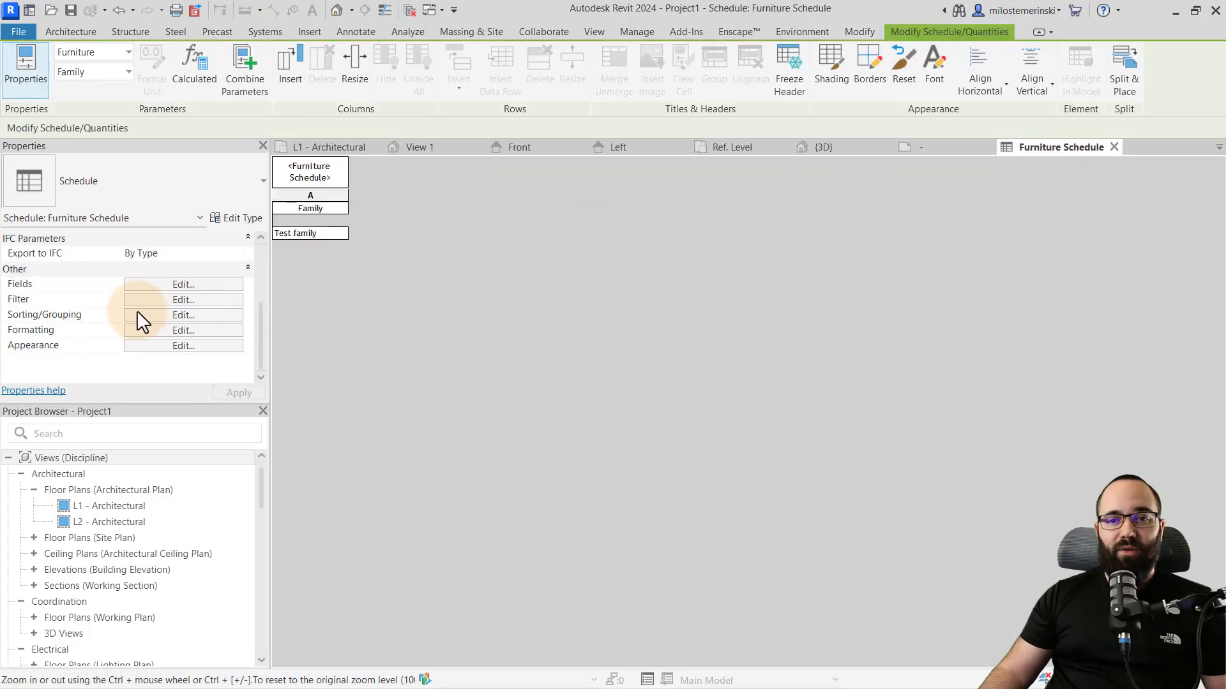
Add Correct Paramter to the Furniture Schedule's scheduled fields
left_click(184, 283)
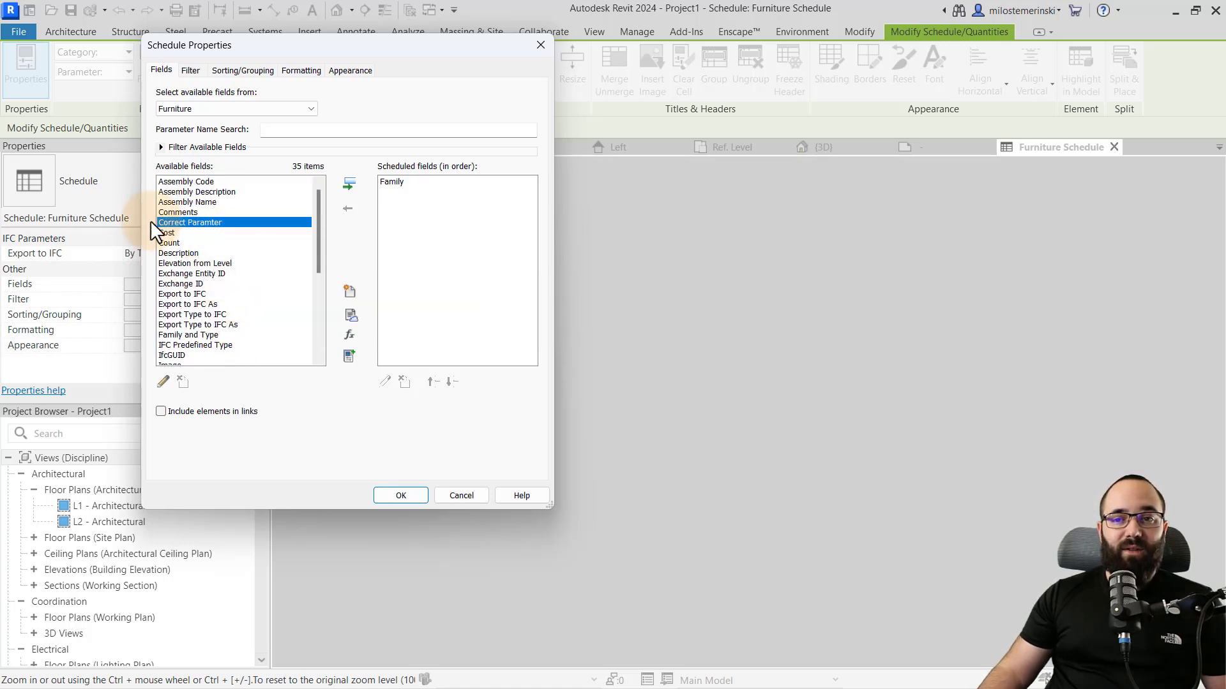
left_click(349, 184)
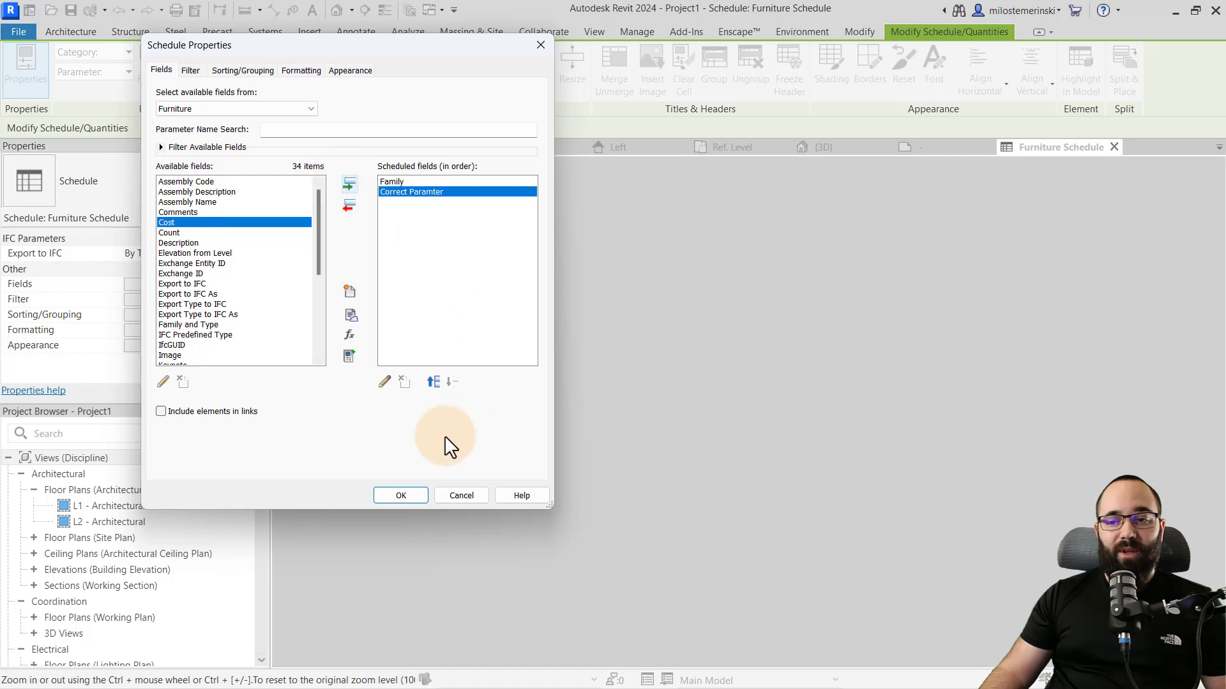
left_click(400, 495)
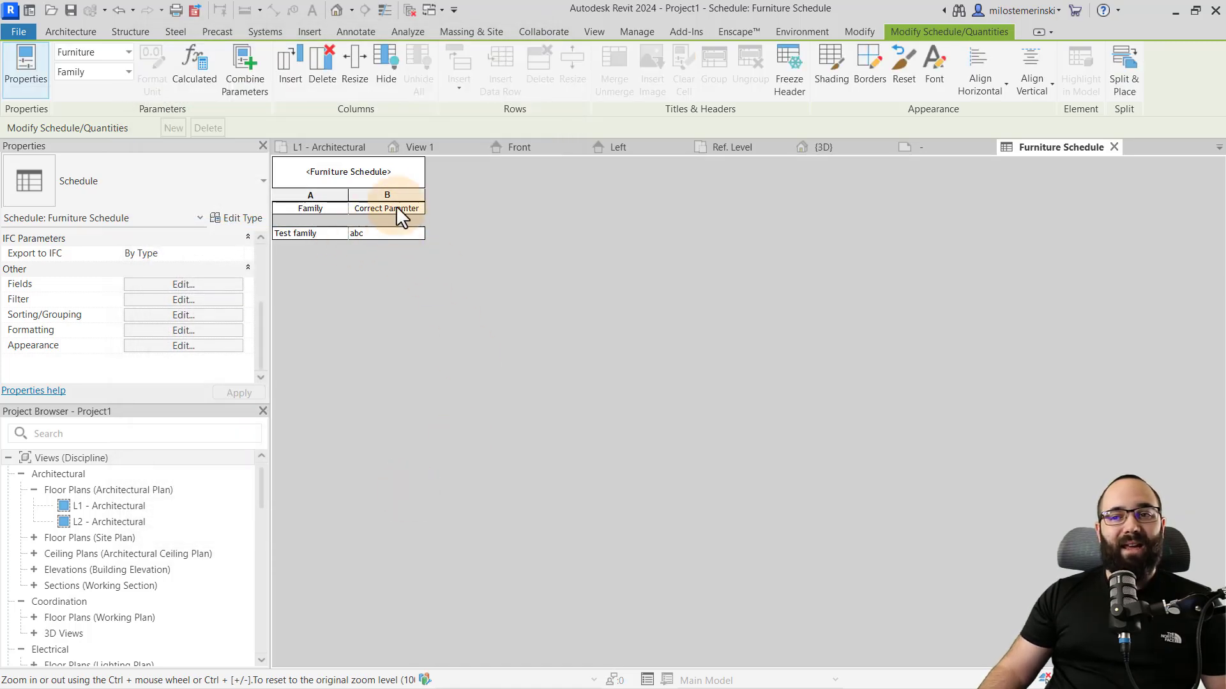